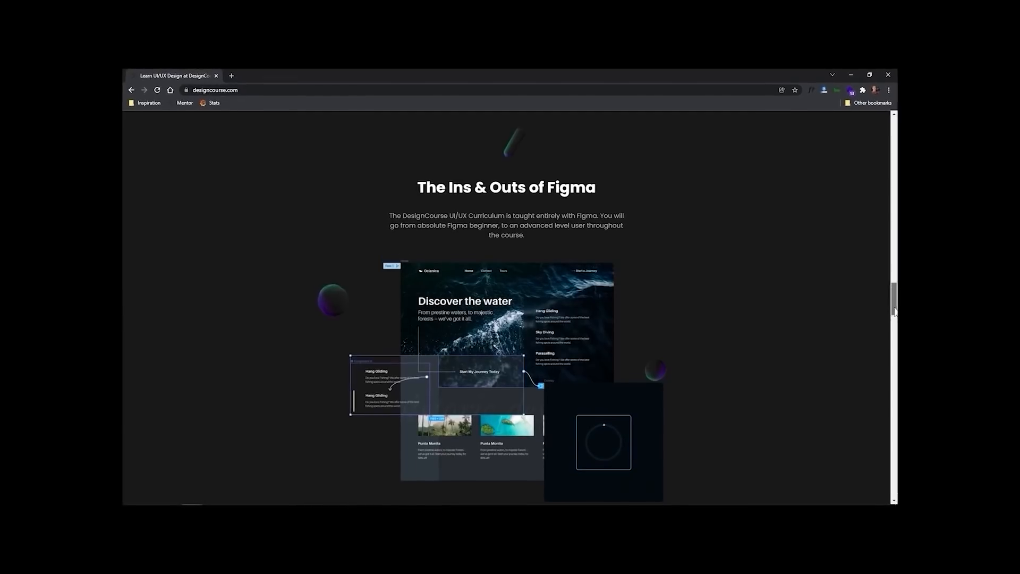
Step: Scroll down the DesignCourse homepage toward the UI/UX Bootcamp course listing
{"action": "scroll", "scroll_direction": "down", "scroll_amount": 3}
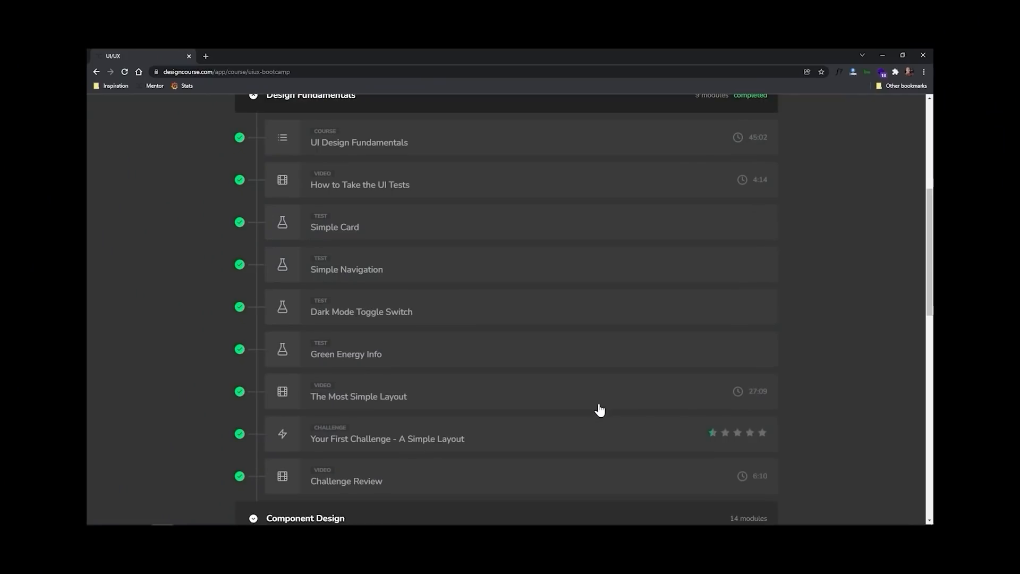
{"action": "scroll", "scroll_direction": "down", "scroll_amount": 3}
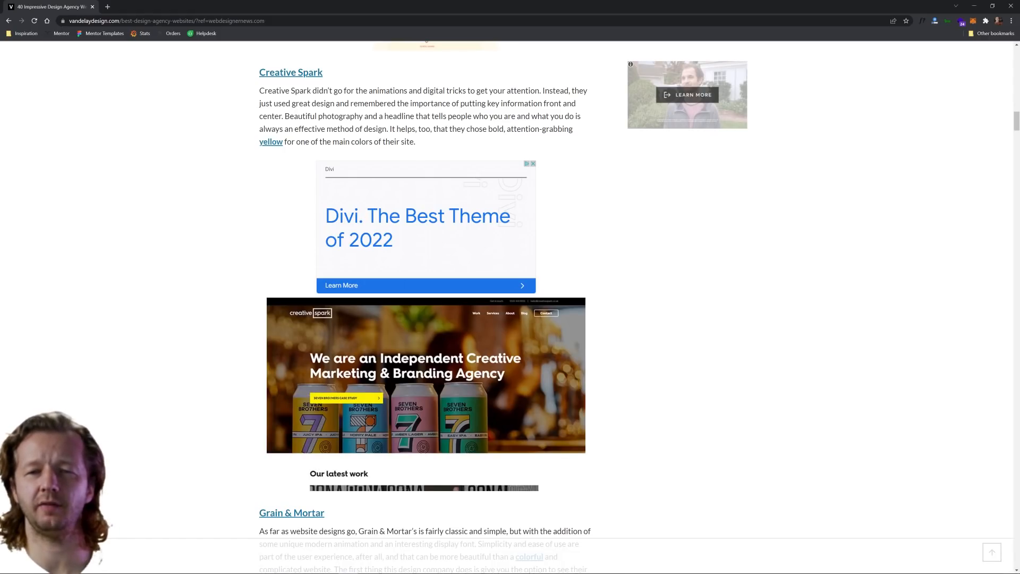
{"action": "mouse_move", "coordinate": [886, 227]}
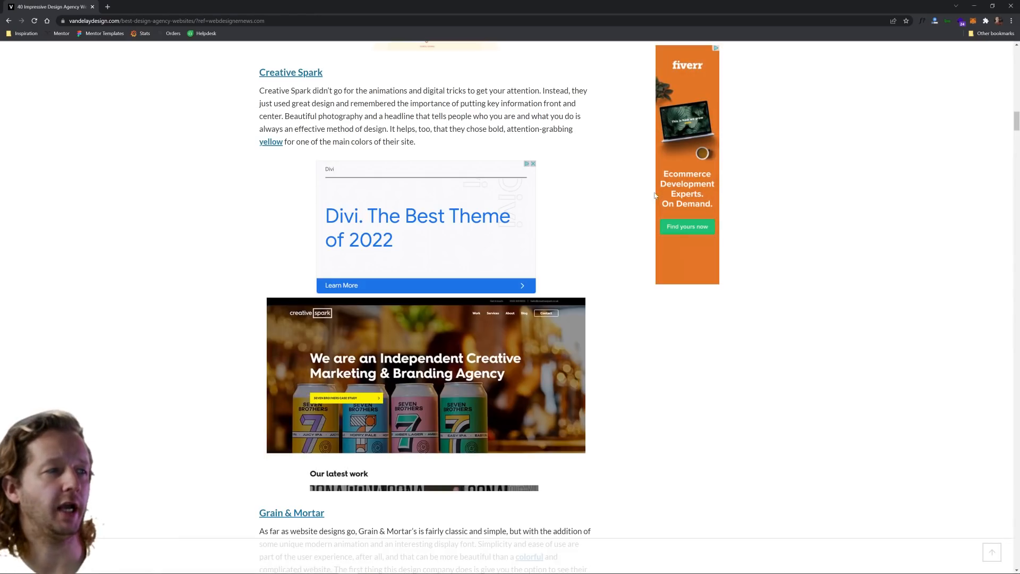
Step: Bring up the context menu for the Creative Spark heading link in the Vandelay article
{"action": "right_click", "coordinate": [279, 72]}
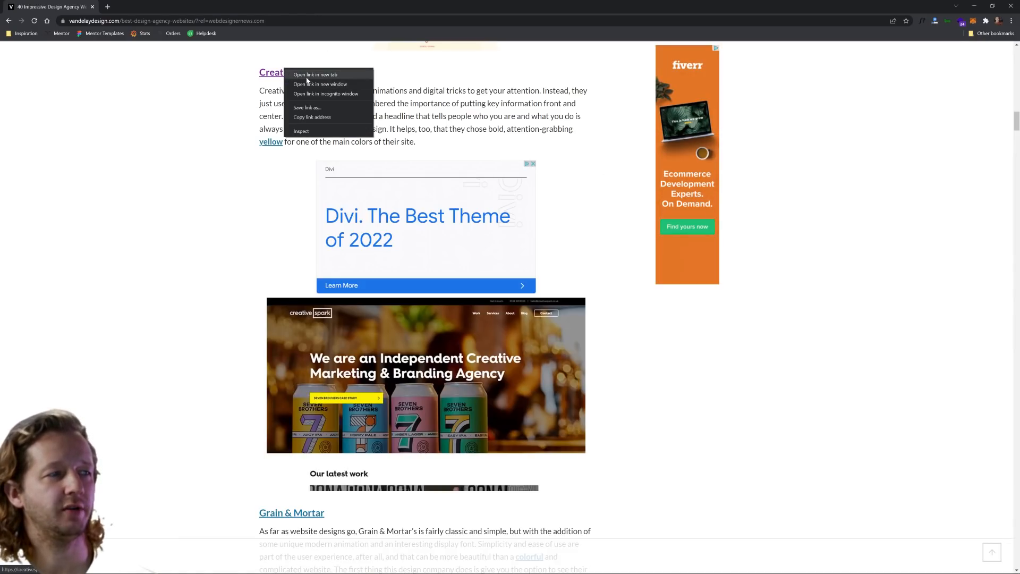
Step: Open the Creative Spark homepage in a new tab from the context menu
{"action": "left_click", "coordinate": [315, 74]}
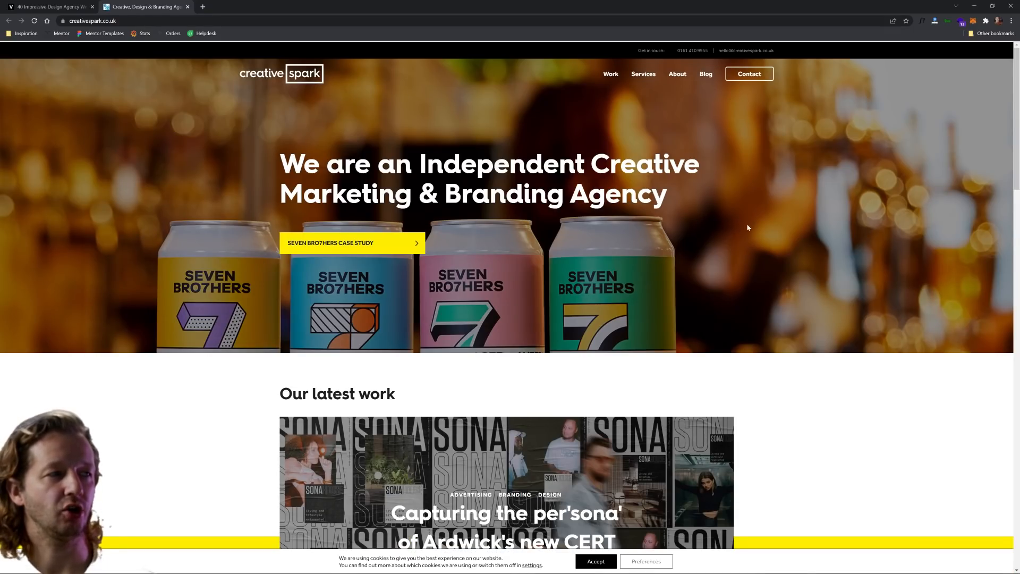
{"action": "mouse_move", "coordinate": [700, 219]}
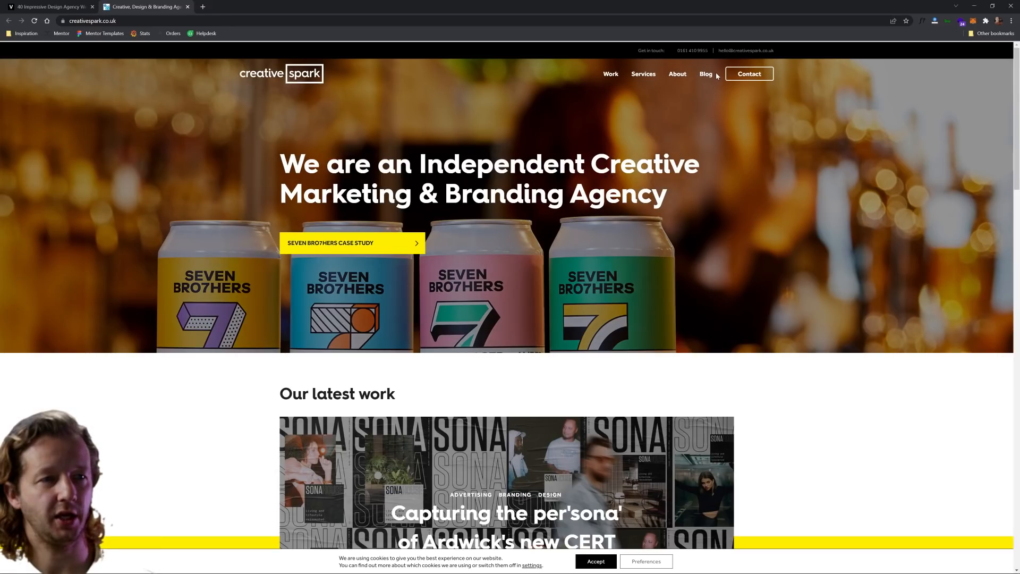
{"action": "mouse_move", "coordinate": [750, 79]}
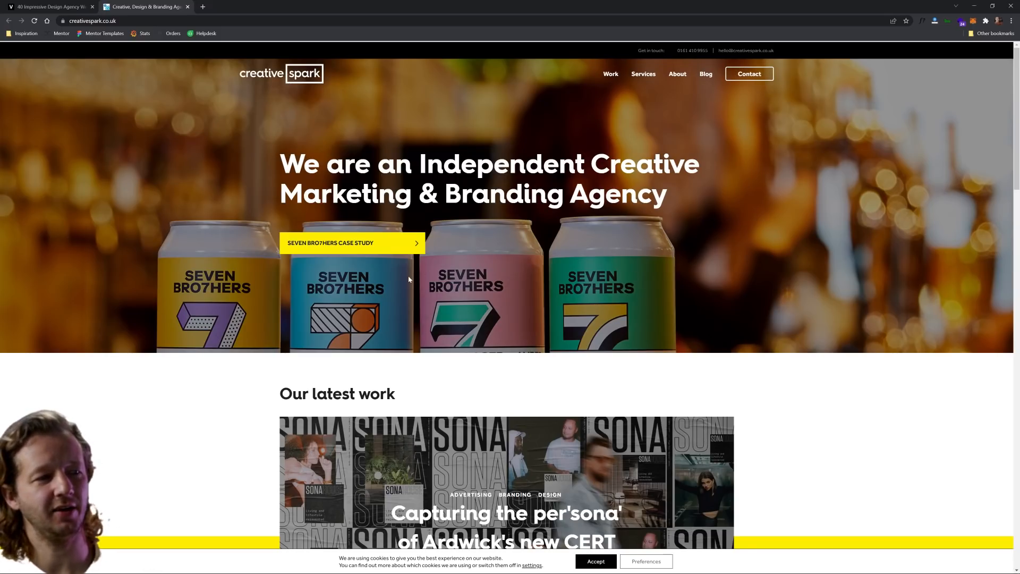
{"action": "mouse_move", "coordinate": [398, 243]}
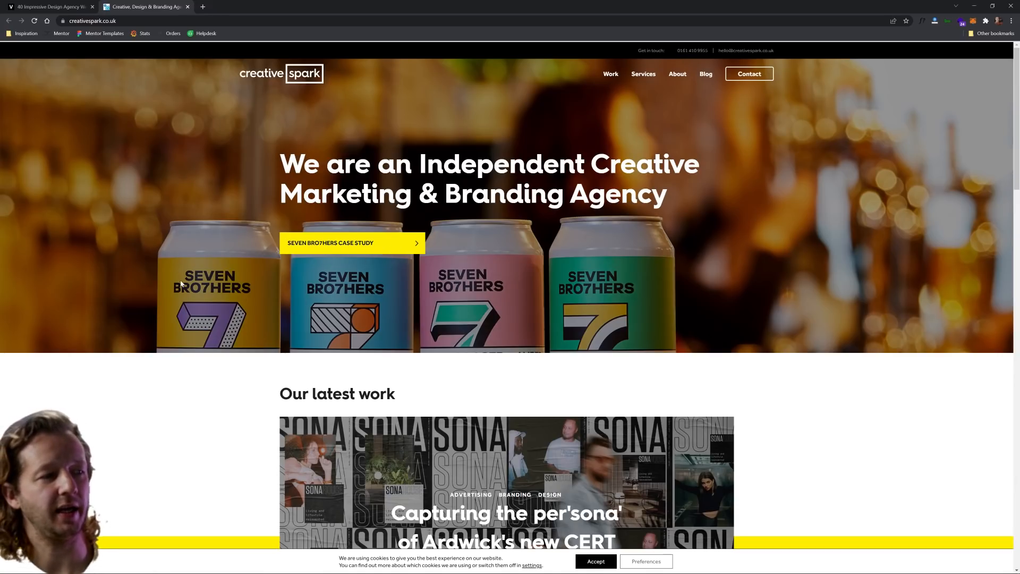
{"action": "mouse_move", "coordinate": [651, 225]}
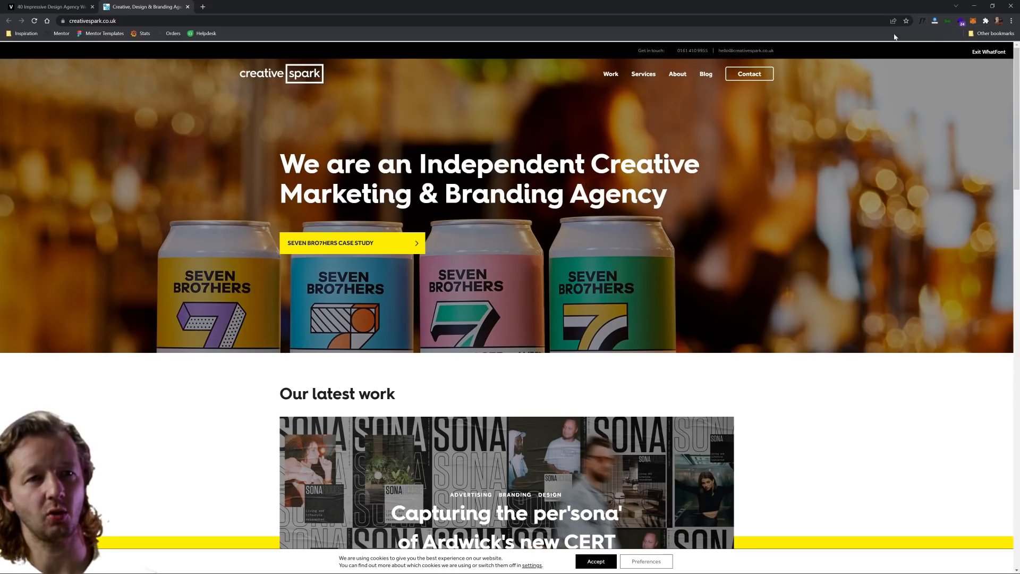
{"action": "scroll", "scroll_direction": "down", "scroll_amount": 3}
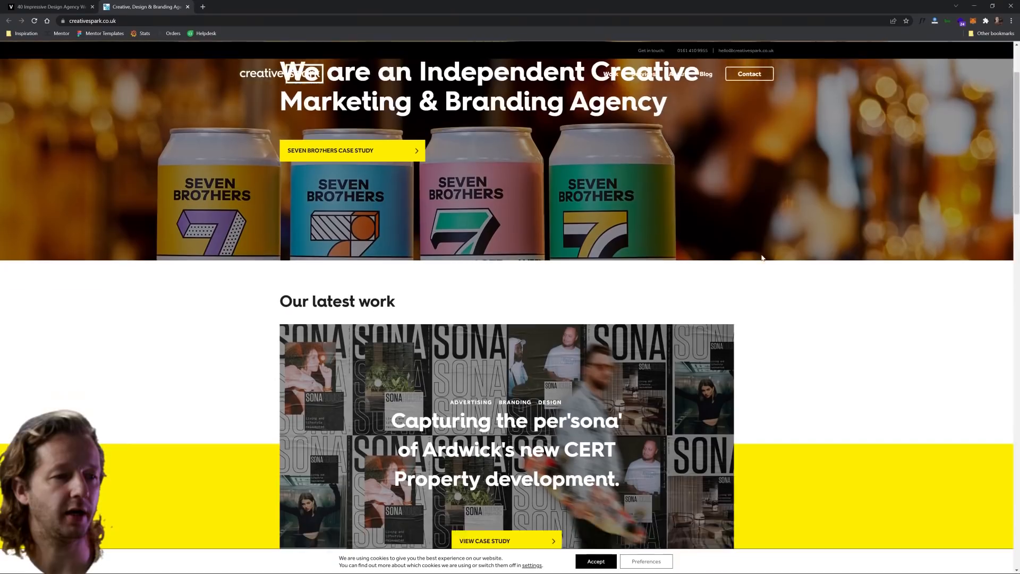
{"action": "scroll", "scroll_direction": "down", "scroll_amount": 3}
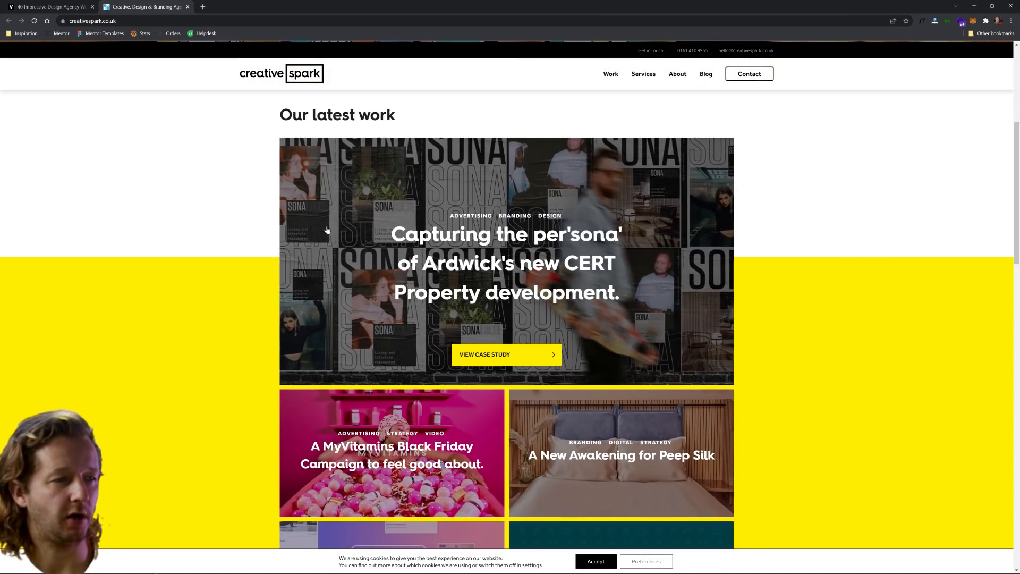
{"action": "scroll", "scroll_direction": "down", "scroll_amount": 3}
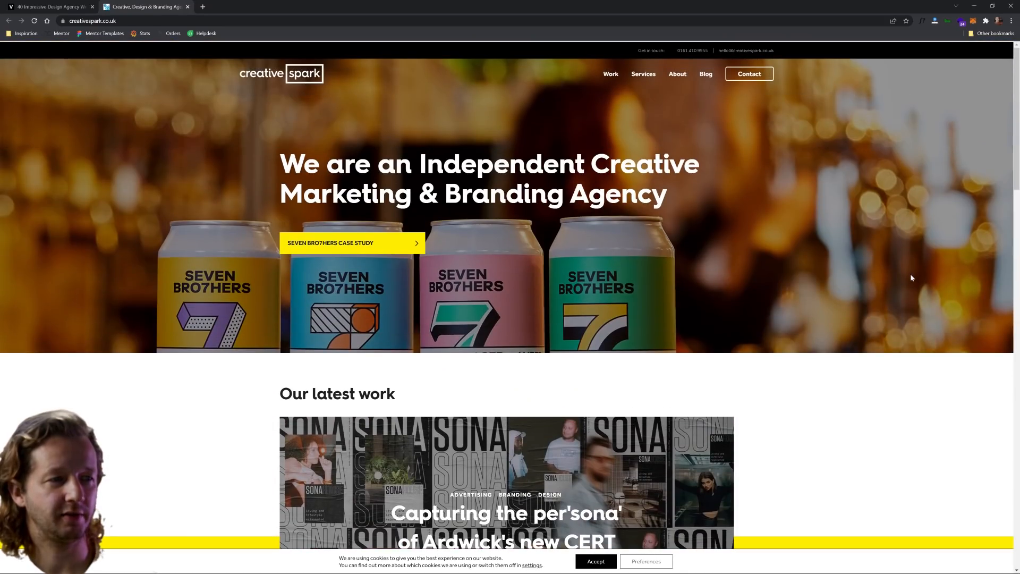
{"action": "scroll", "scroll_direction": "down", "scroll_amount": 3}
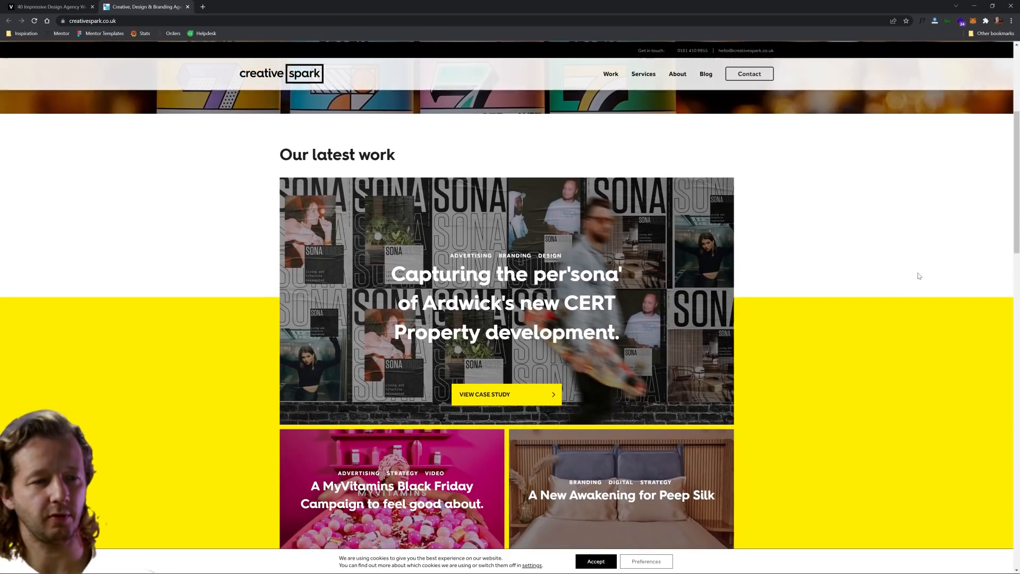
{"action": "scroll", "scroll_direction": "down", "scroll_amount": 3}
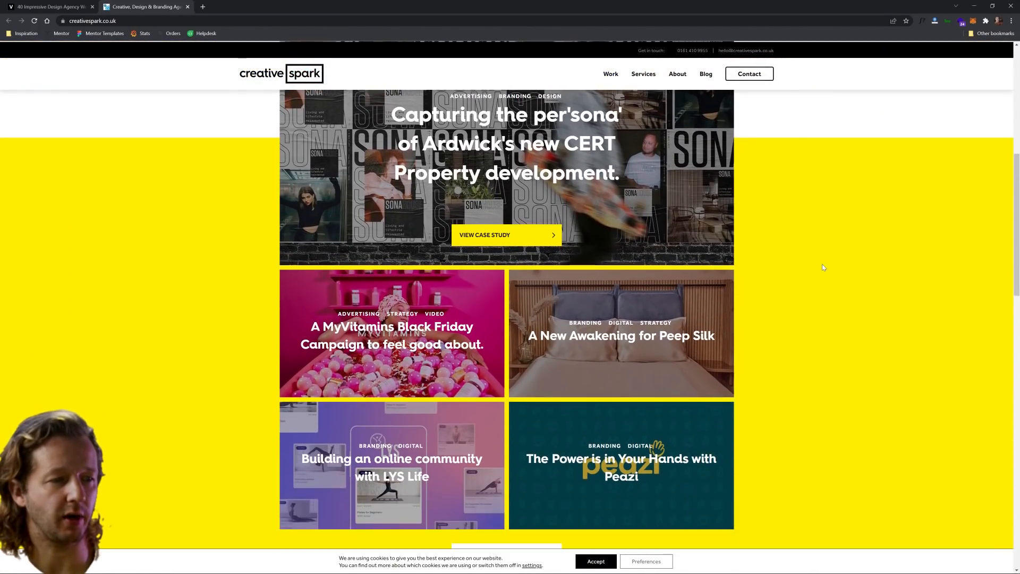
{"action": "scroll", "scroll_direction": "down", "scroll_amount": 3}
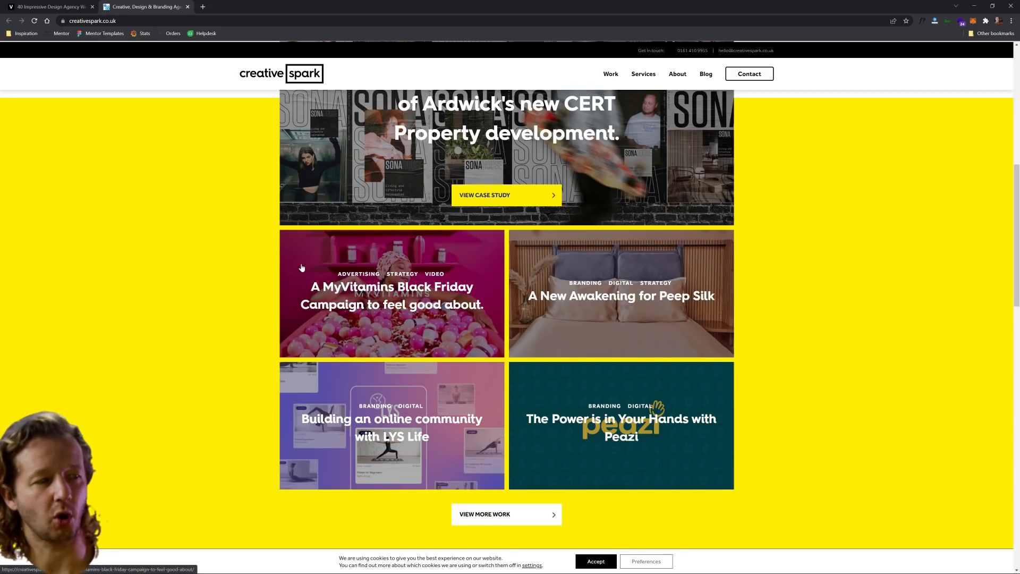
{"action": "mouse_move", "coordinate": [509, 294]}
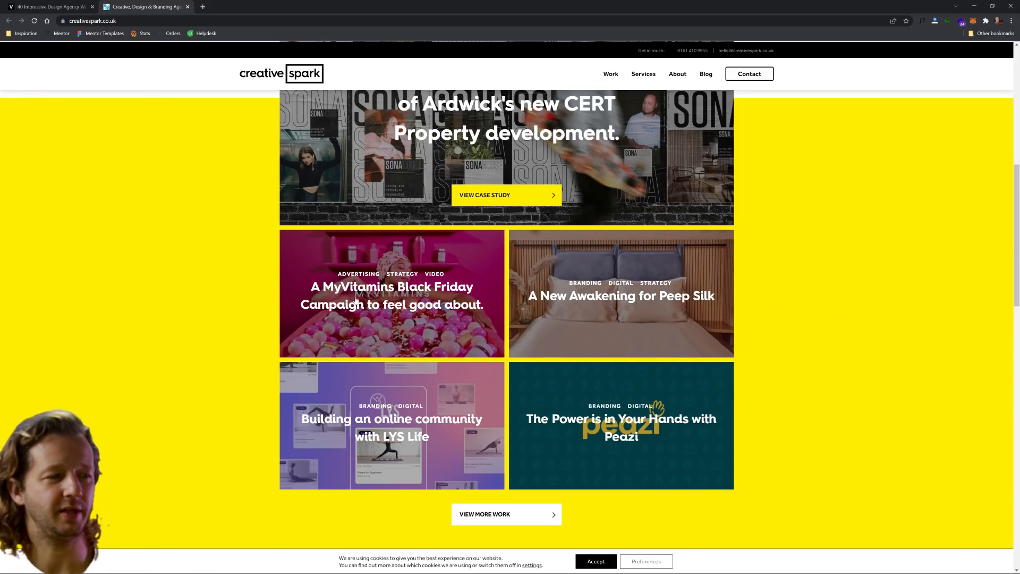
{"action": "scroll", "scroll_direction": "down", "scroll_amount": 3}
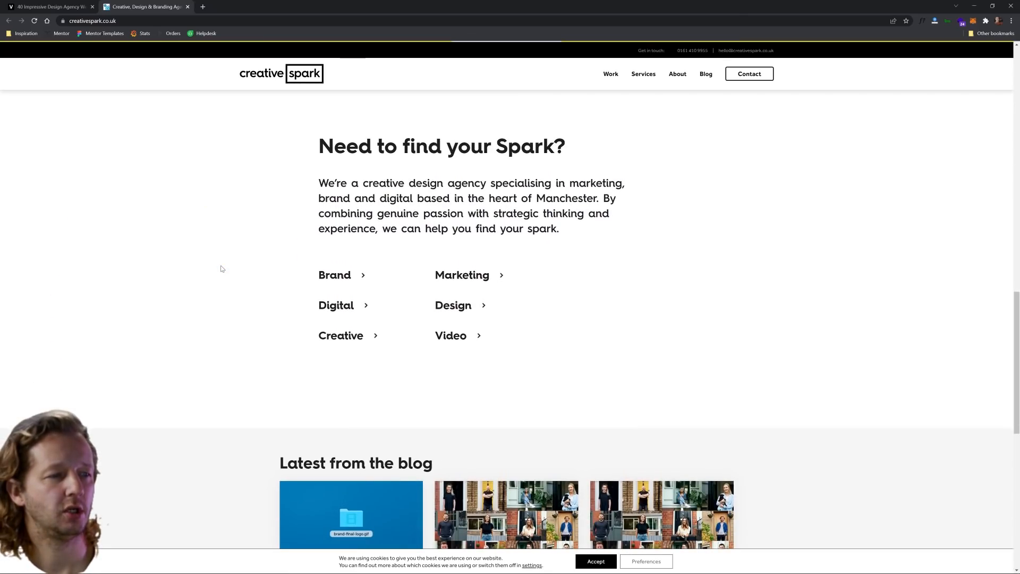
{"action": "mouse_move", "coordinate": [225, 275]}
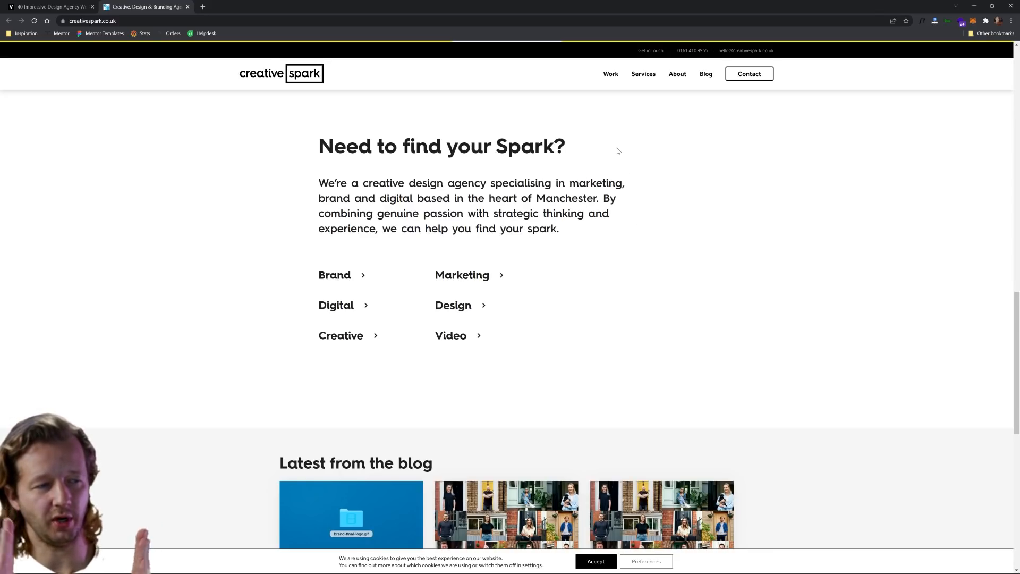
{"action": "scroll", "scroll_direction": "down", "scroll_amount": 3}
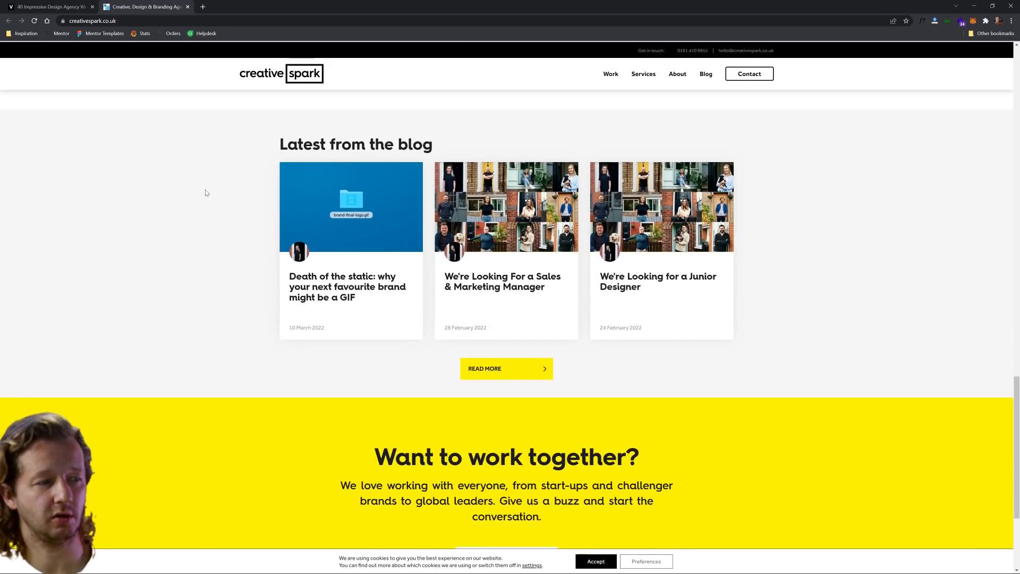
{"action": "scroll", "scroll_direction": "up", "scroll_amount": 3}
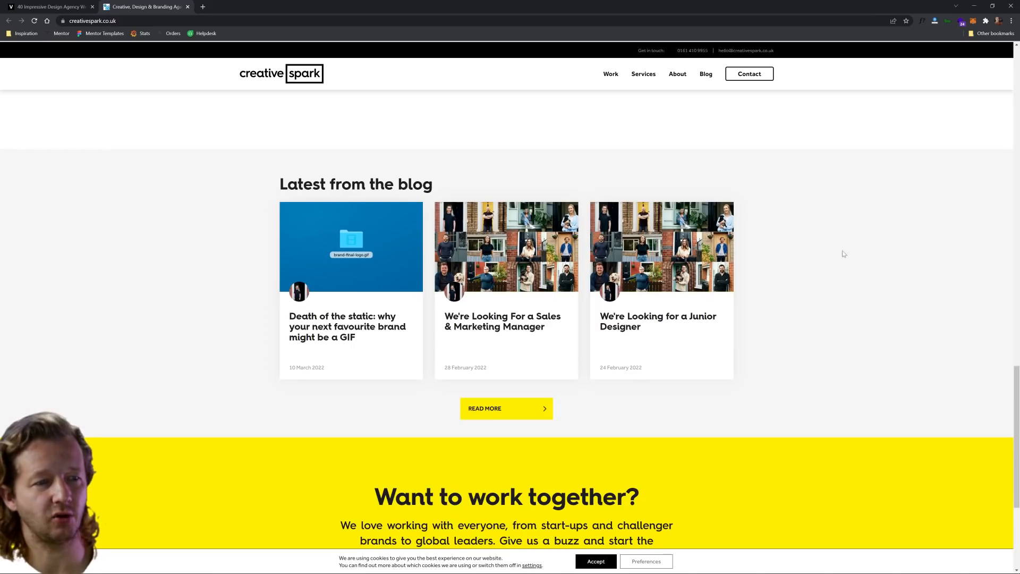
{"action": "mouse_move", "coordinate": [303, 274]}
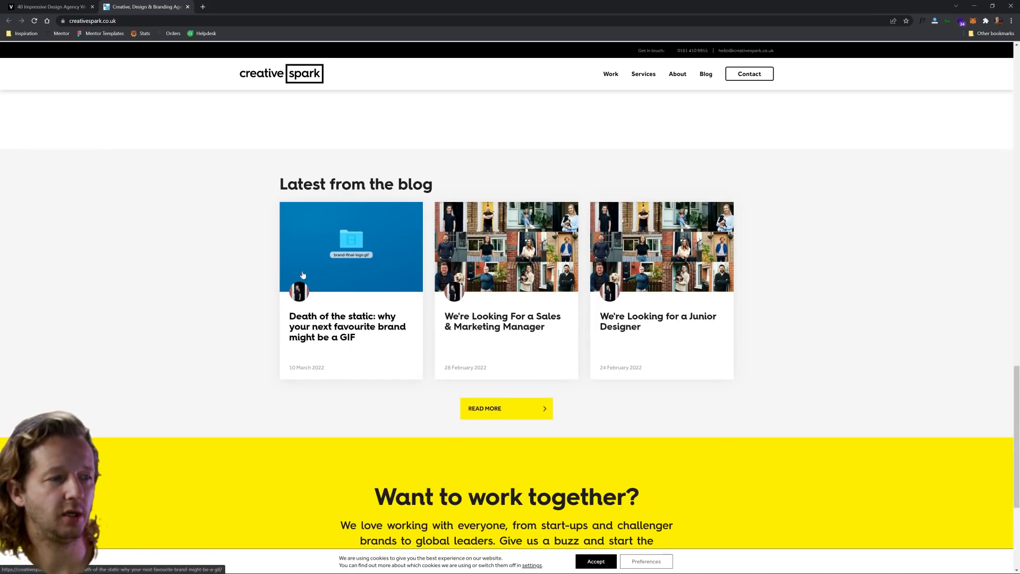
{"action": "scroll", "scroll_direction": "down", "scroll_amount": 3}
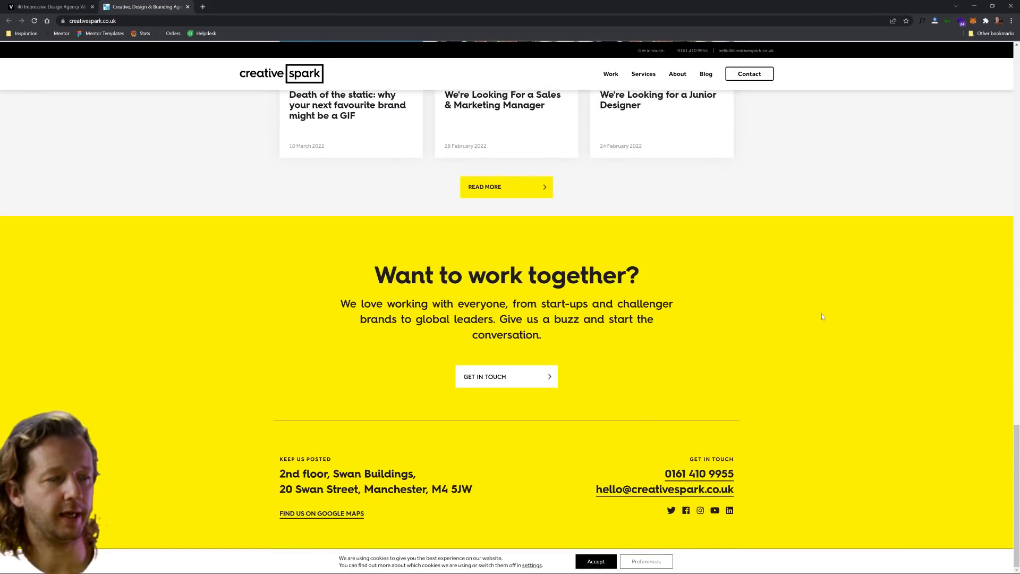
{"action": "scroll", "scroll_direction": "up", "scroll_amount": 3}
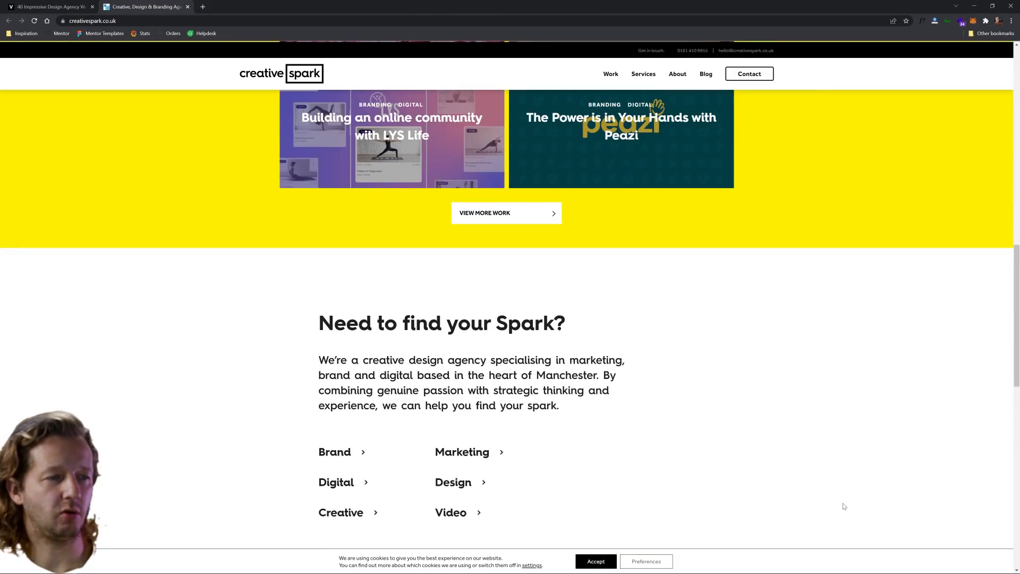
{"action": "scroll", "scroll_direction": "up", "scroll_amount": 3}
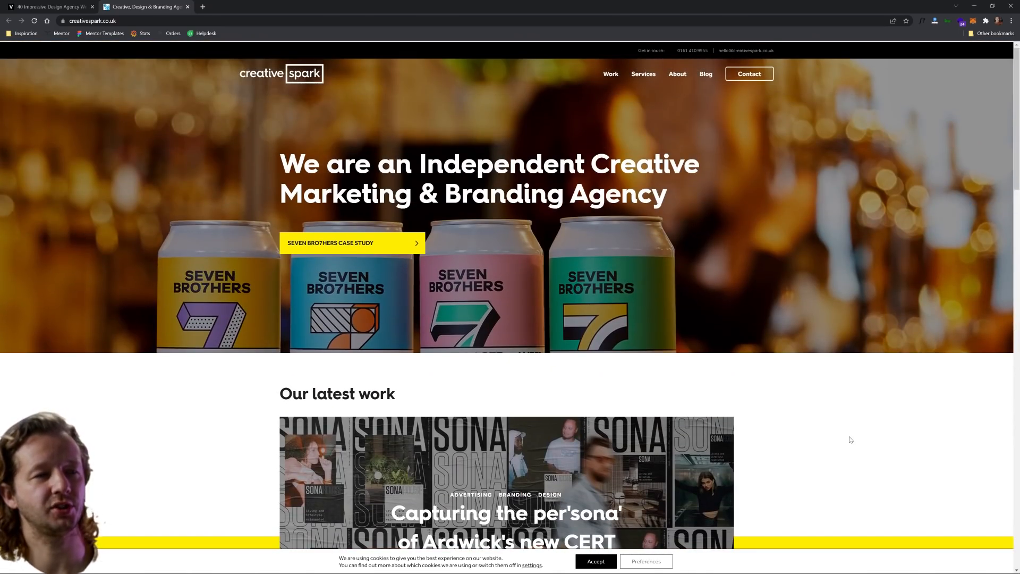
{"action": "scroll", "scroll_direction": "down", "scroll_amount": 3}
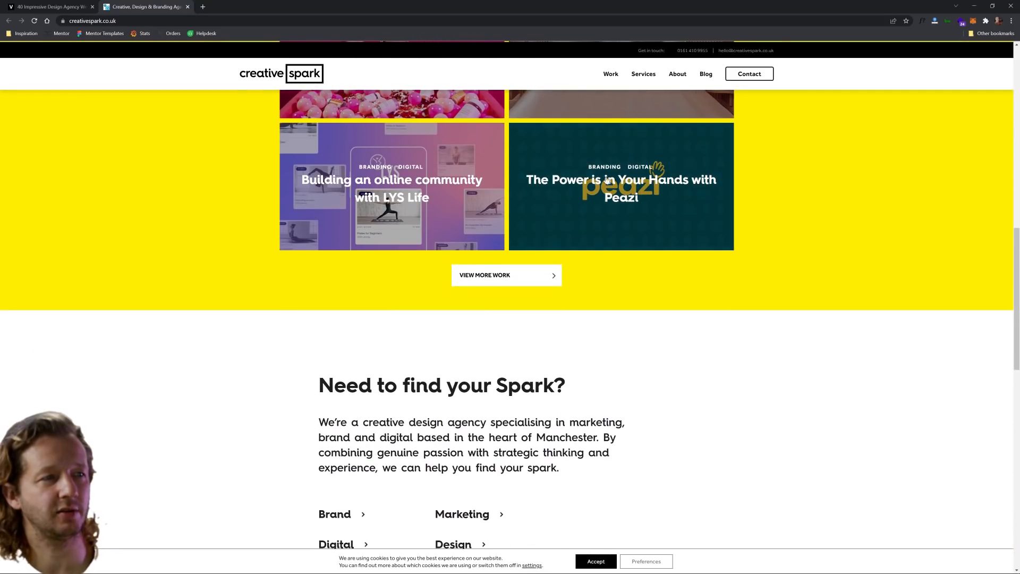
{"action": "scroll", "scroll_direction": "up", "scroll_amount": 3}
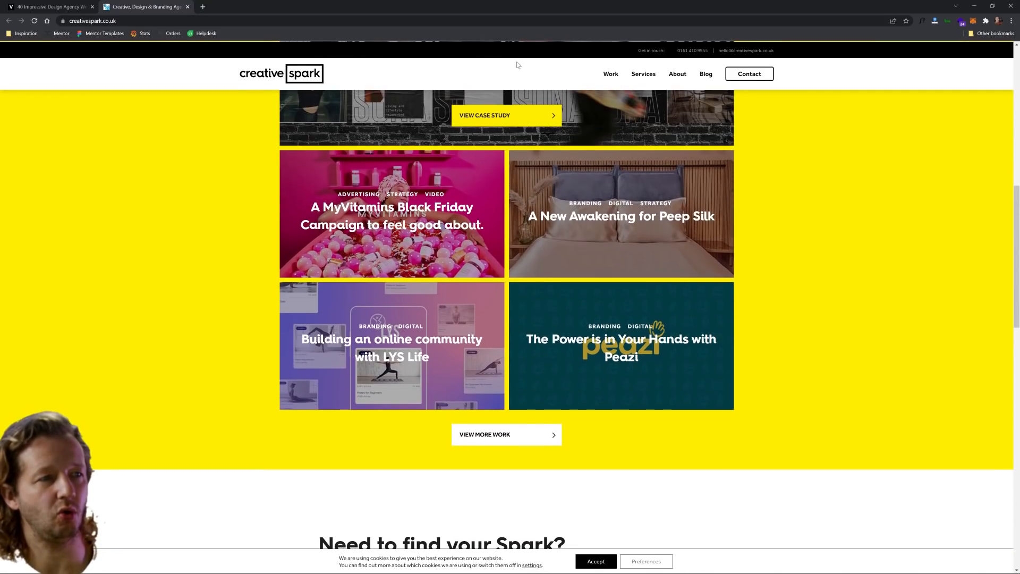
{"action": "scroll", "scroll_direction": "down", "scroll_amount": 3}
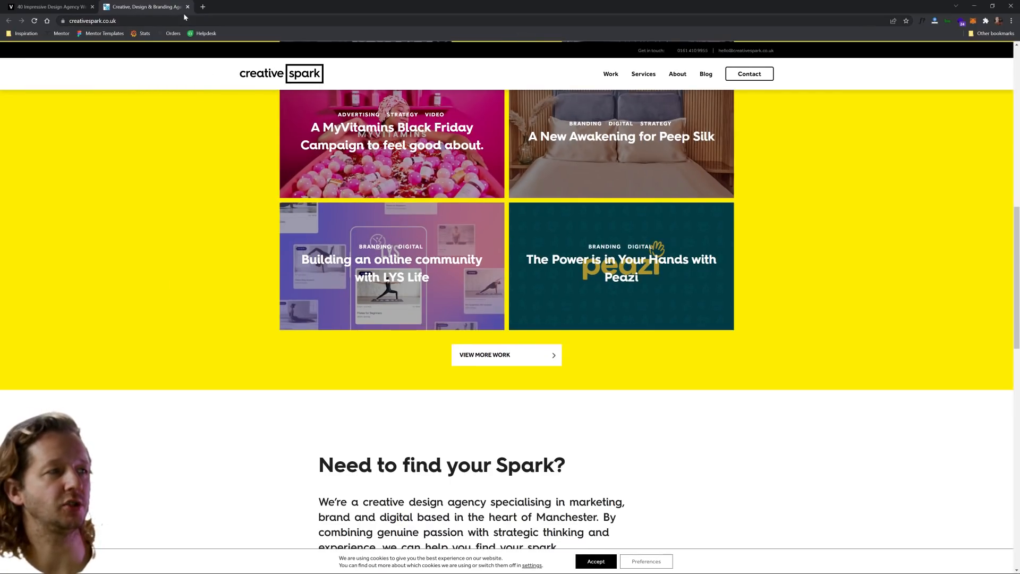
Step: Close the Creative Spark tab and scroll the Grain & Mortar homepage to its Brand section
{"action": "left_click", "coordinate": [51, 6]}
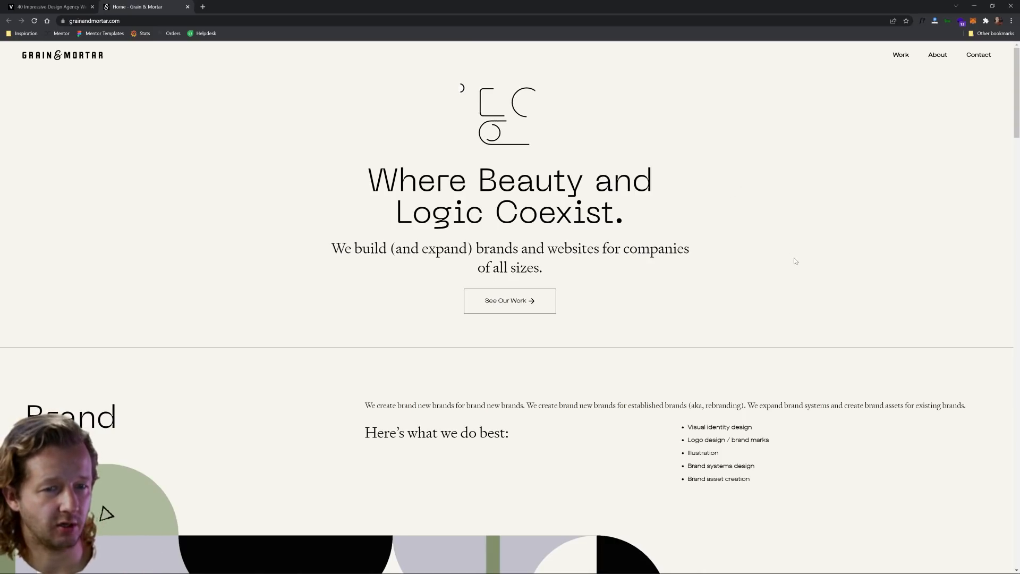
{"action": "scroll", "scroll_direction": "down", "scroll_amount": 3}
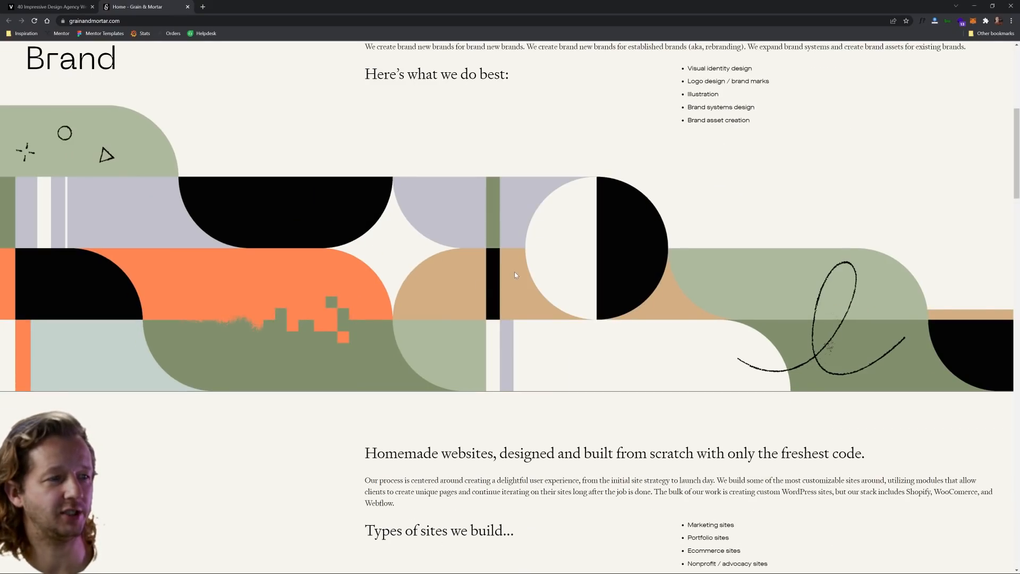
Step: Scroll through Grain & Mortar's Web, Brands, VCs and illustration sections to the Let's get started! footer
{"action": "scroll", "scroll_direction": "down", "scroll_amount": 3}
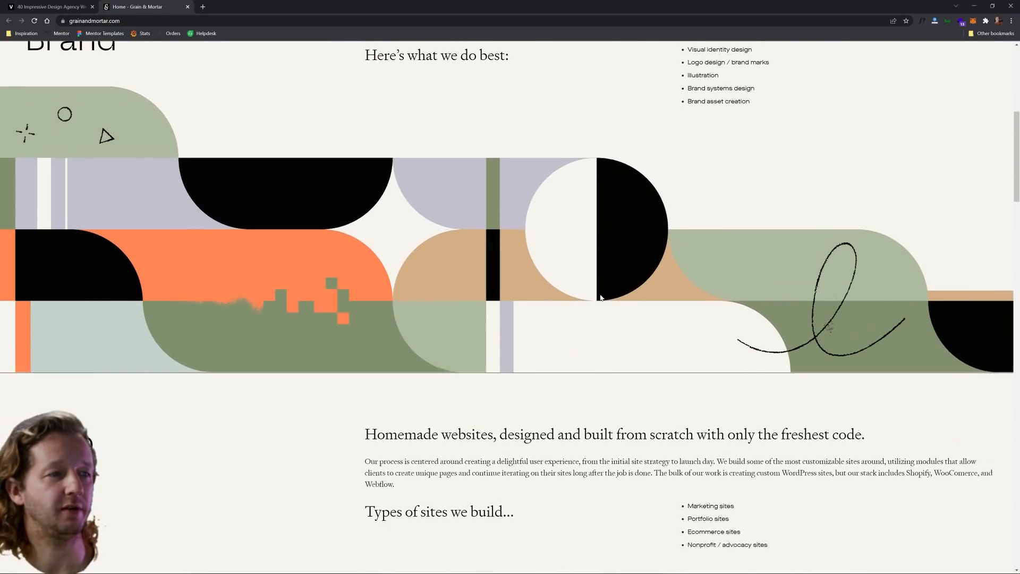
{"action": "scroll", "scroll_direction": "down", "scroll_amount": 3}
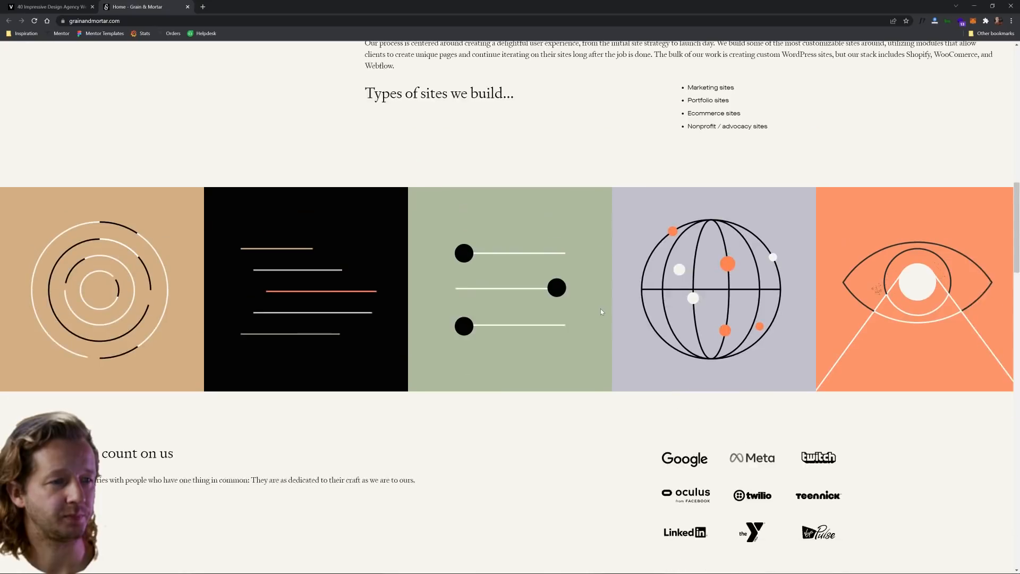
{"action": "scroll", "scroll_direction": "up", "scroll_amount": 3}
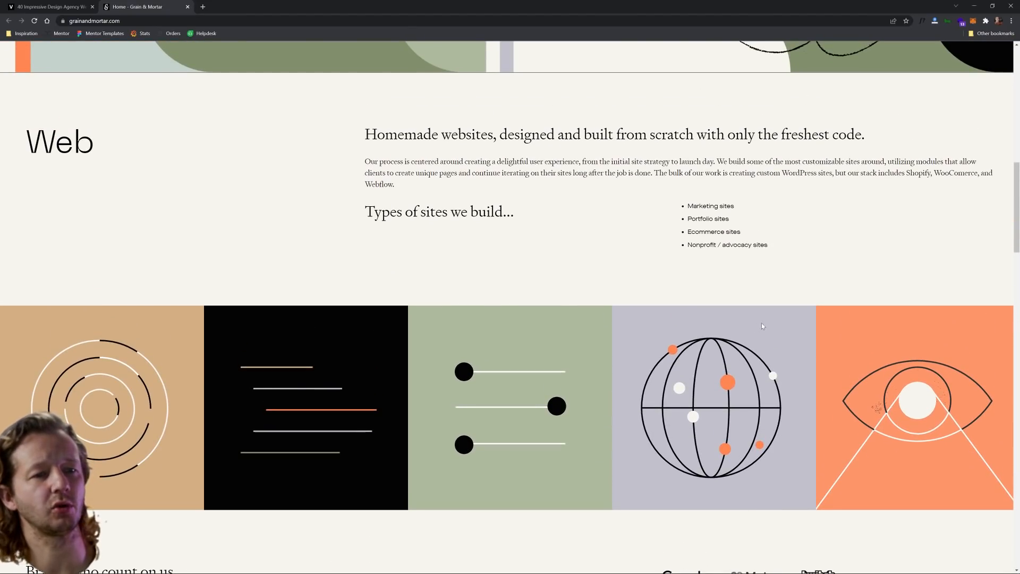
{"action": "mouse_move", "coordinate": [795, 340]}
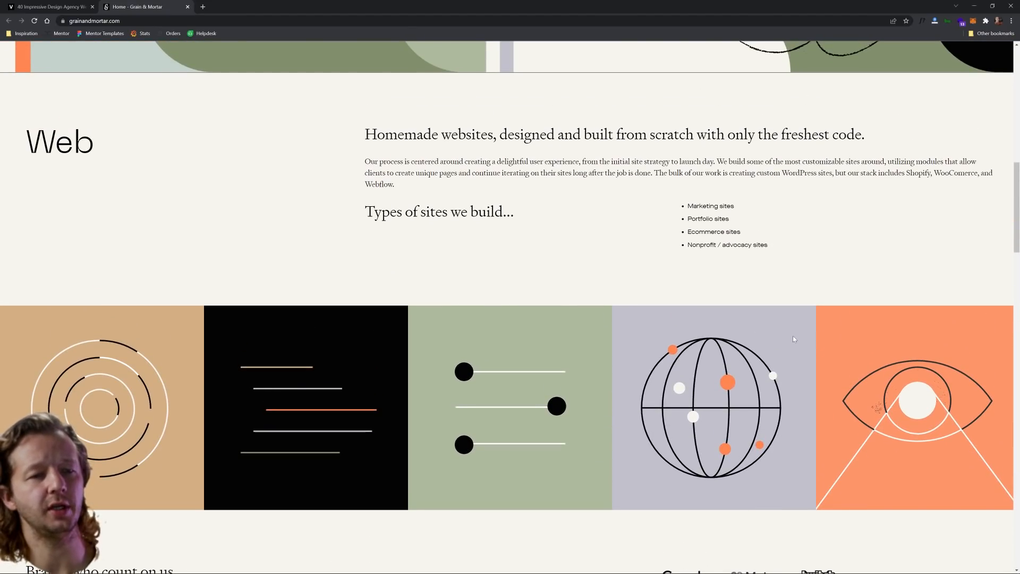
{"action": "mouse_move", "coordinate": [583, 343]}
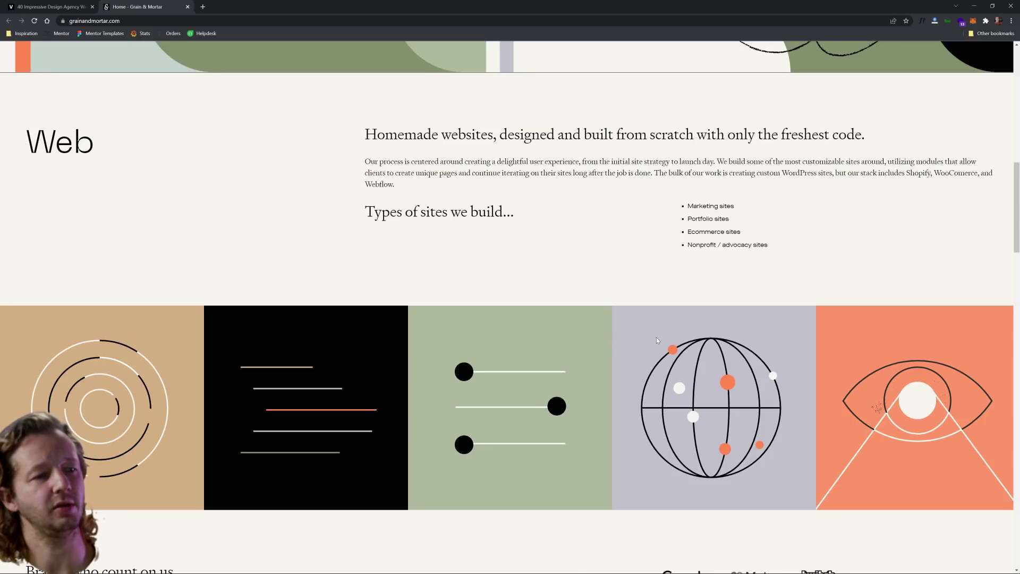
{"action": "scroll", "scroll_direction": "down", "scroll_amount": 3}
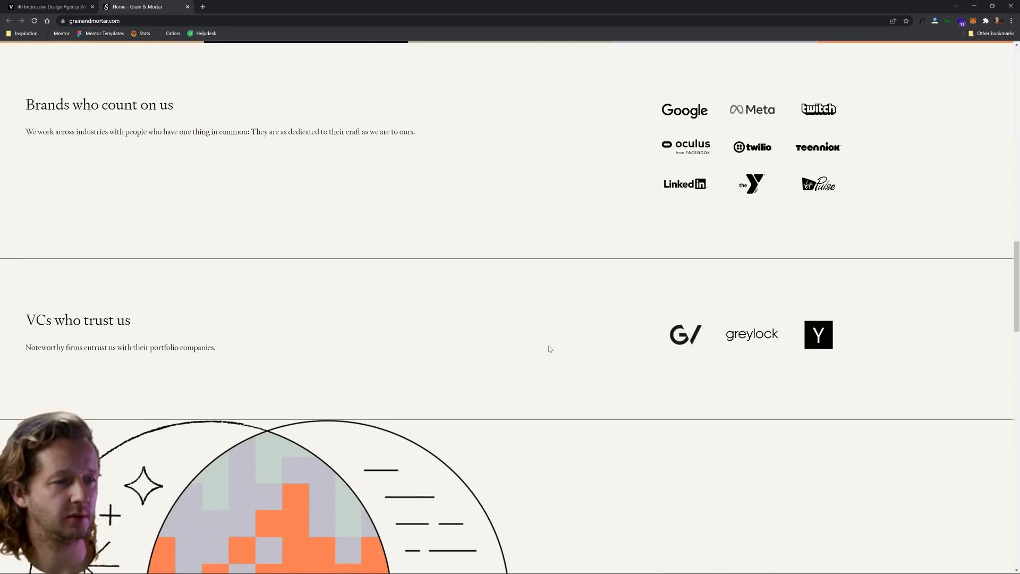
{"action": "scroll", "scroll_direction": "down", "scroll_amount": 3}
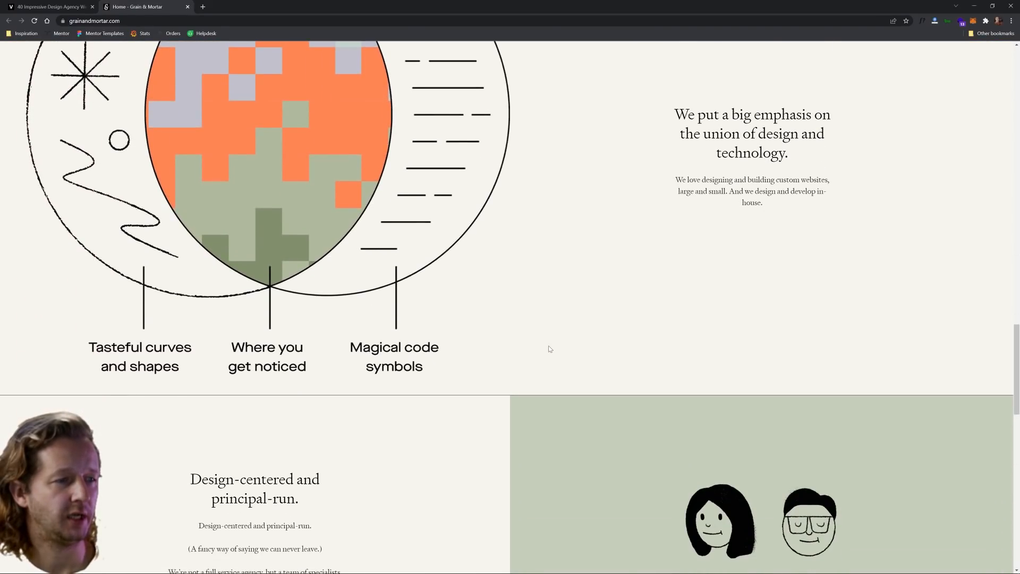
{"action": "scroll", "scroll_direction": "down", "scroll_amount": 3}
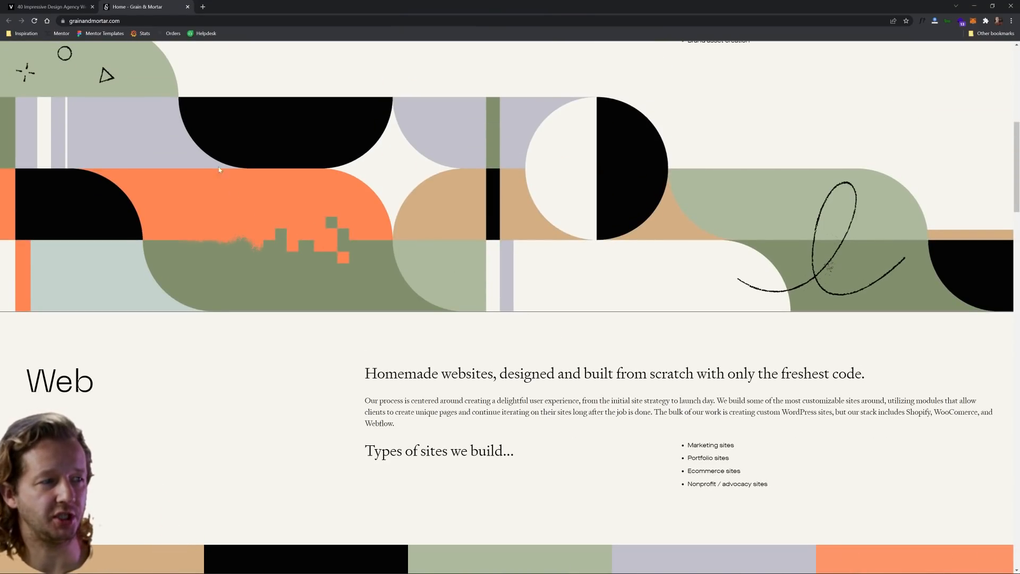
{"action": "mouse_move", "coordinate": [851, 287]}
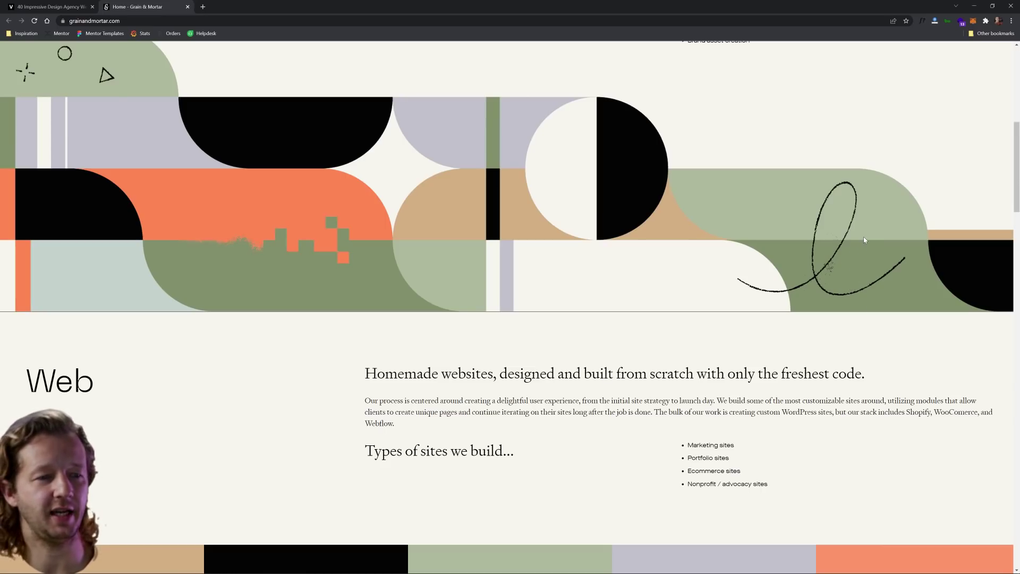
{"action": "mouse_move", "coordinate": [452, 179]}
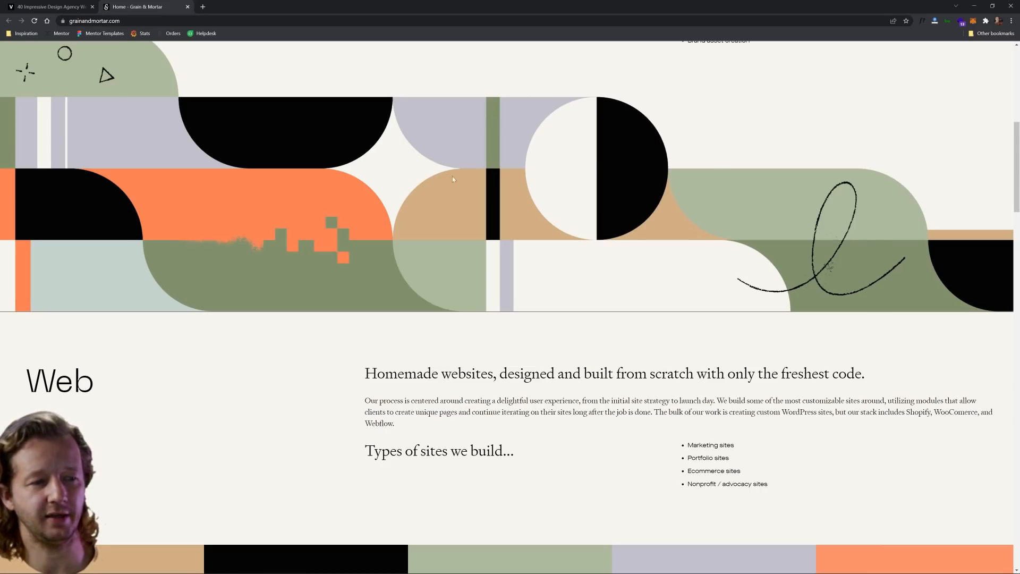
{"action": "scroll", "scroll_direction": "down", "scroll_amount": 3}
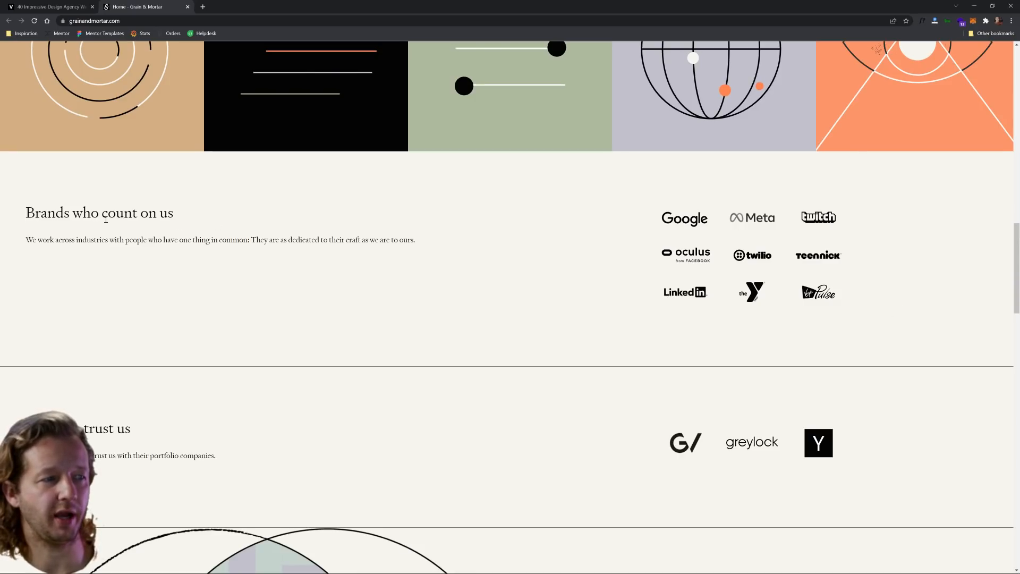
{"action": "mouse_move", "coordinate": [445, 253]}
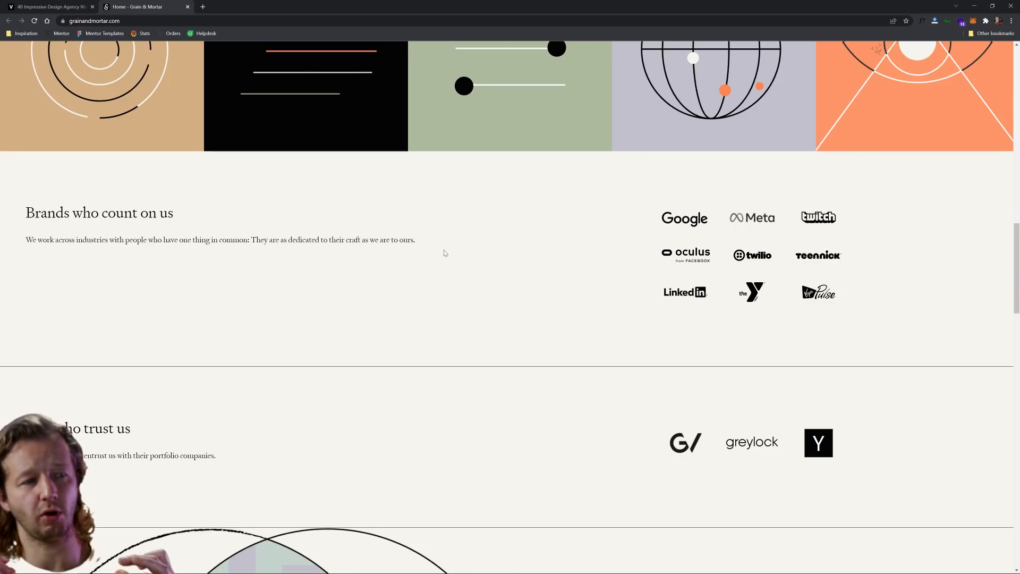
{"action": "scroll", "scroll_direction": "down", "scroll_amount": 3}
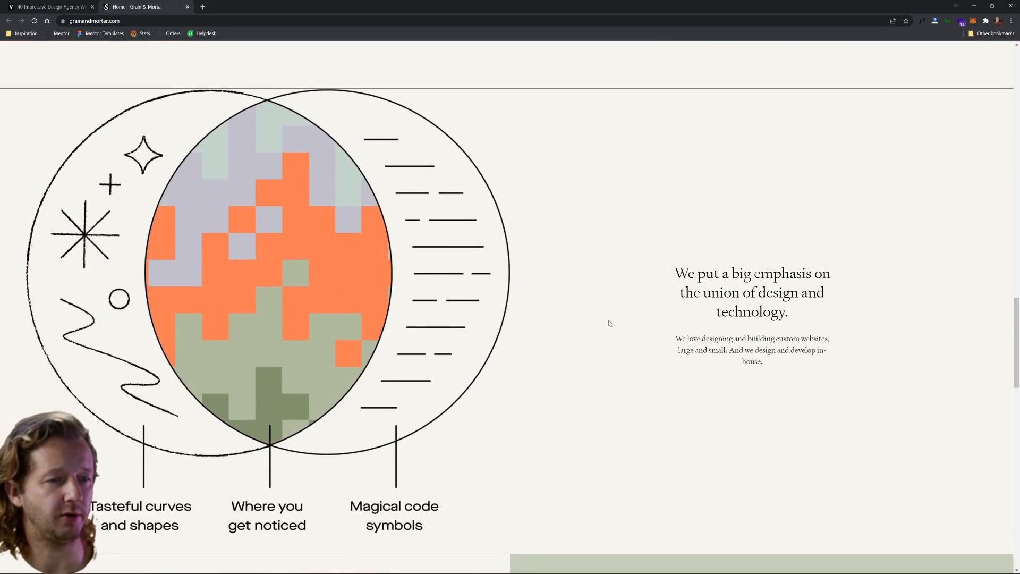
{"action": "scroll", "scroll_direction": "down", "scroll_amount": 3}
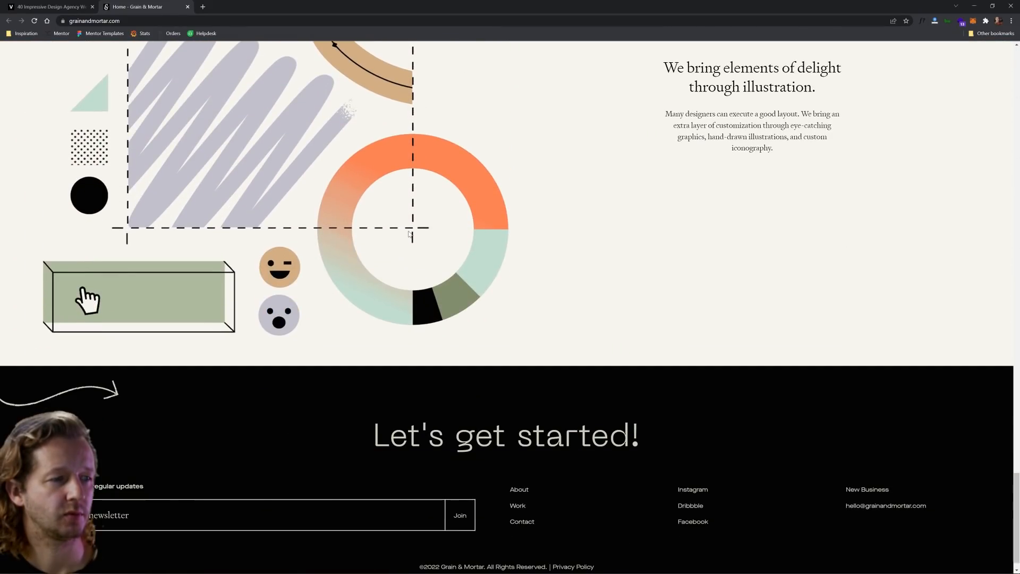
{"action": "scroll", "scroll_direction": "up", "scroll_amount": 3}
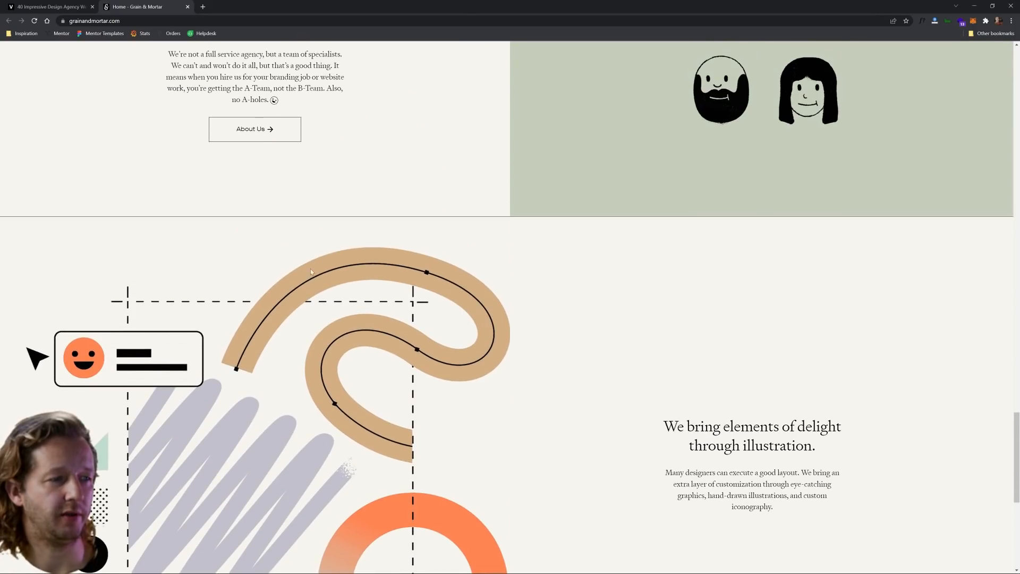
{"action": "mouse_move", "coordinate": [234, 376]}
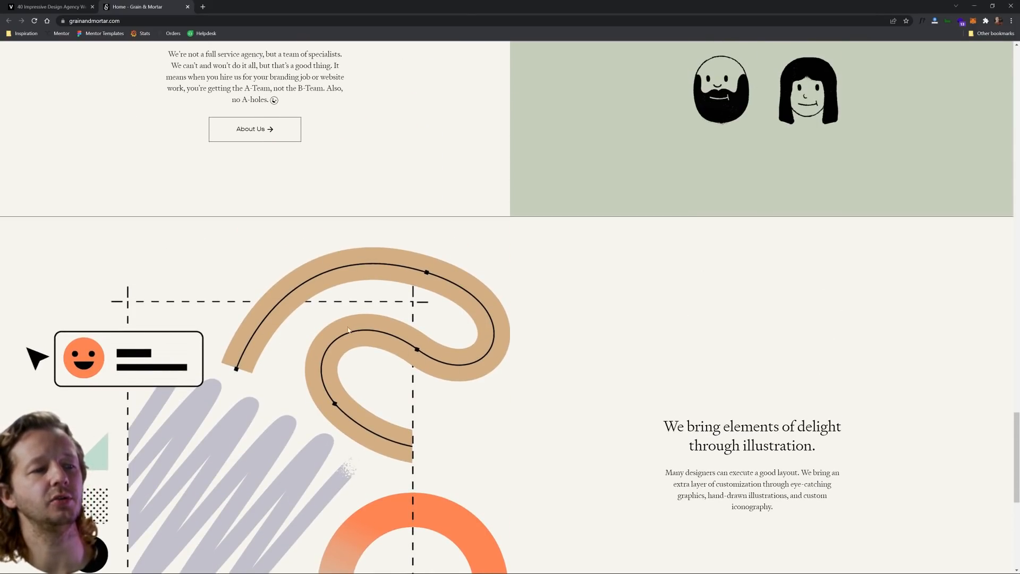
{"action": "scroll", "scroll_direction": "down", "scroll_amount": 3}
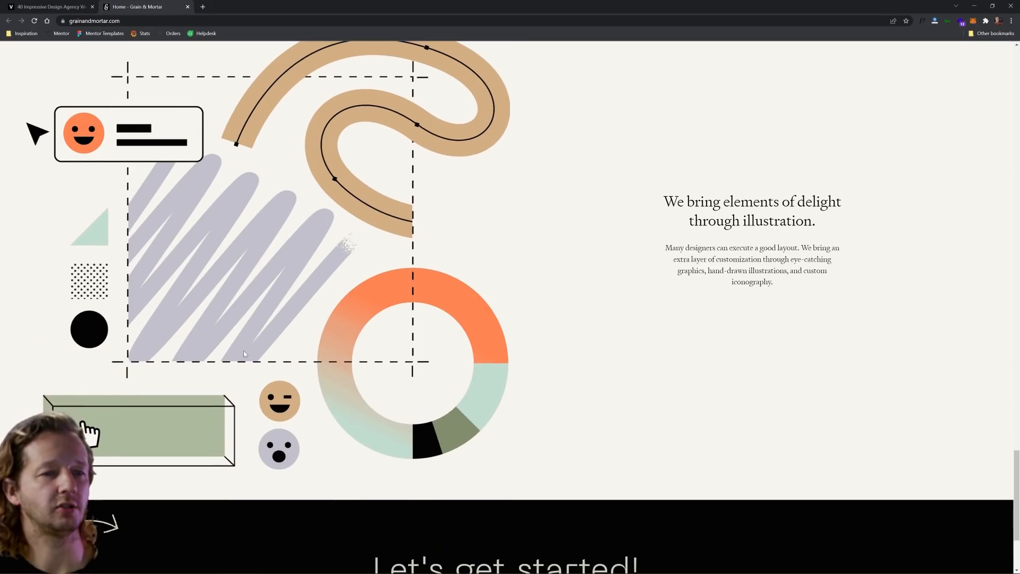
{"action": "scroll", "scroll_direction": "down", "scroll_amount": 3}
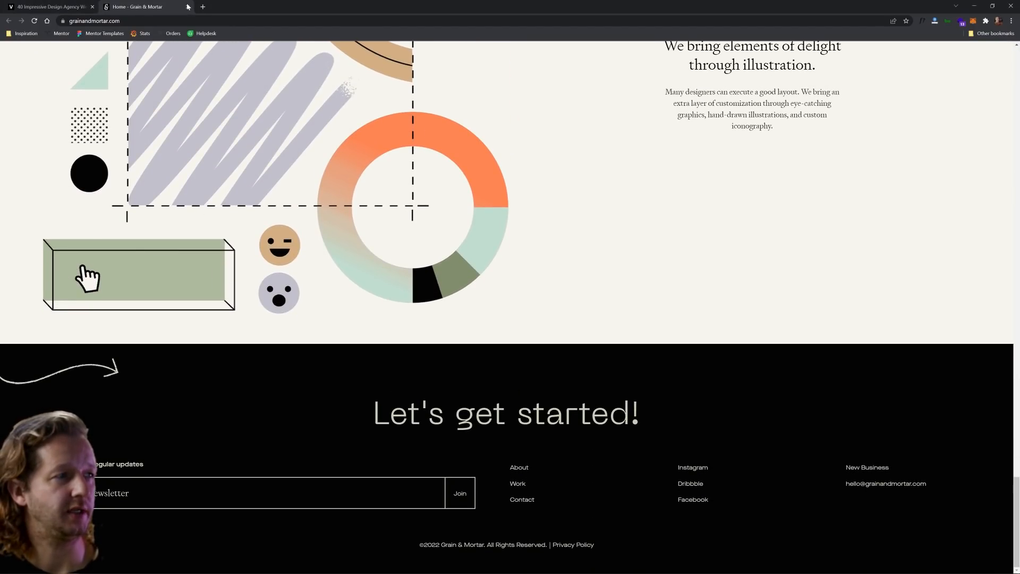
Step: Load the Rise homepage and dismiss its Leaving so soon? popup
{"action": "left_click", "coordinate": [51, 6]}
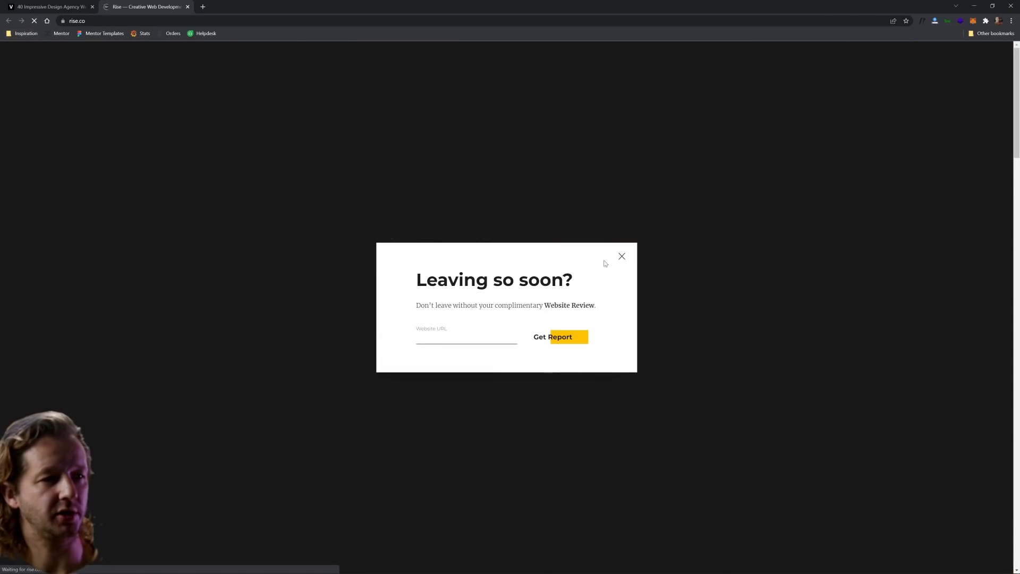
{"action": "left_click", "coordinate": [622, 256]}
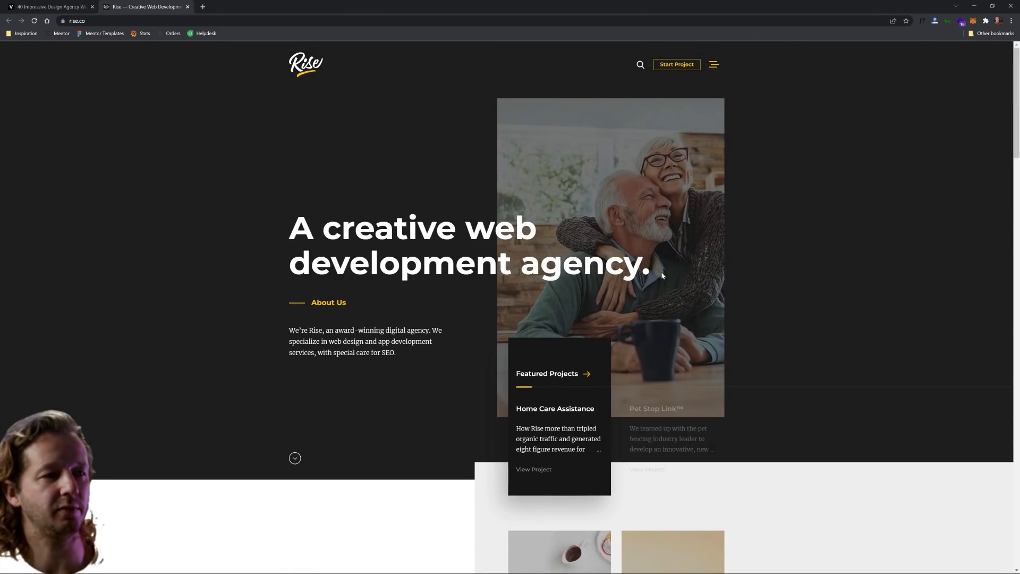
{"action": "mouse_move", "coordinate": [359, 315]}
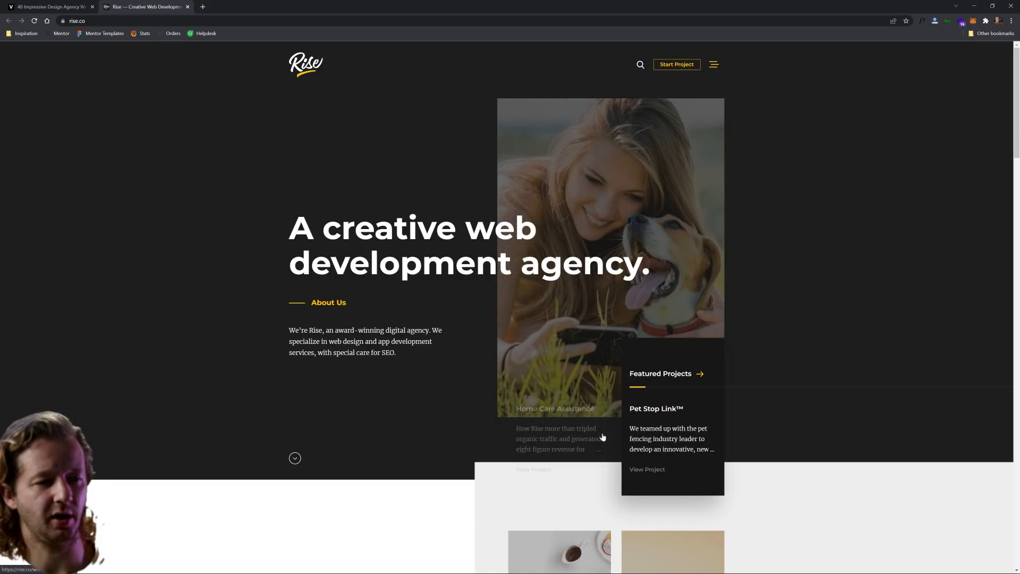
Step: Scroll down through the Rise homepage's featured works
{"action": "scroll", "scroll_direction": "down", "scroll_amount": 3}
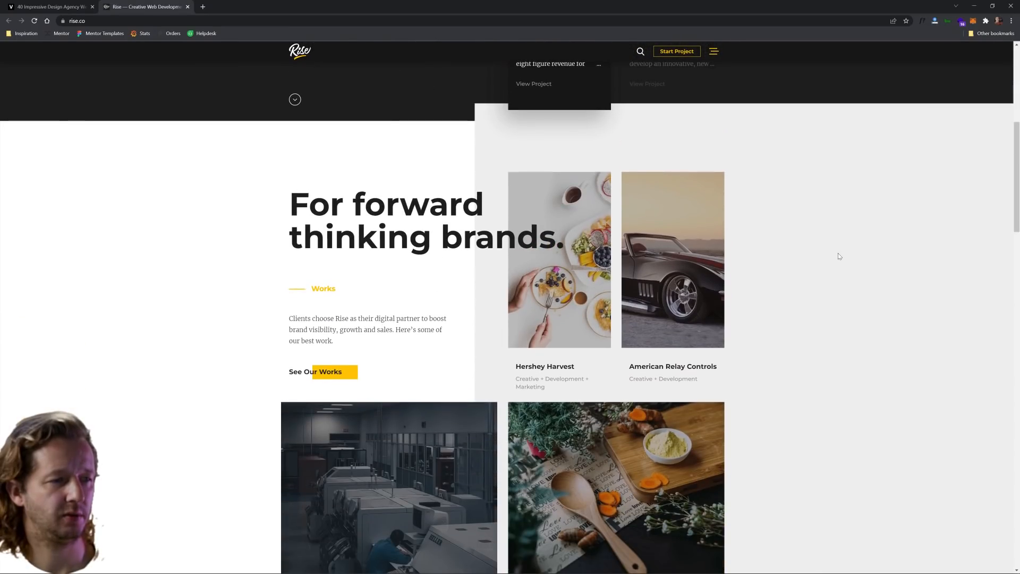
{"action": "scroll", "scroll_direction": "down", "scroll_amount": 3}
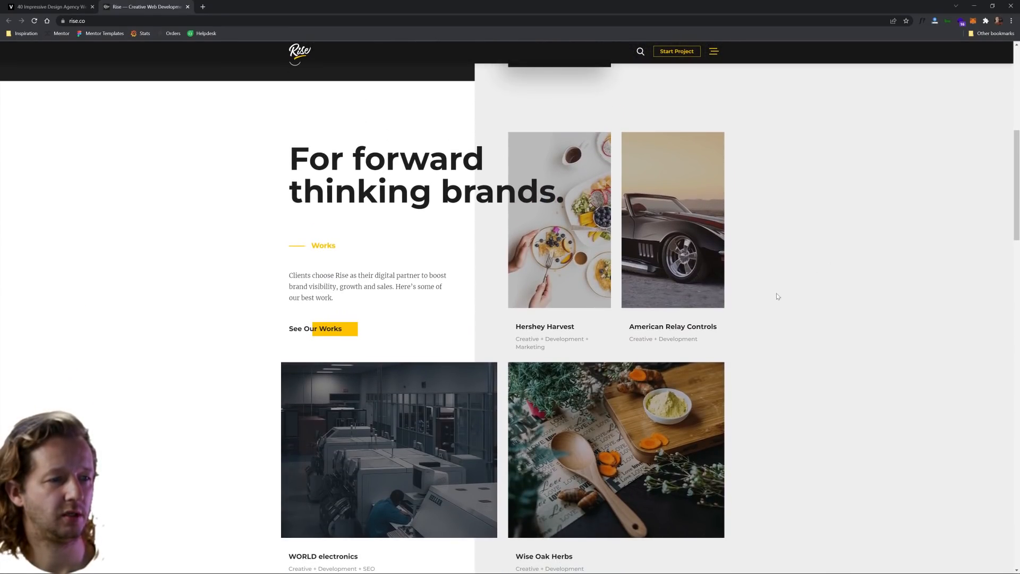
{"action": "scroll", "scroll_direction": "down", "scroll_amount": 3}
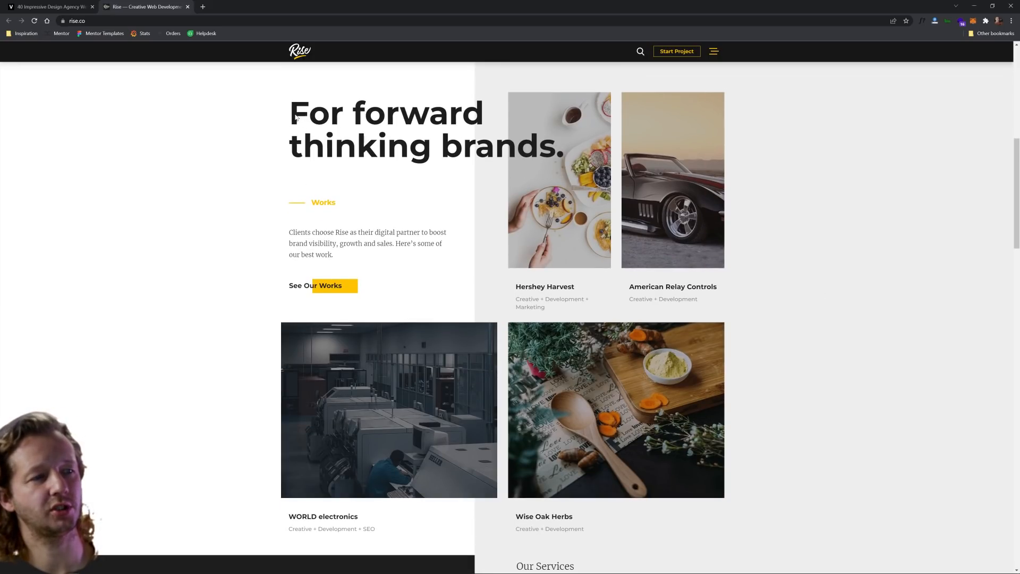
{"action": "mouse_move", "coordinate": [312, 134]}
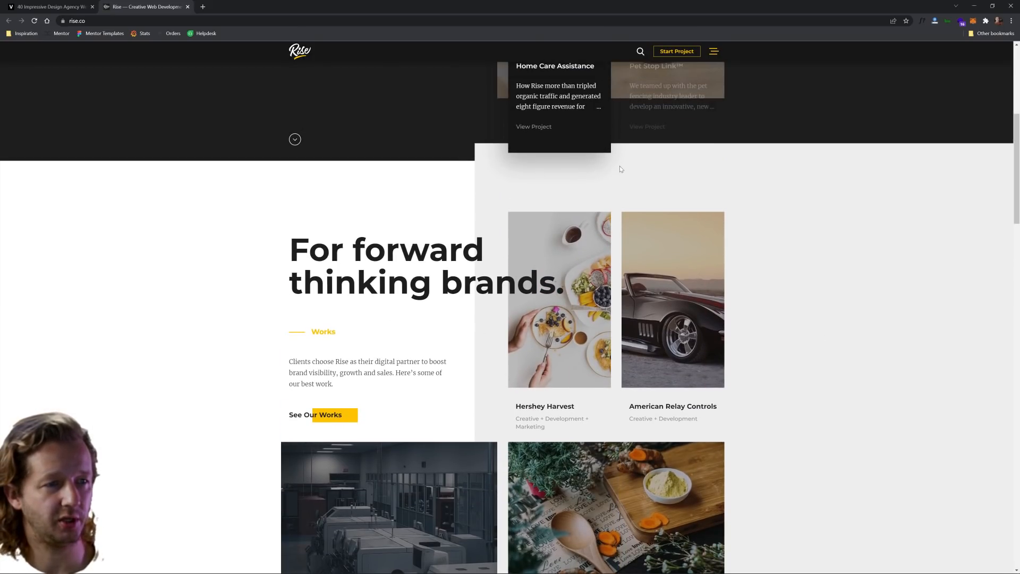
{"action": "scroll", "scroll_direction": "down", "scroll_amount": 3}
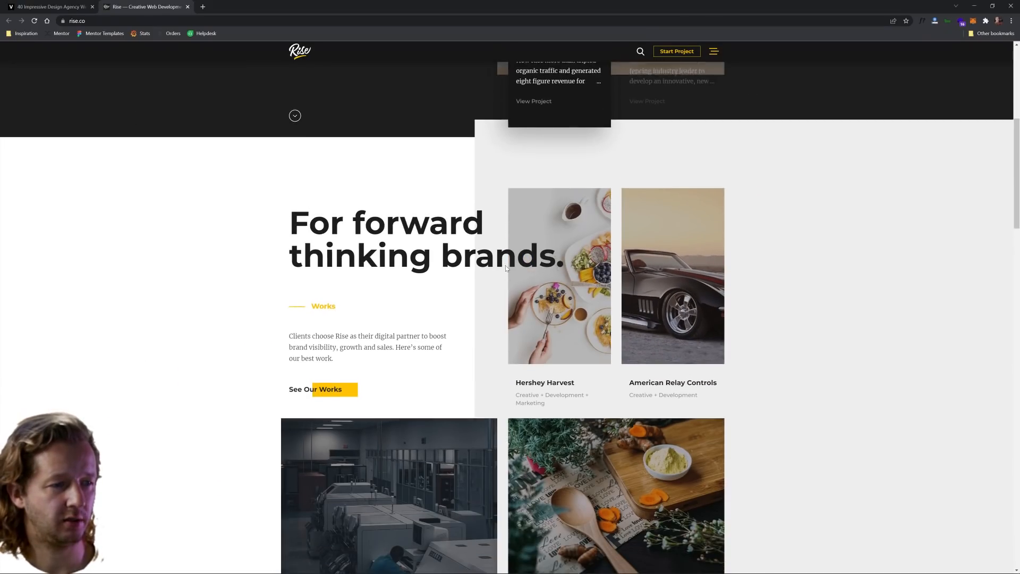
{"action": "scroll", "scroll_direction": "down", "scroll_amount": 3}
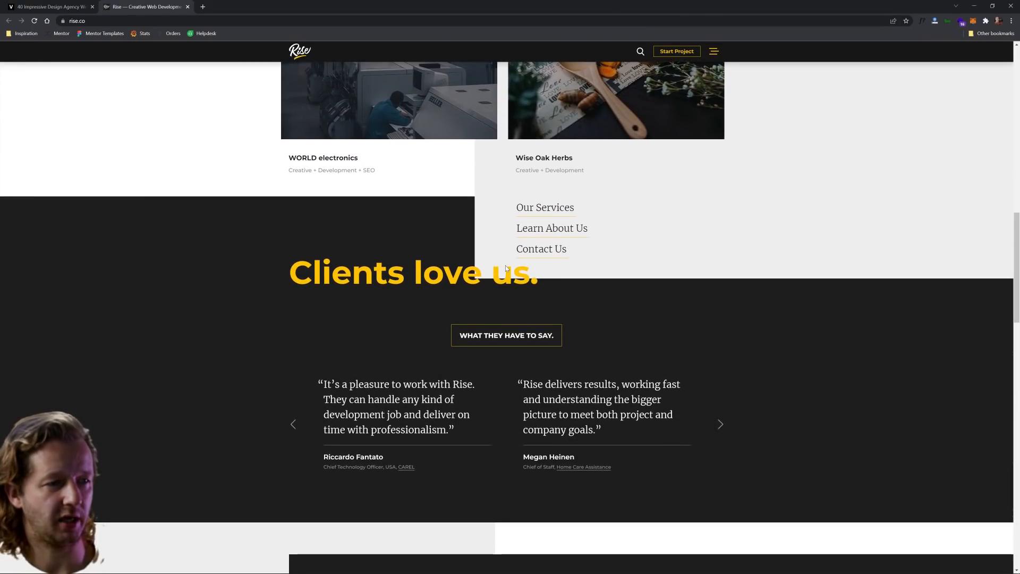
{"action": "scroll", "scroll_direction": "down", "scroll_amount": 3}
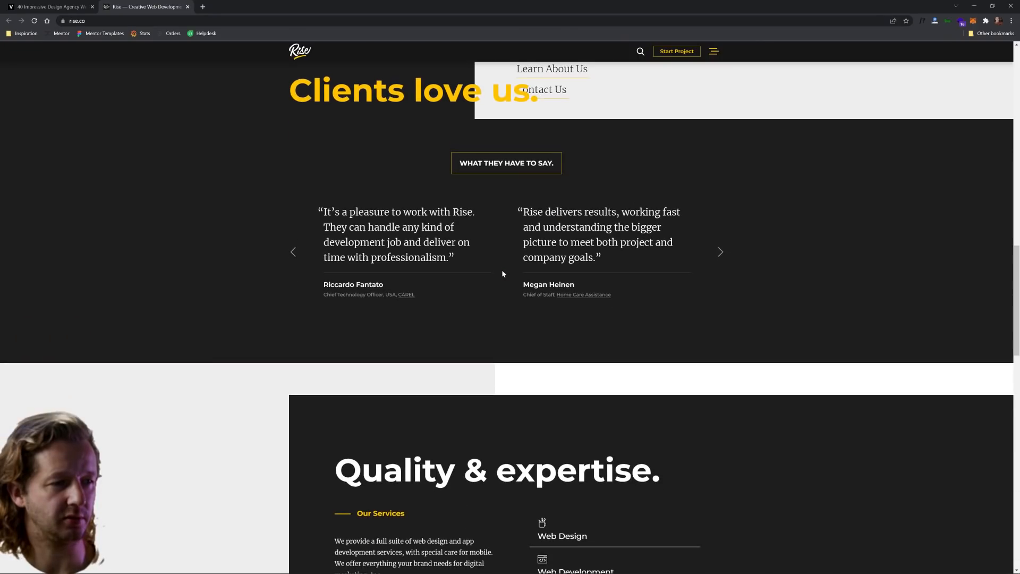
{"action": "scroll", "scroll_direction": "down", "scroll_amount": 3}
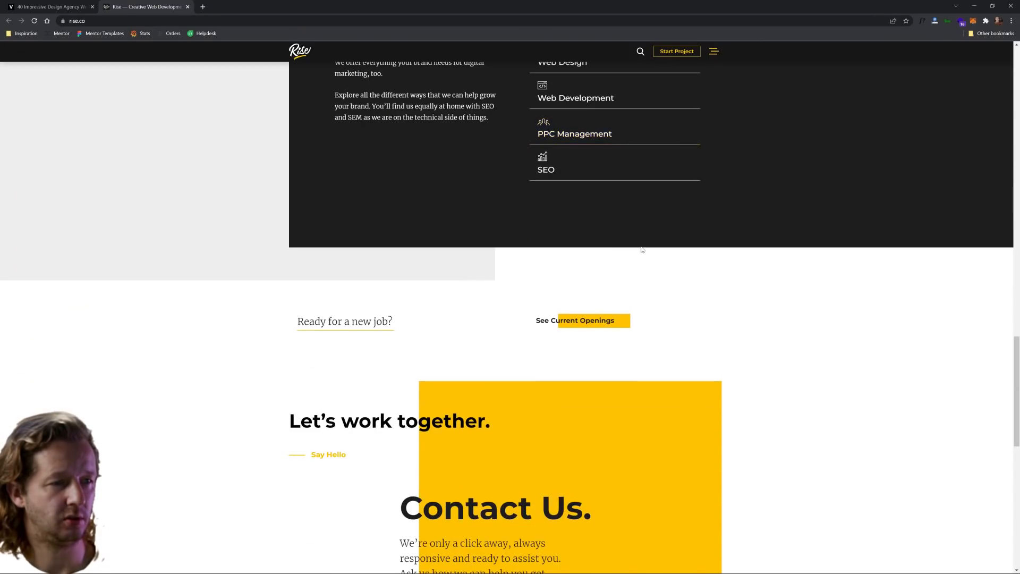
Step: Reach Rise's contact footer, then return to the Vandelay article at the Adrenalin entry
{"action": "scroll", "scroll_direction": "down", "scroll_amount": 3}
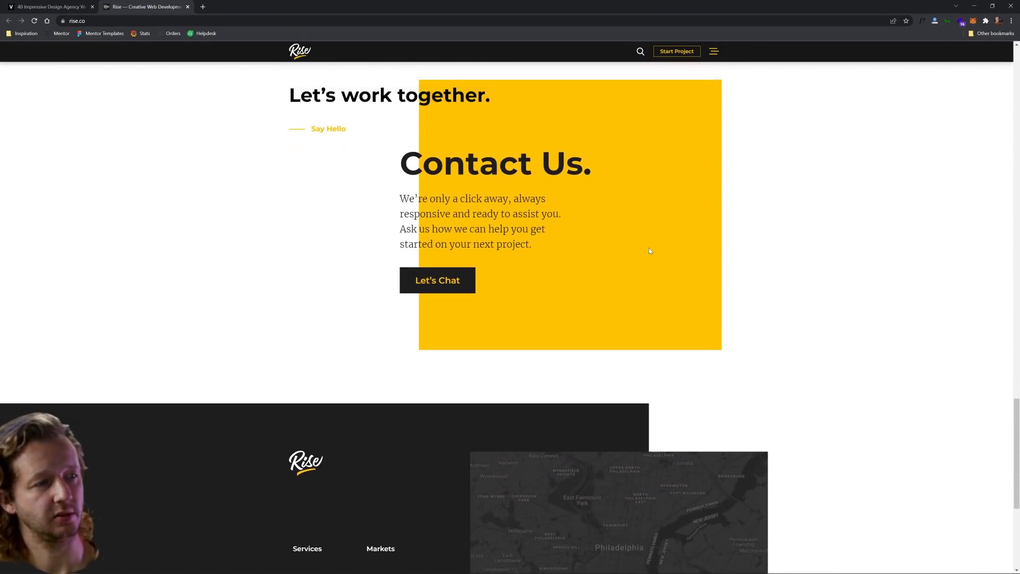
{"action": "scroll", "scroll_direction": "down", "scroll_amount": 3}
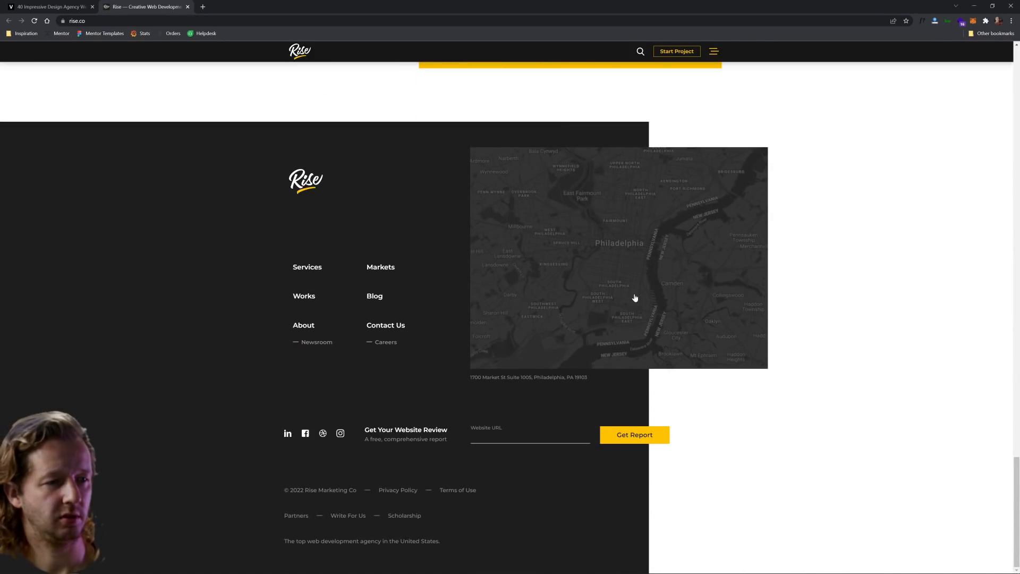
{"action": "scroll", "scroll_direction": "up", "scroll_amount": 3}
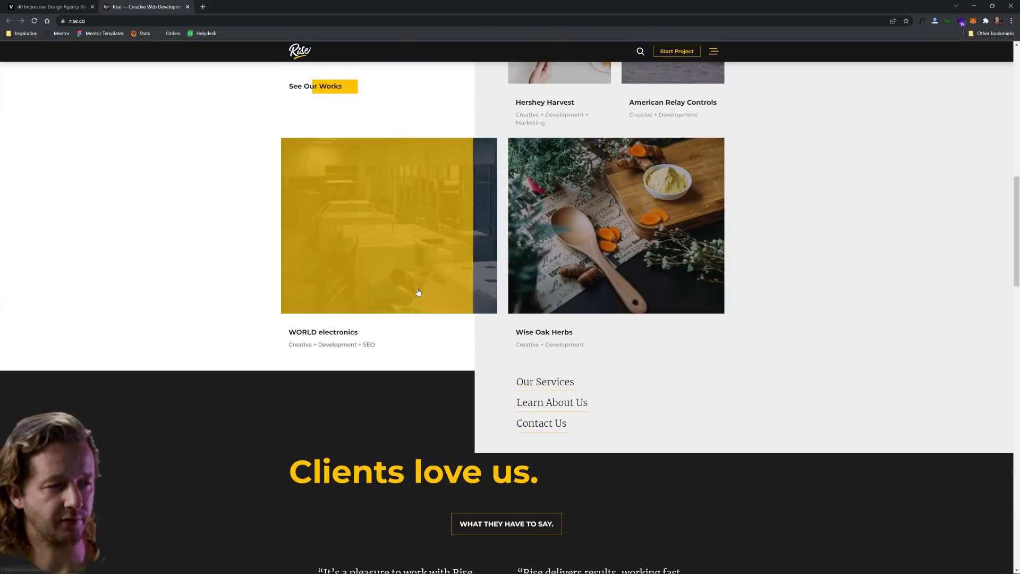
{"action": "scroll", "scroll_direction": "down", "scroll_amount": 3}
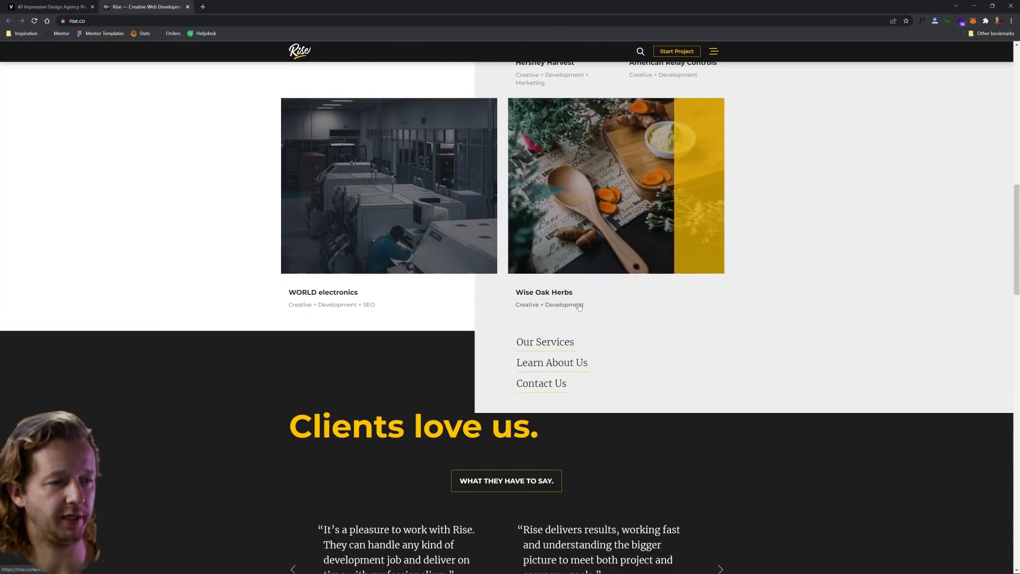
{"action": "scroll", "scroll_direction": "down", "scroll_amount": 3}
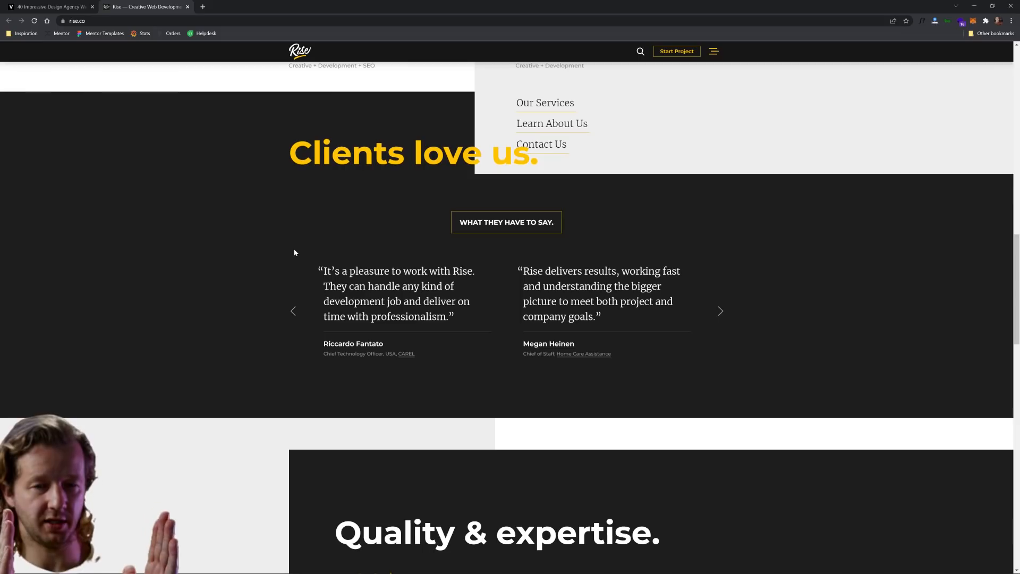
{"action": "scroll", "scroll_direction": "up", "scroll_amount": 3}
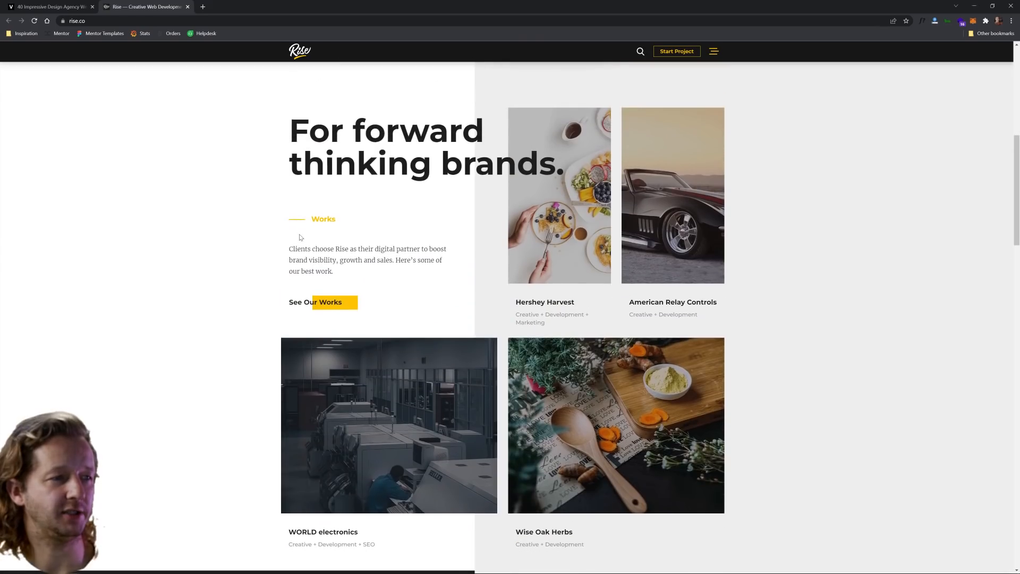
{"action": "left_click", "coordinate": [53, 8]}
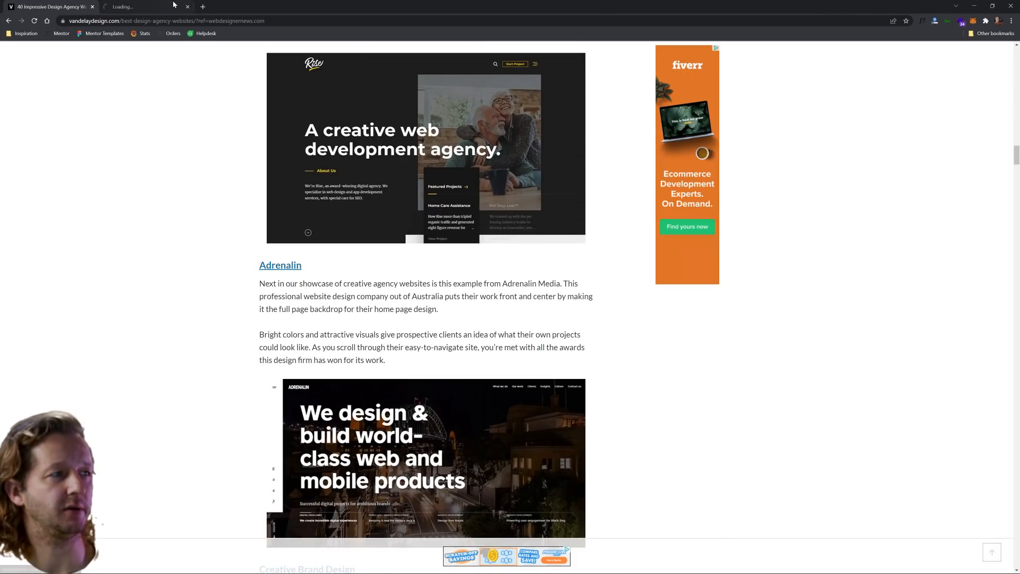
Step: Open the Adrenalin Media homepage and scroll to its core capabilities section
{"action": "left_click", "coordinate": [281, 266]}
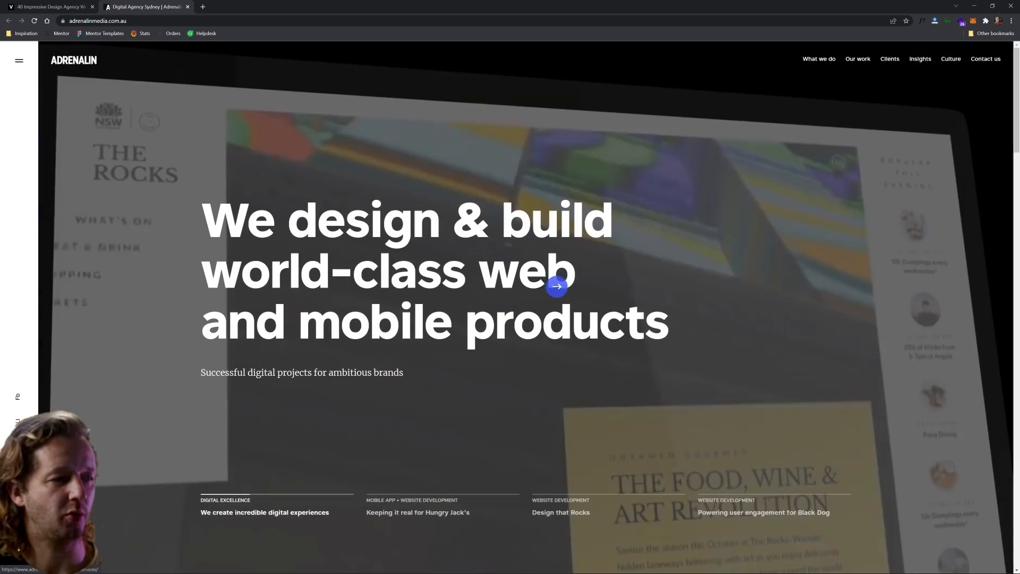
{"action": "scroll", "scroll_direction": "down", "scroll_amount": 3}
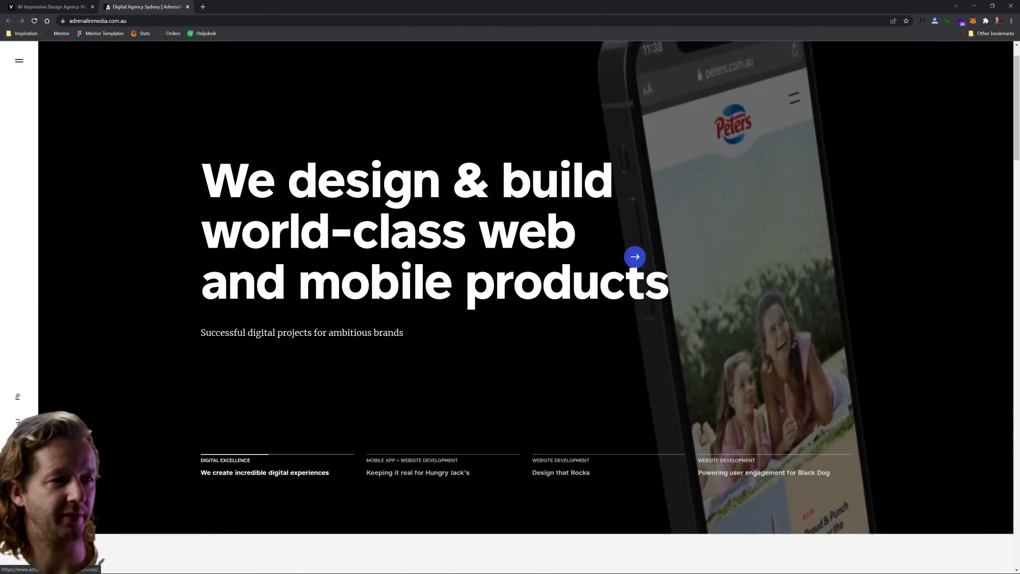
{"action": "scroll", "scroll_direction": "down", "scroll_amount": 3}
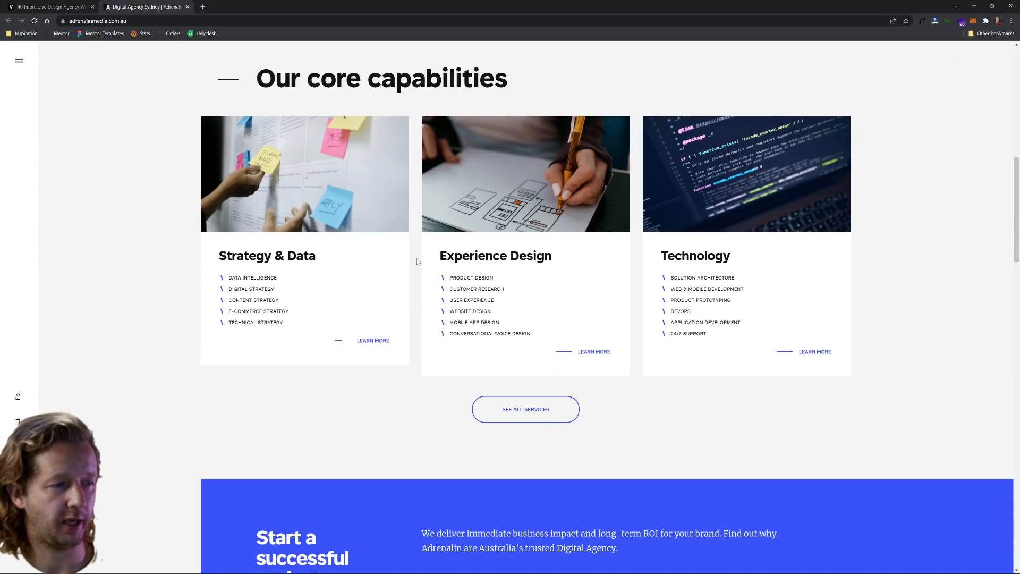
{"action": "scroll", "scroll_direction": "down", "scroll_amount": 3}
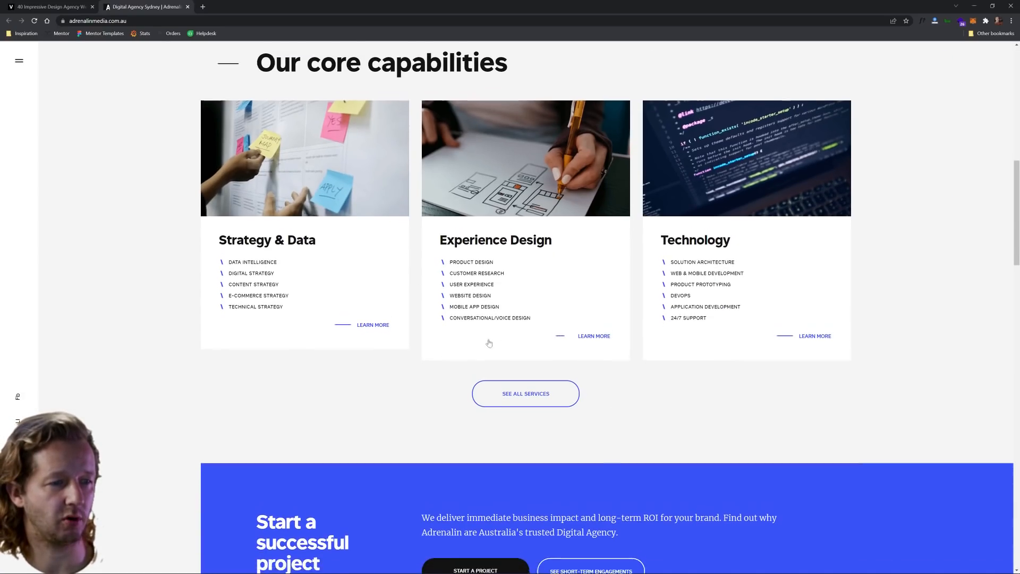
{"action": "scroll", "scroll_direction": "down", "scroll_amount": 3}
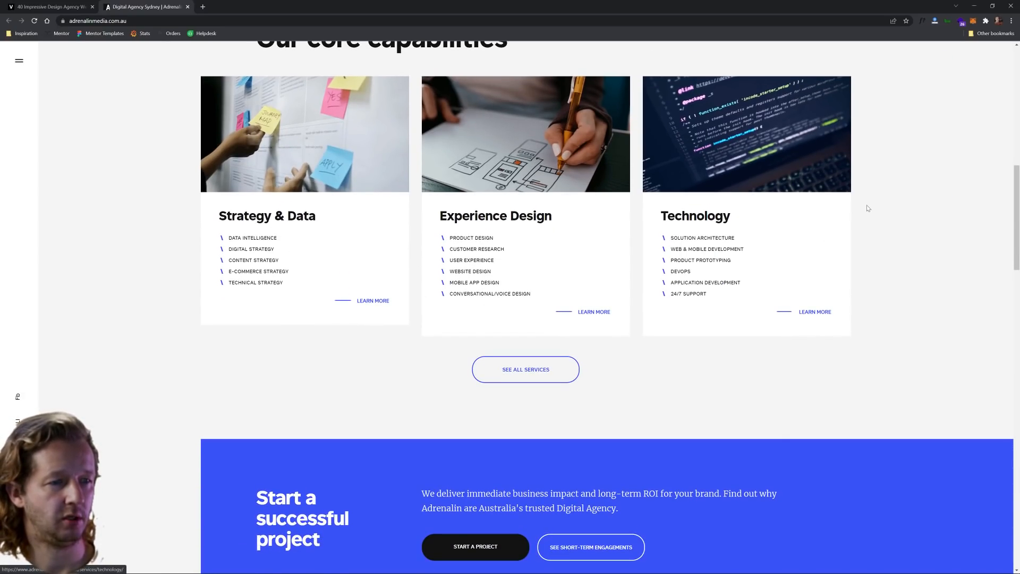
{"action": "scroll", "scroll_direction": "down", "scroll_amount": 3}
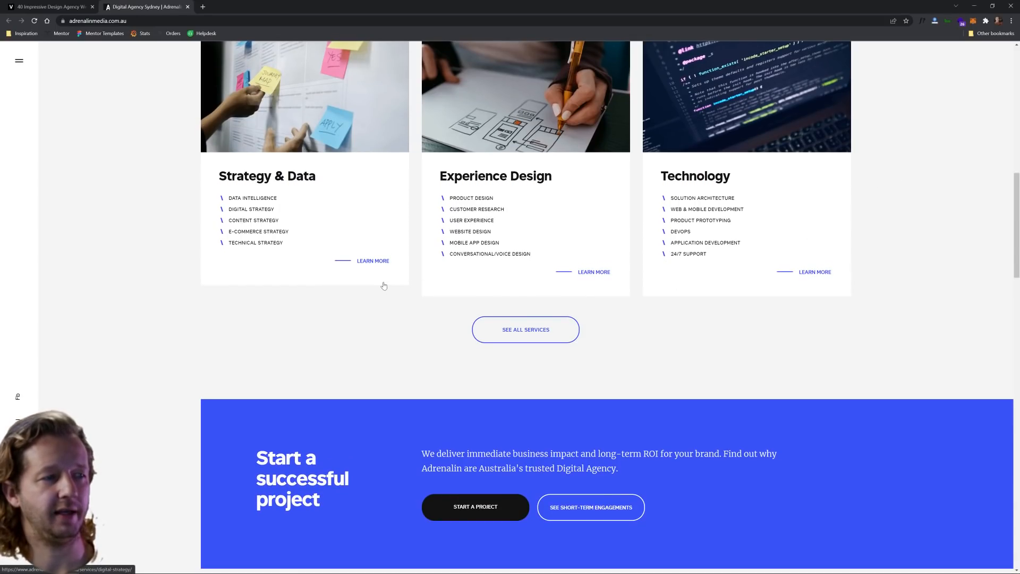
{"action": "mouse_move", "coordinate": [386, 294]}
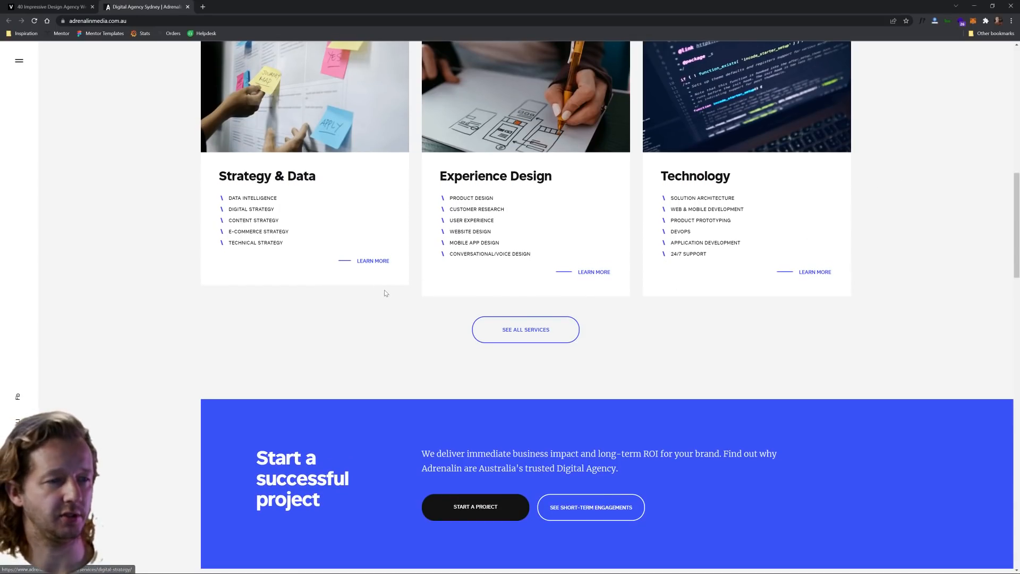
{"action": "mouse_move", "coordinate": [591, 283]}
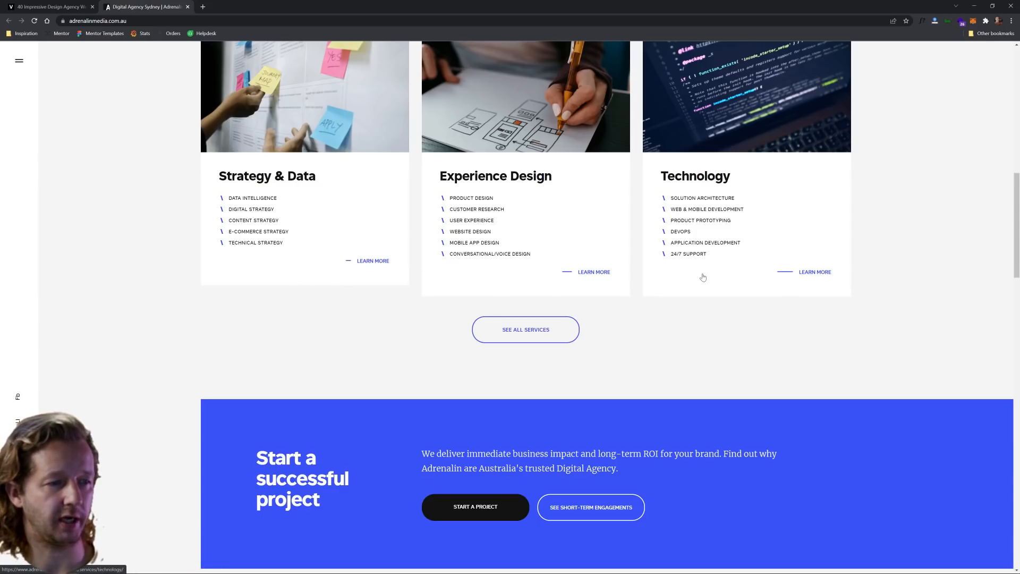
Step: Scroll through Adrenalin's news cards, award-winning work and newsletter signup
{"action": "scroll", "scroll_direction": "down", "scroll_amount": 3}
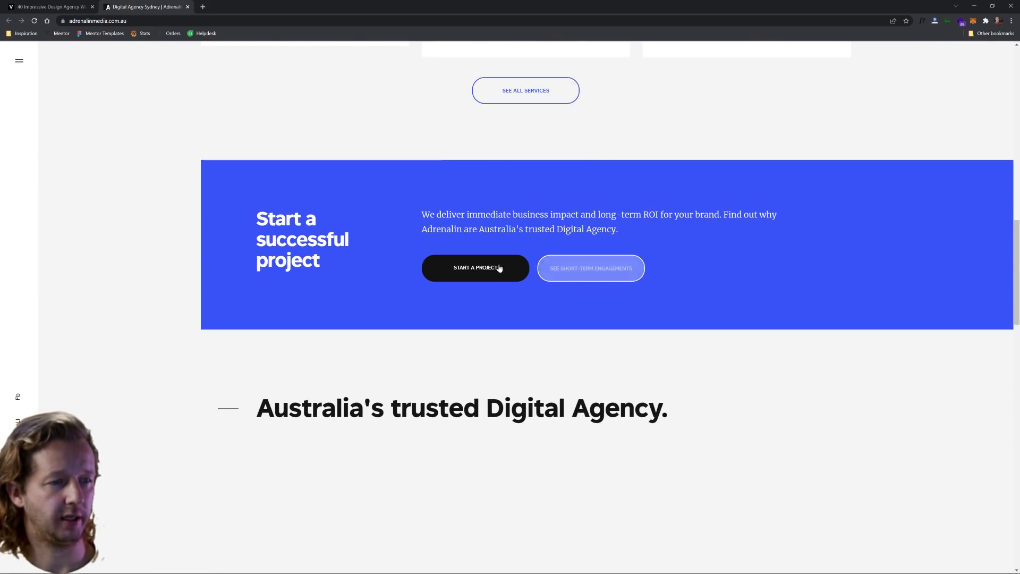
{"action": "mouse_move", "coordinate": [487, 271]}
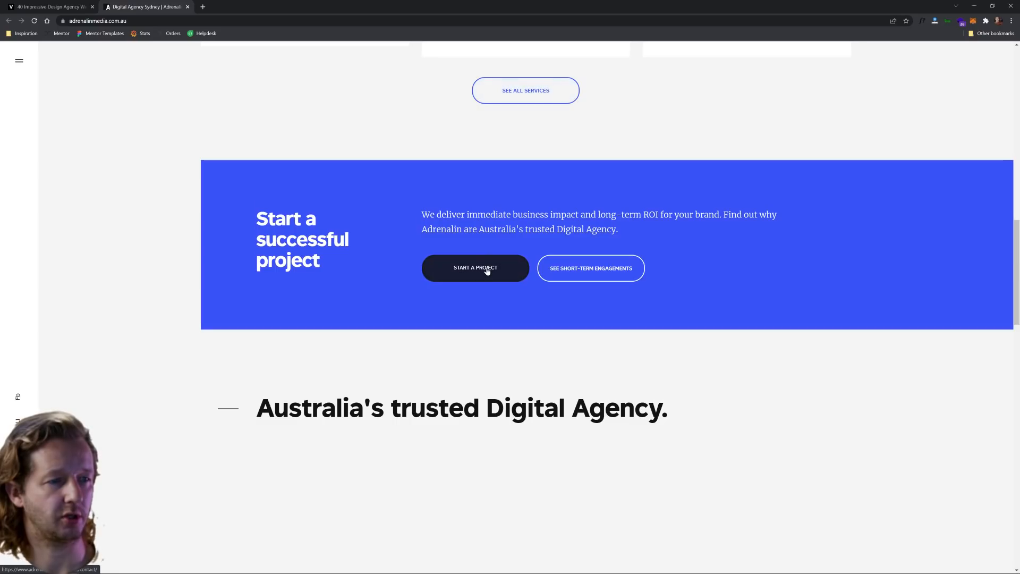
{"action": "scroll", "scroll_direction": "down", "scroll_amount": 3}
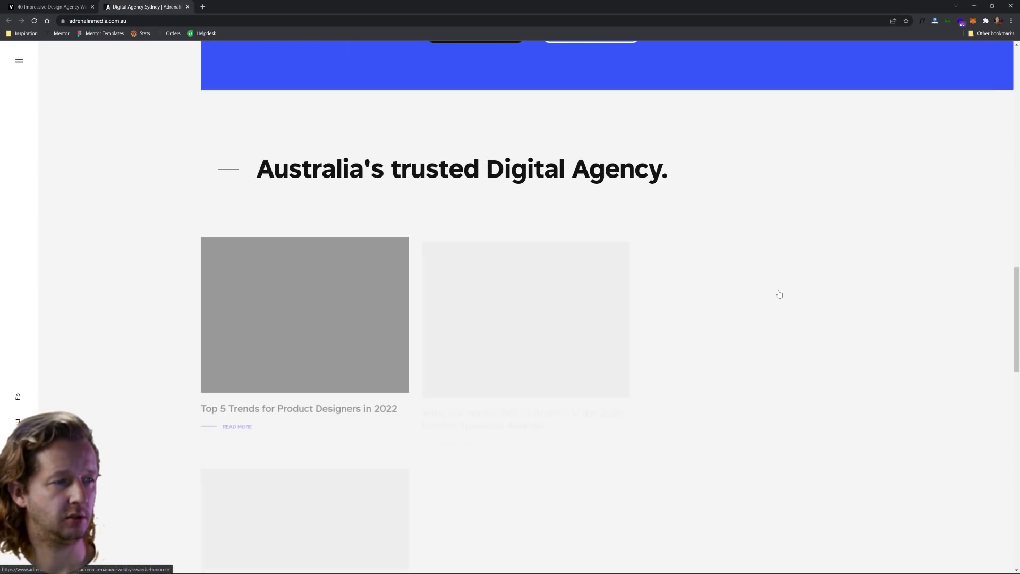
{"action": "scroll", "scroll_direction": "down", "scroll_amount": 3}
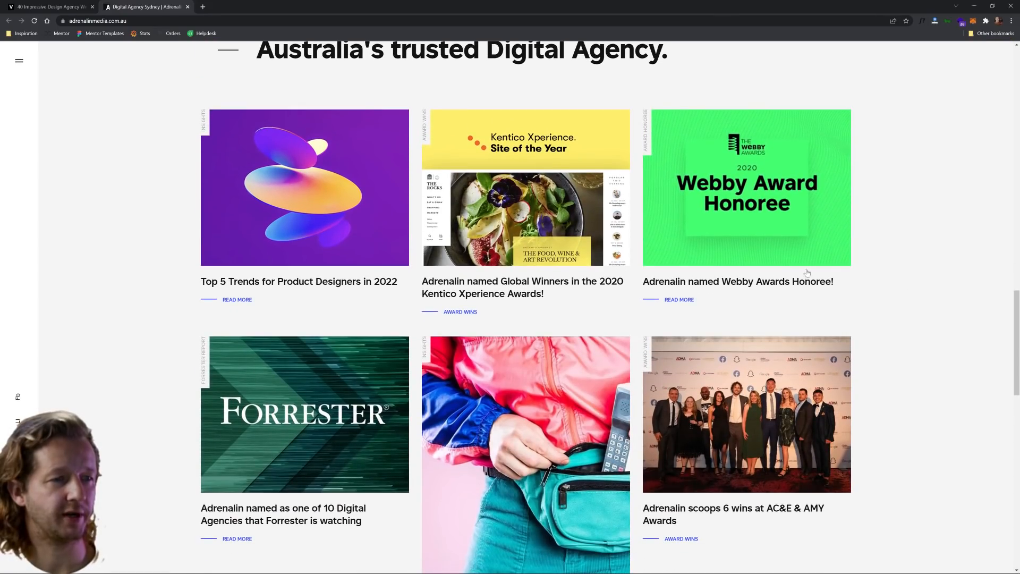
{"action": "mouse_move", "coordinate": [346, 200]}
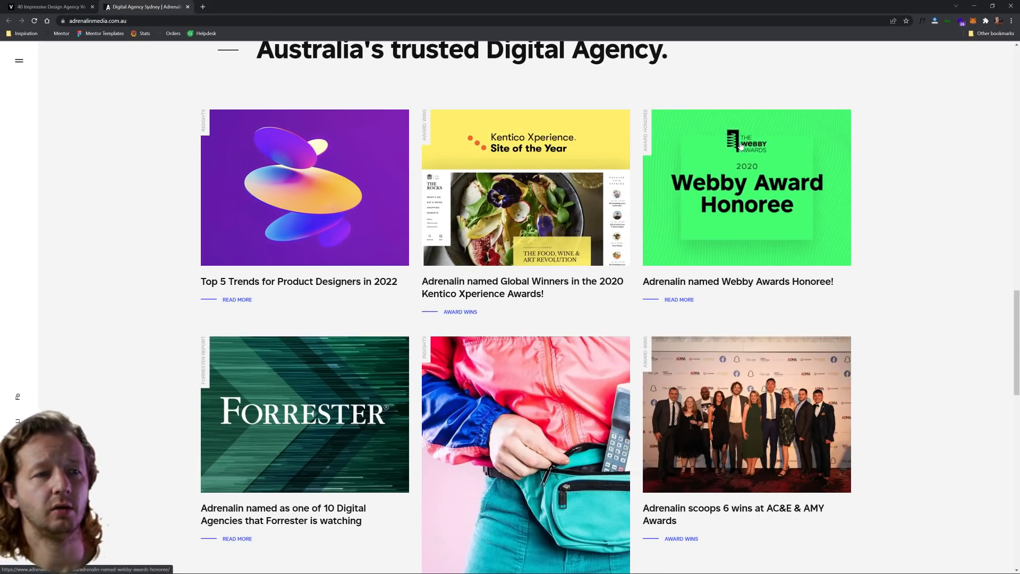
{"action": "mouse_move", "coordinate": [769, 255]}
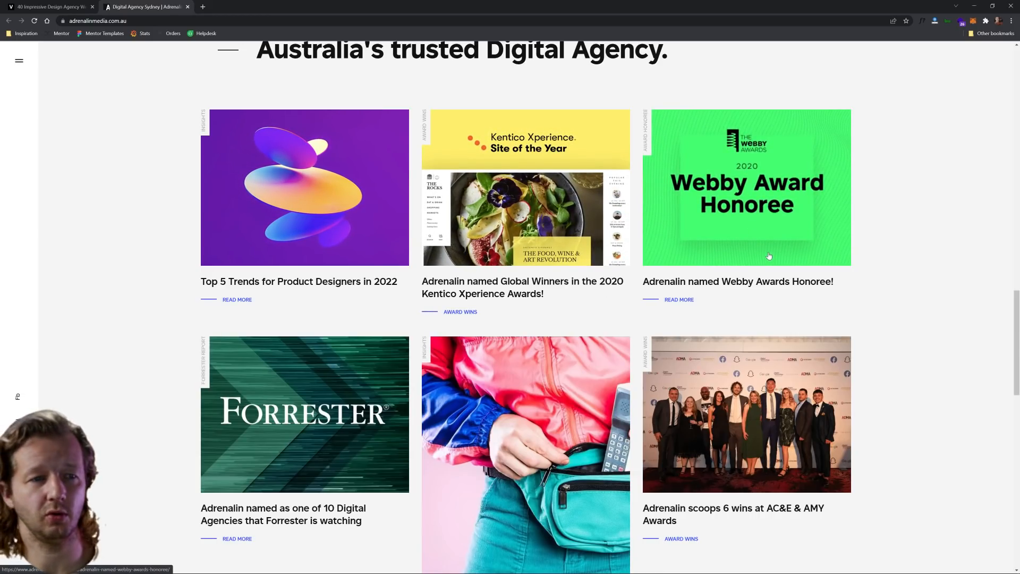
{"action": "scroll", "scroll_direction": "down", "scroll_amount": 3}
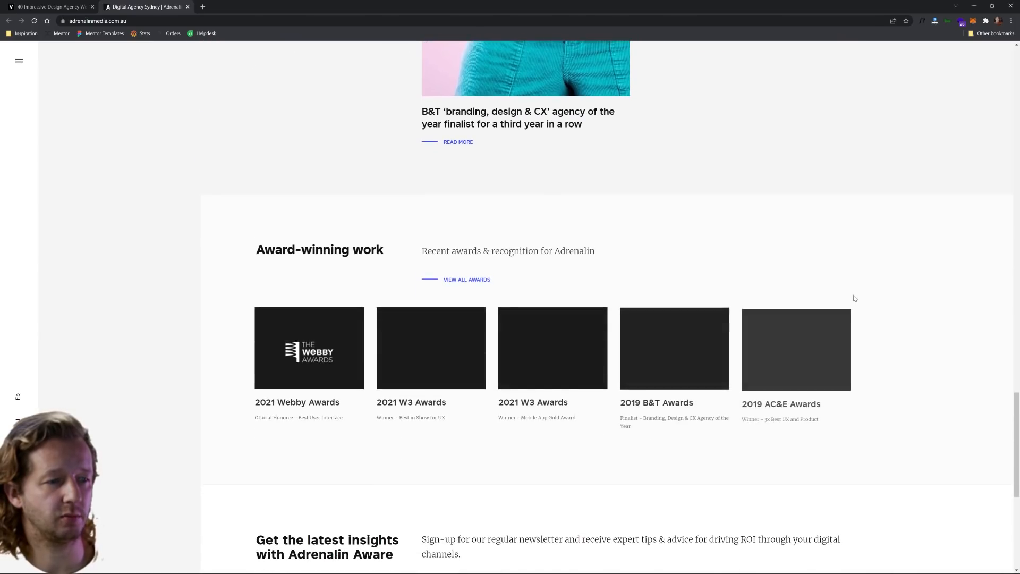
{"action": "scroll", "scroll_direction": "down", "scroll_amount": 3}
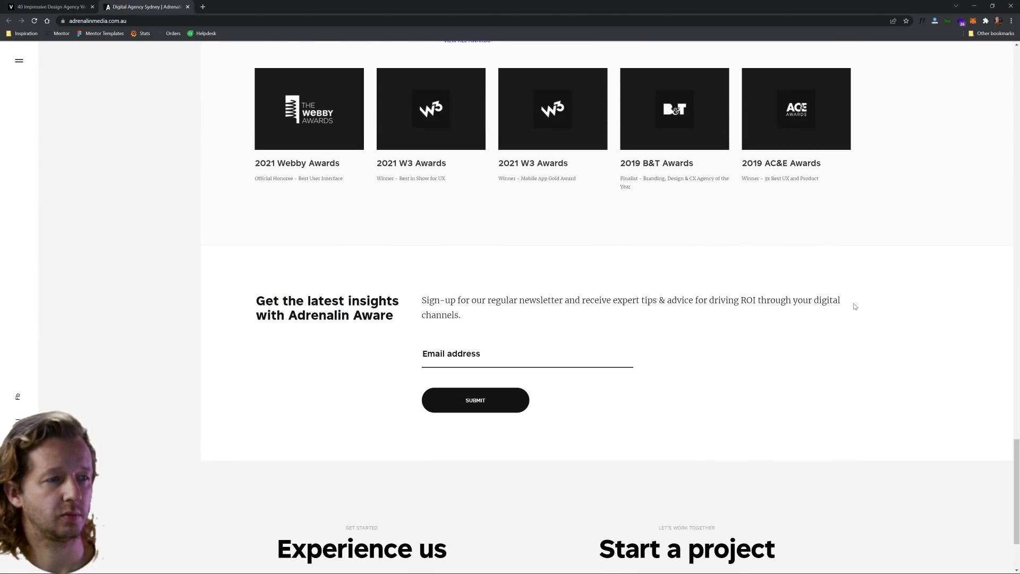
{"action": "scroll", "scroll_direction": "down", "scroll_amount": 3}
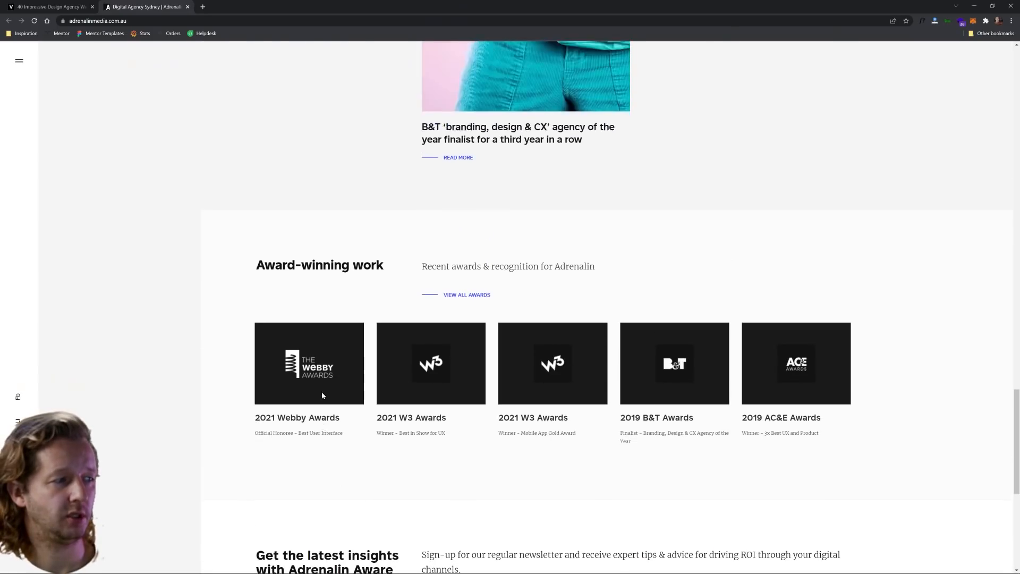
{"action": "scroll", "scroll_direction": "down", "scroll_amount": 3}
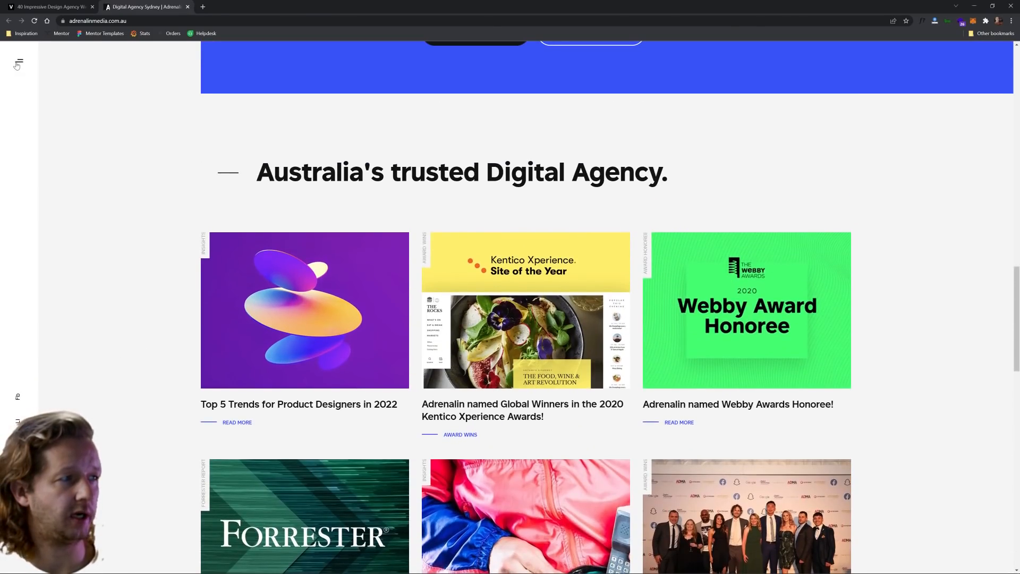
Step: Return to the Adrenalin hero, show the full hamburger navigation menu, then close it
{"action": "left_click", "coordinate": [18, 60]}
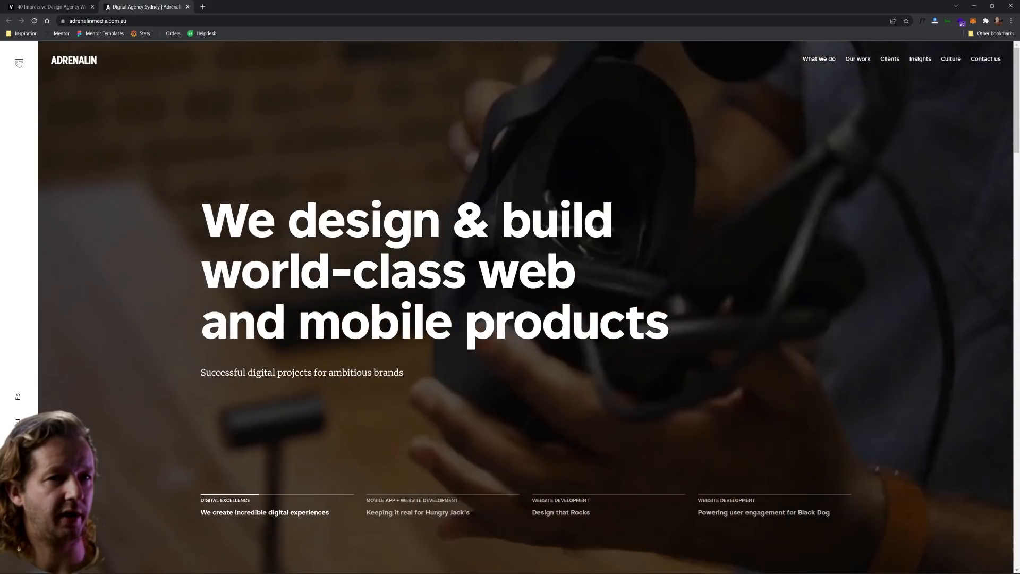
{"action": "left_click", "coordinate": [18, 60]}
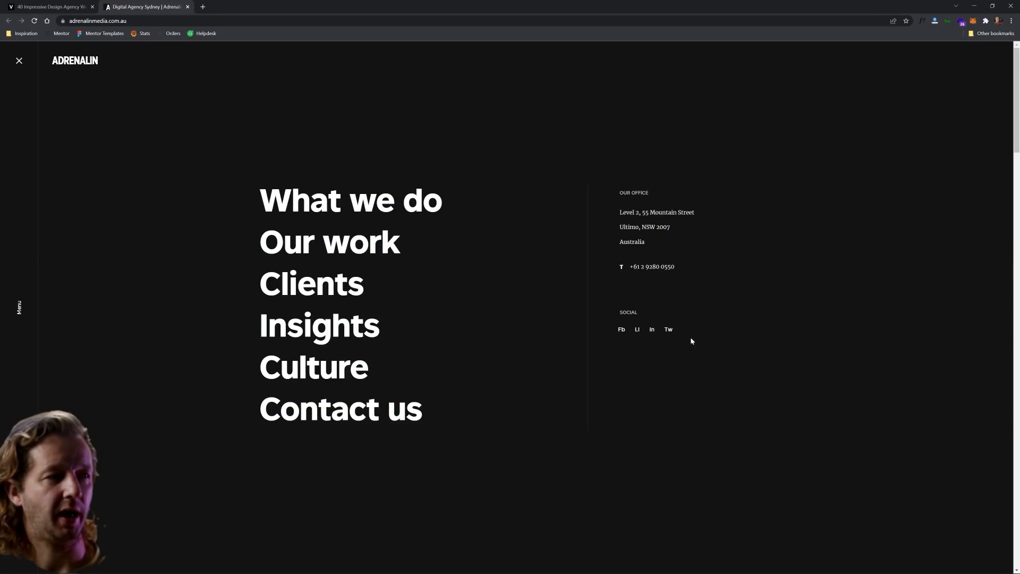
{"action": "left_click", "coordinate": [18, 60]}
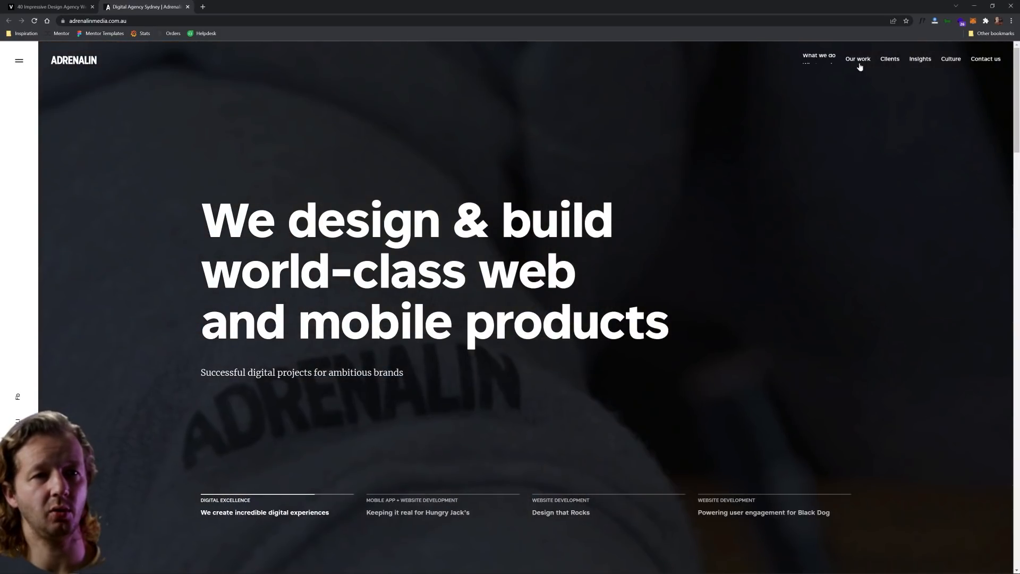
{"action": "mouse_move", "coordinate": [977, 64]}
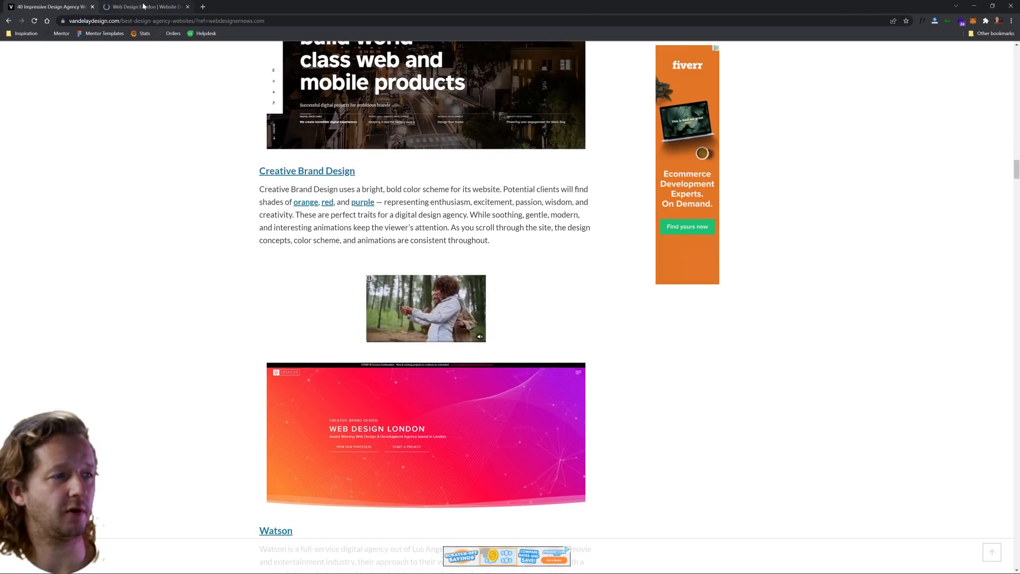
Step: Browse the Creative Brand Design homepage to its agency intro, clear the text highlight and bring up developer tools
{"action": "left_click", "coordinate": [149, 6]}
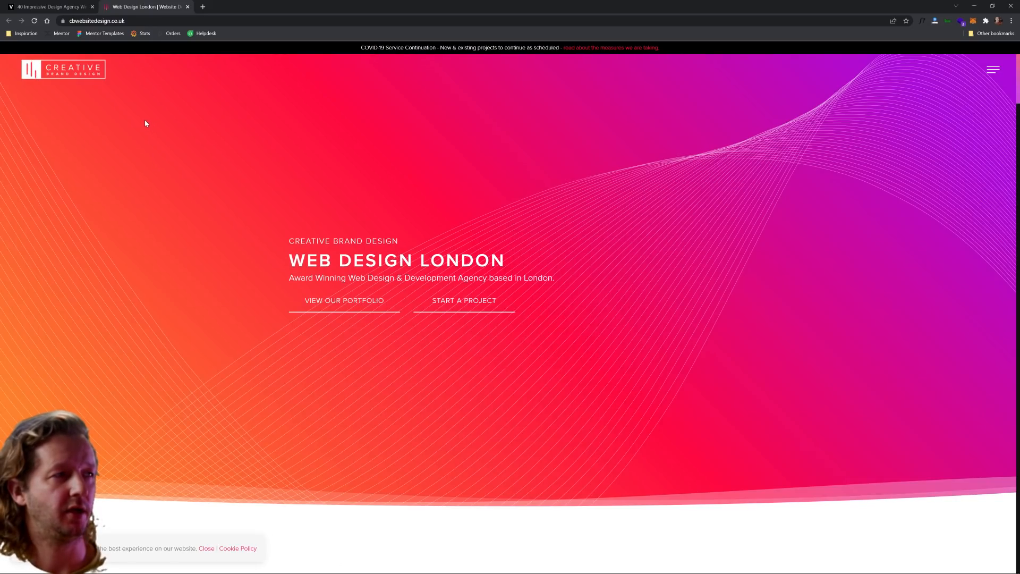
{"action": "mouse_move", "coordinate": [115, 74]}
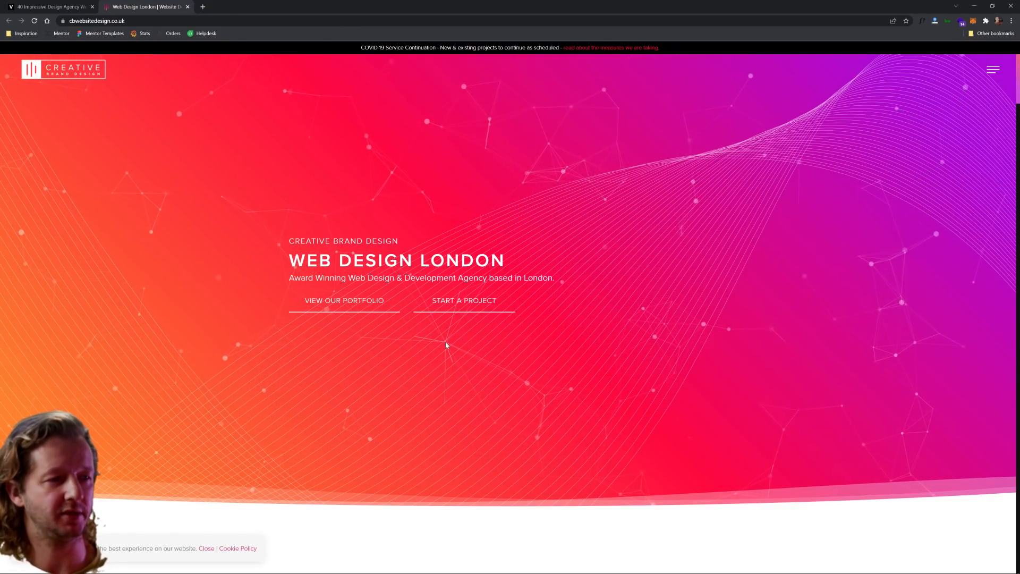
{"action": "scroll", "scroll_direction": "down", "scroll_amount": 3}
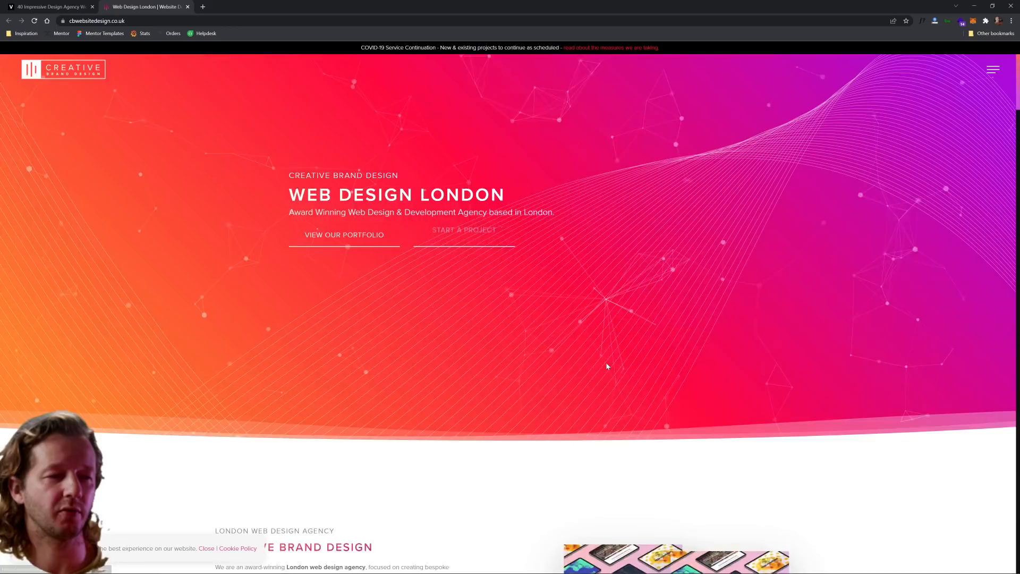
{"action": "scroll", "scroll_direction": "down", "scroll_amount": 3}
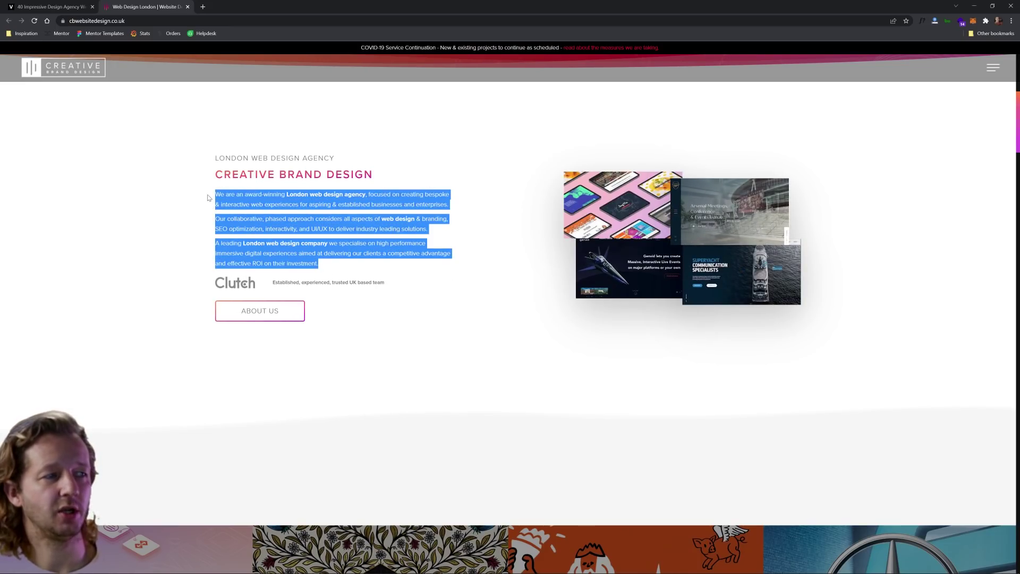
{"action": "left_click", "coordinate": [217, 195]}
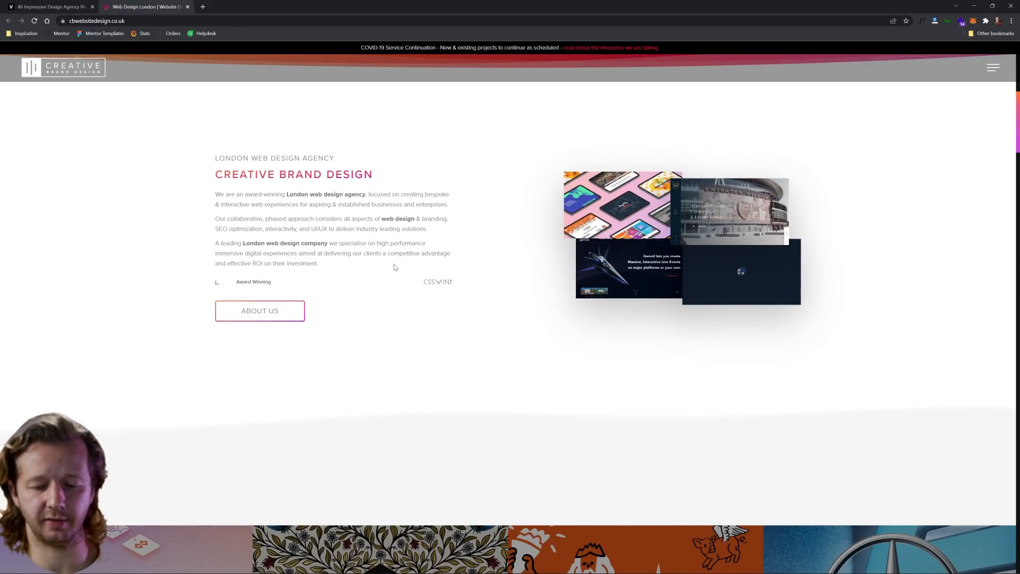
{"action": "key", "text": "F12"}
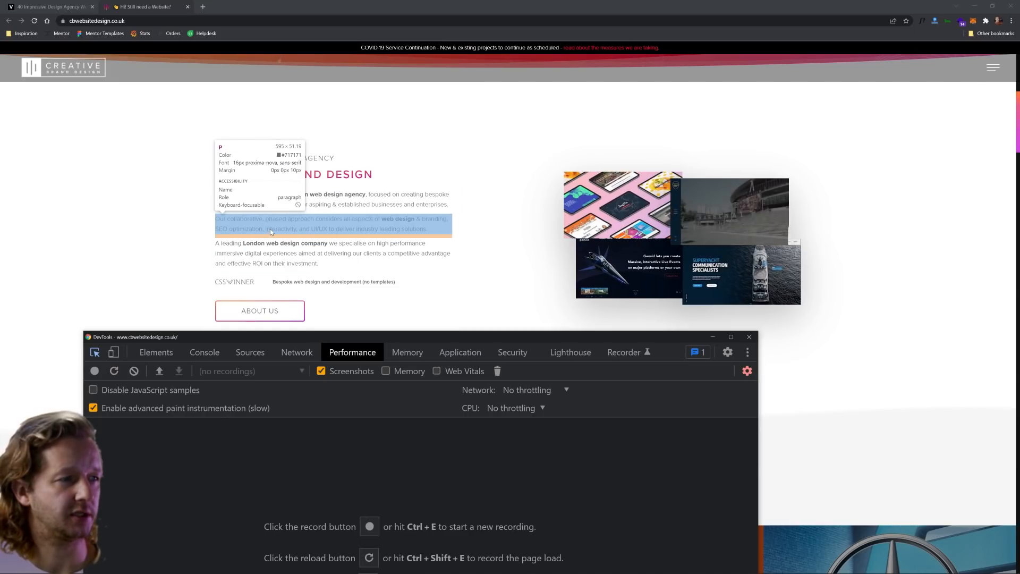
Step: Dismiss the developer tools so the team section of the homepage is visible
{"action": "left_click", "coordinate": [156, 352]}
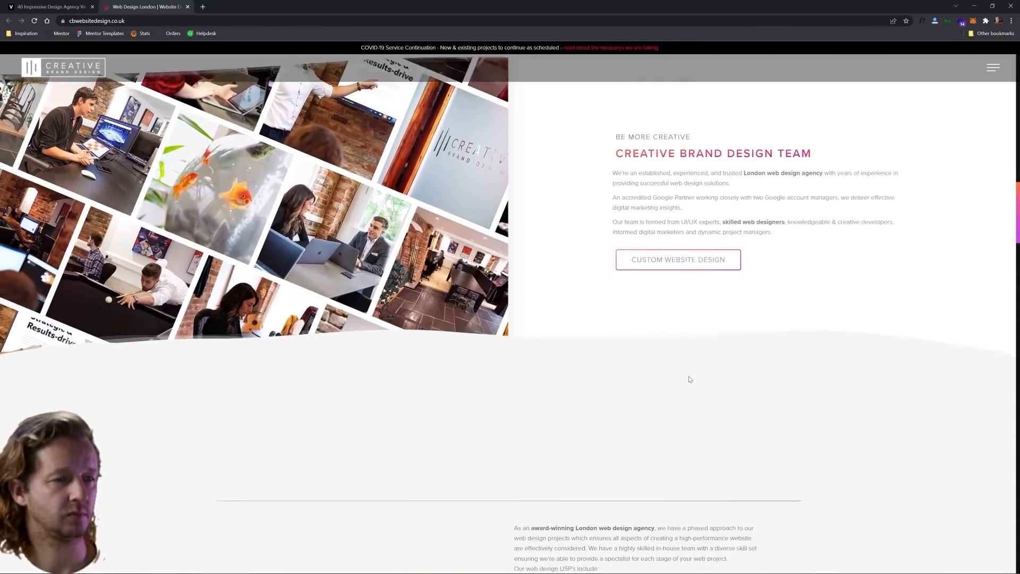
Step: Scroll through the Creative Brand Design process and 5-star review sections
{"action": "scroll", "scroll_direction": "down", "scroll_amount": 3}
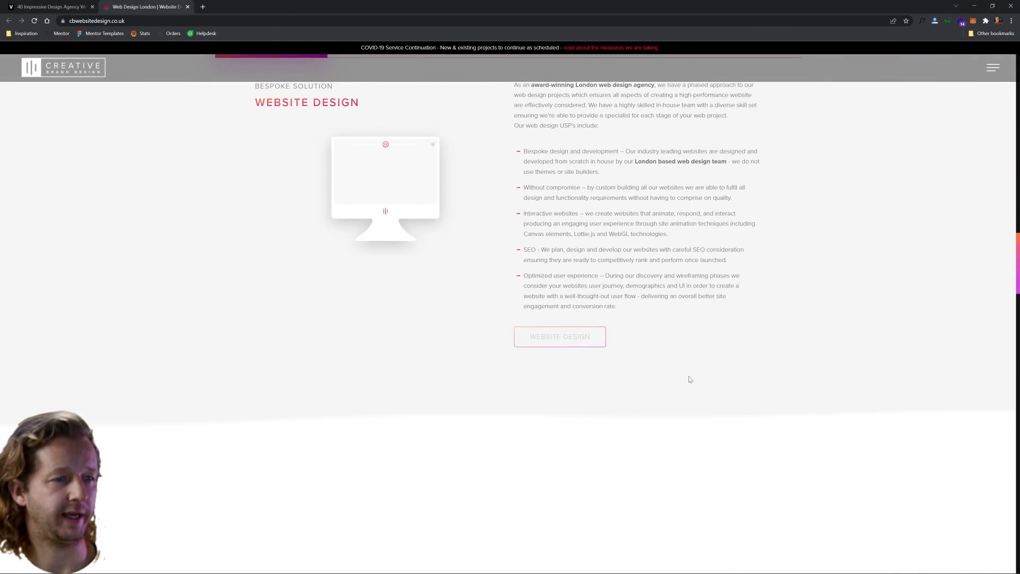
{"action": "scroll", "scroll_direction": "down", "scroll_amount": 3}
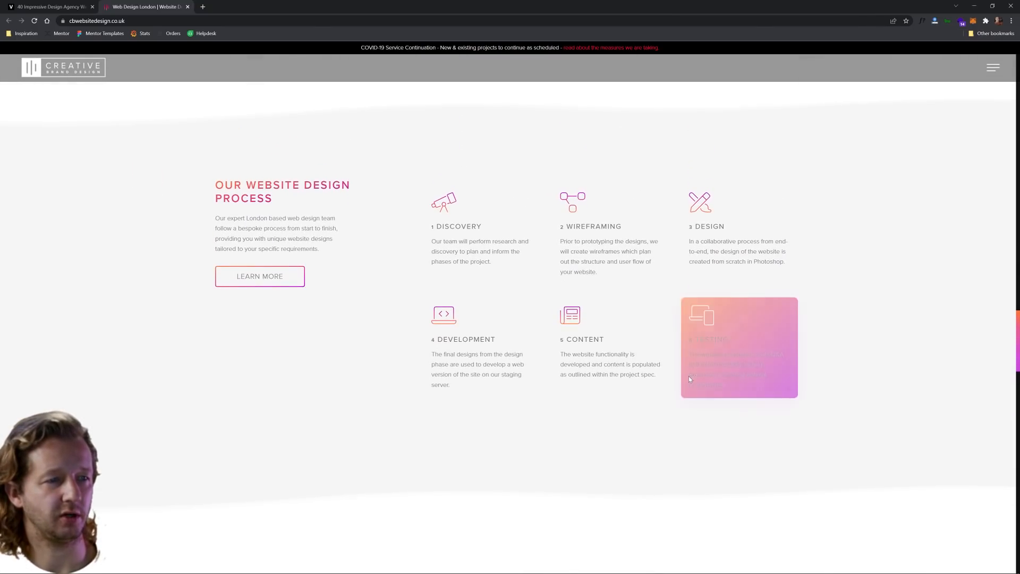
{"action": "scroll", "scroll_direction": "down", "scroll_amount": 3}
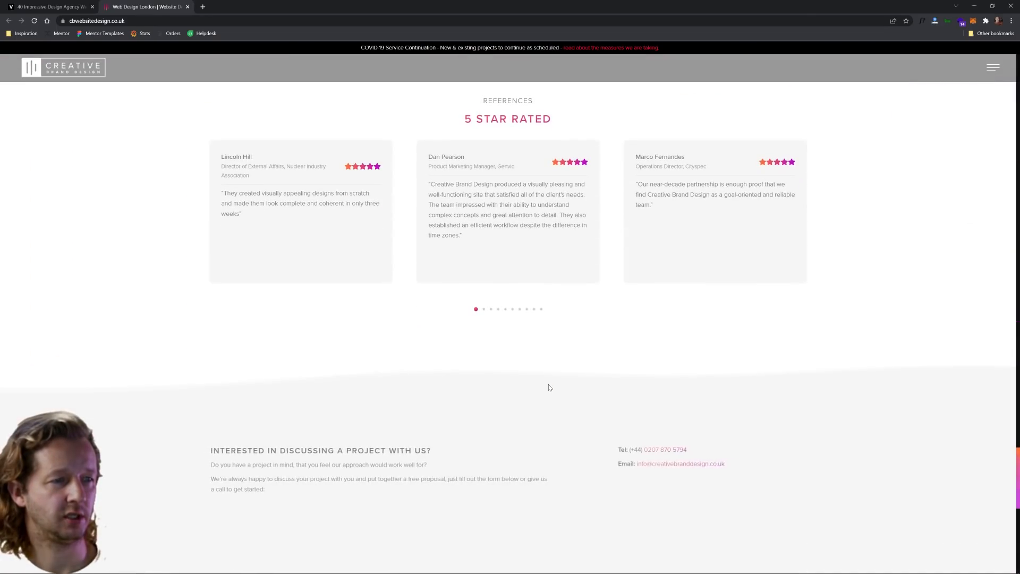
{"action": "scroll", "scroll_direction": "down", "scroll_amount": 3}
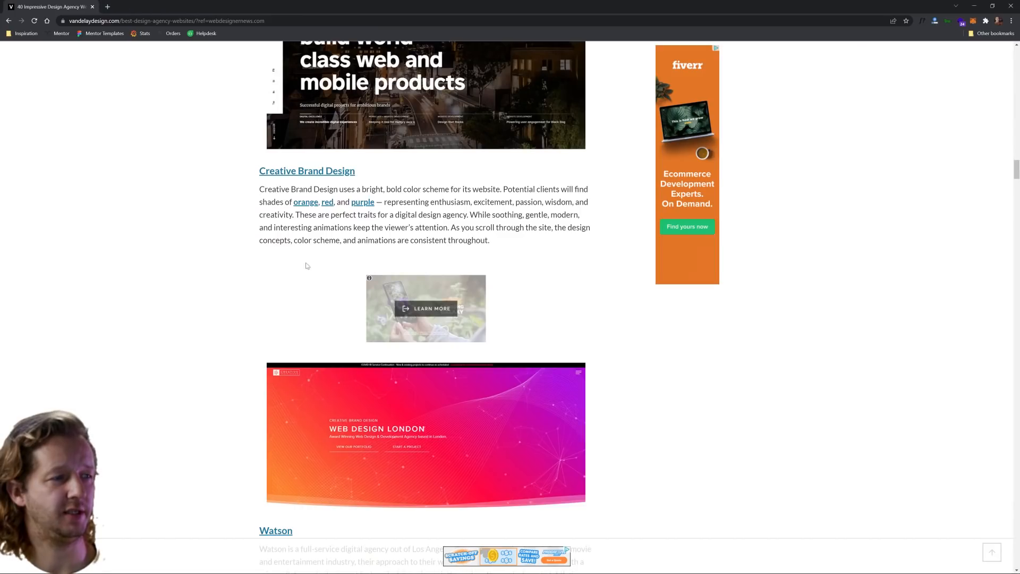
Step: Follow the article's 'Watson' heading link to the watson.la homepage in a new tab
{"action": "scroll", "scroll_direction": "down", "scroll_amount": 3}
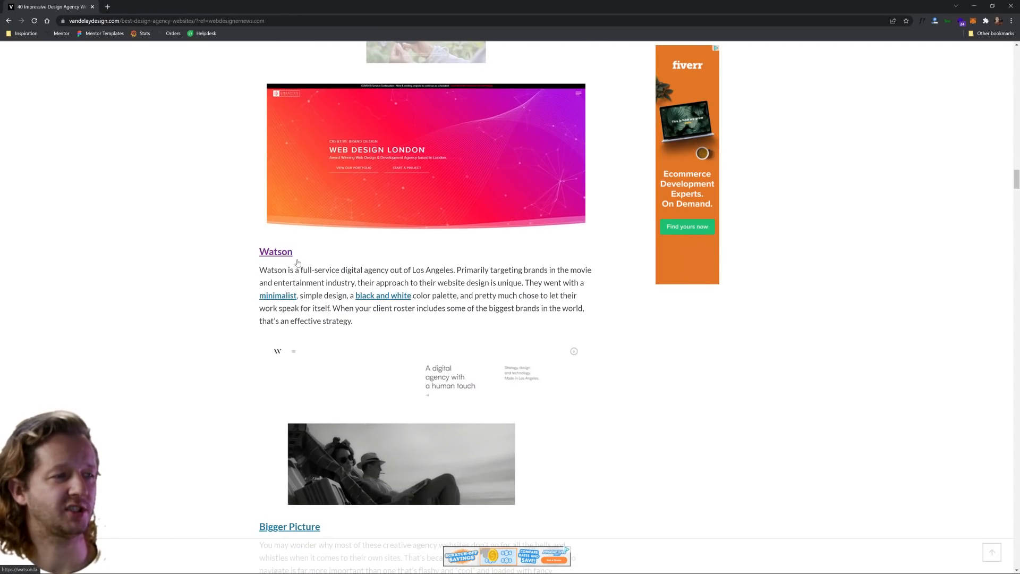
{"action": "left_click", "coordinate": [275, 251]}
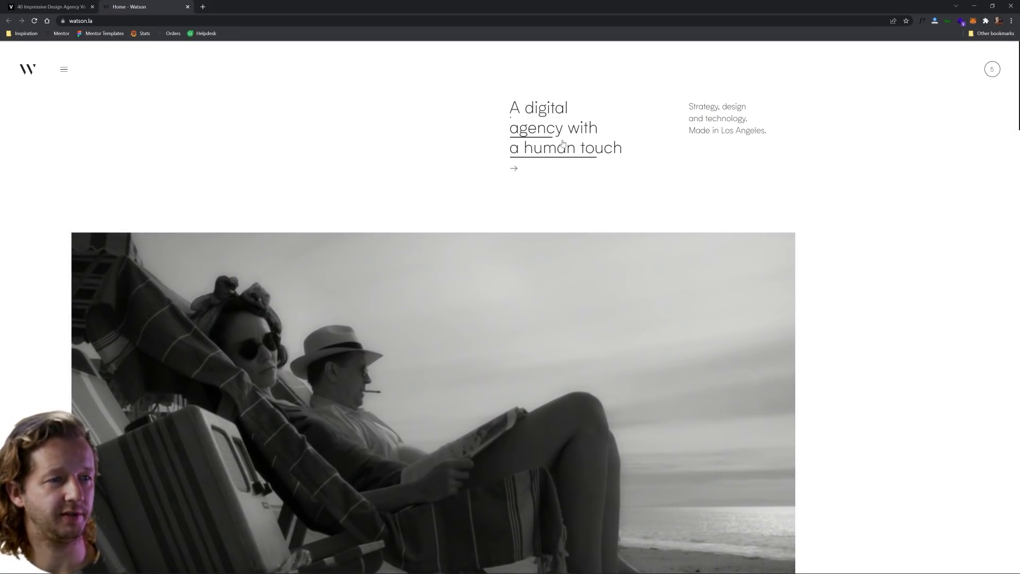
{"action": "mouse_move", "coordinate": [587, 132]}
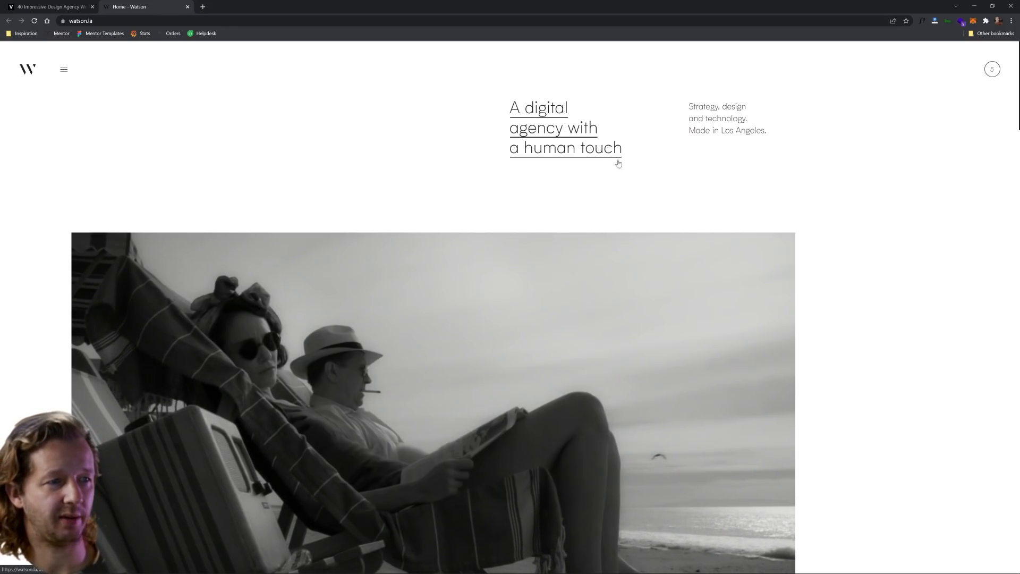
Step: Scroll Watson's homepage past 'The Magic of the Movies' and 'Woodstock' to the Suspiria project
{"action": "scroll", "scroll_direction": "down", "scroll_amount": 3}
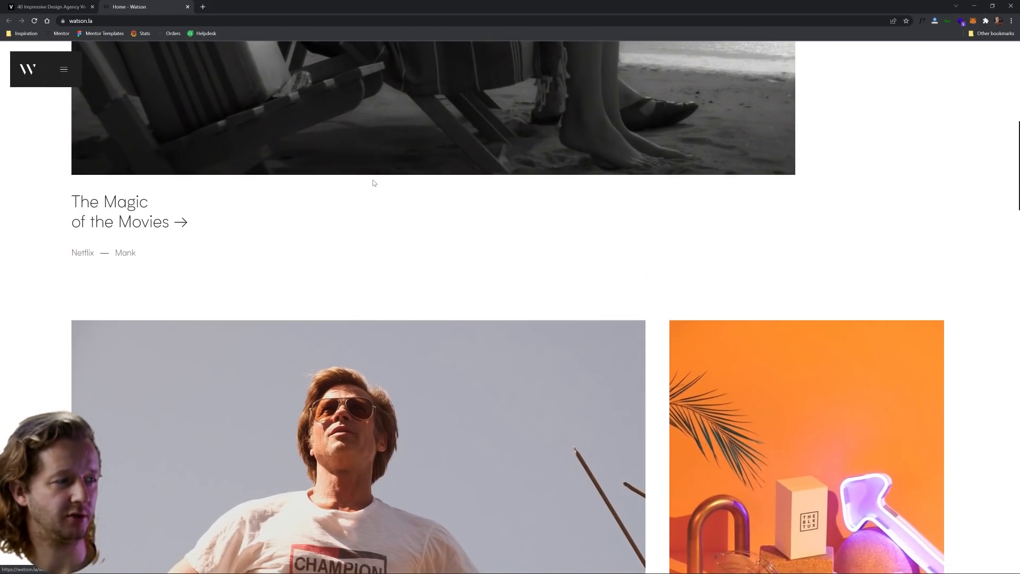
{"action": "scroll", "scroll_direction": "down", "scroll_amount": 3}
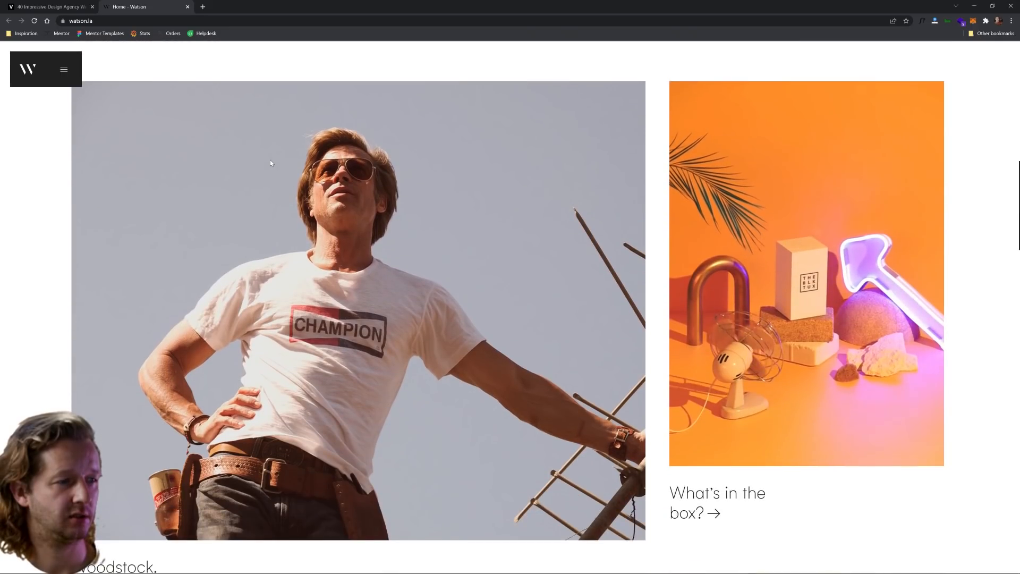
{"action": "scroll", "scroll_direction": "down", "scroll_amount": 3}
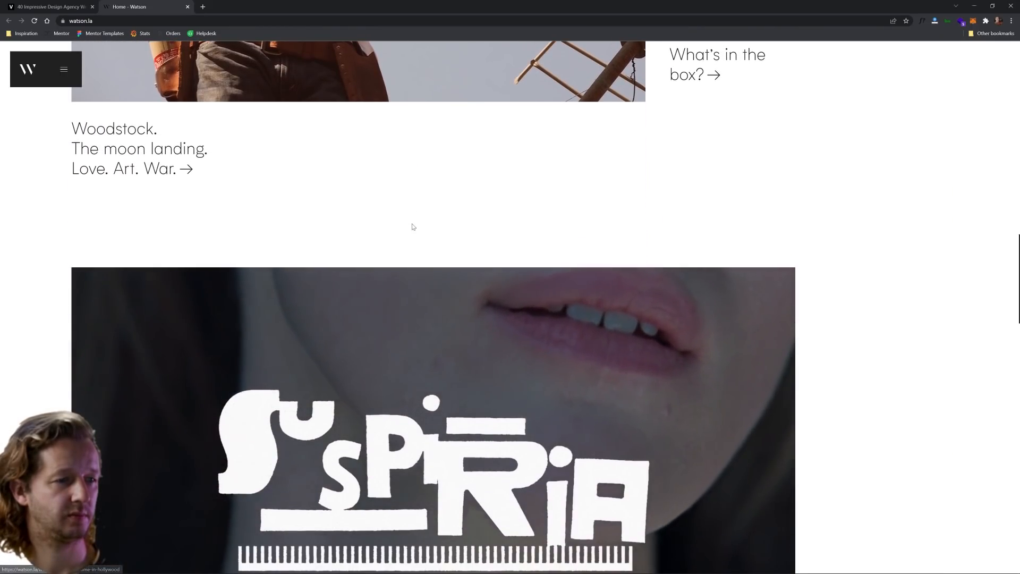
{"action": "scroll", "scroll_direction": "down", "scroll_amount": 3}
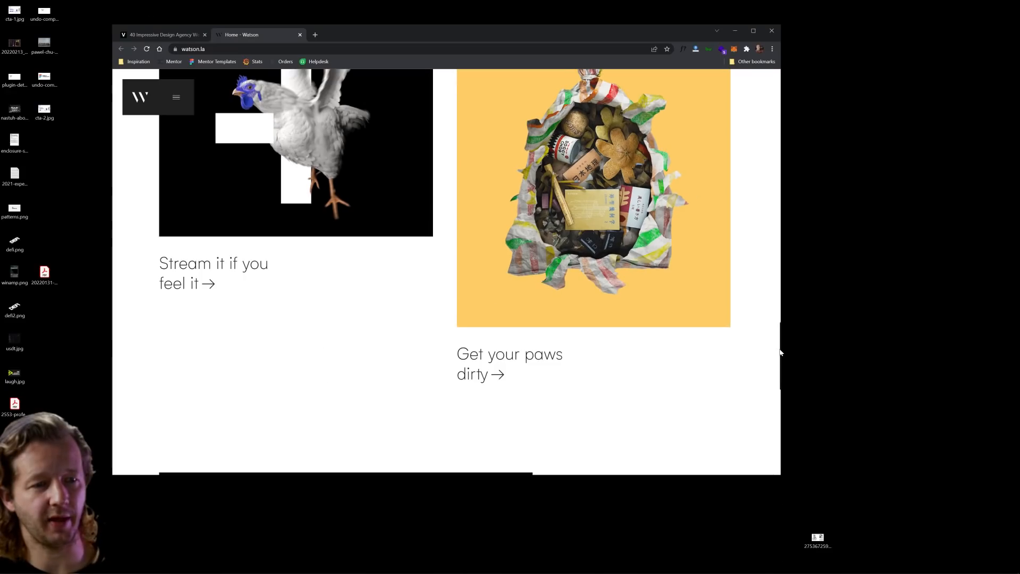
Step: Scroll the Watson site in the smaller window, then return to the 'human touch' headline at the top
{"action": "scroll", "scroll_direction": "down", "scroll_amount": 3}
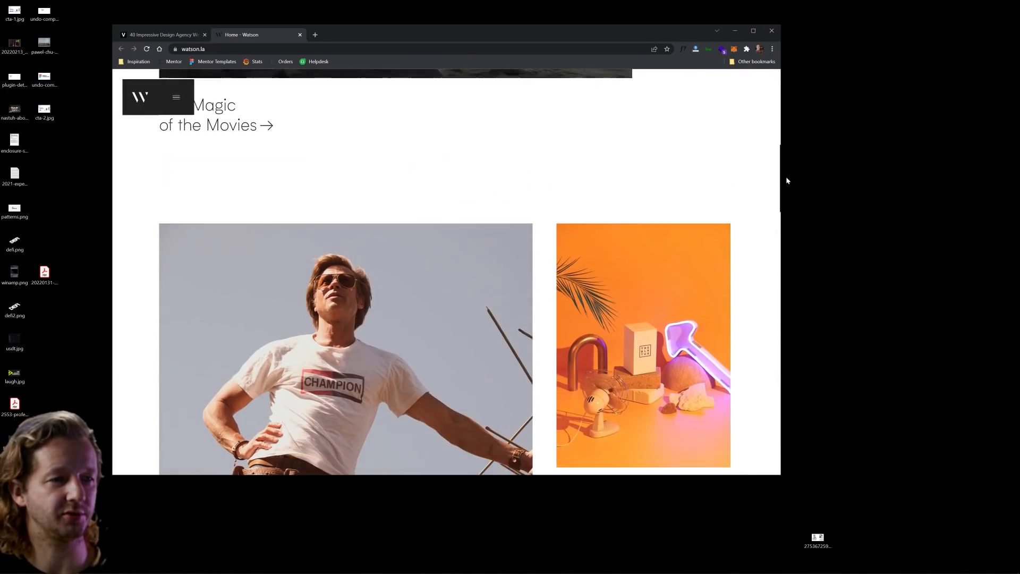
{"action": "scroll", "scroll_direction": "down", "scroll_amount": 3}
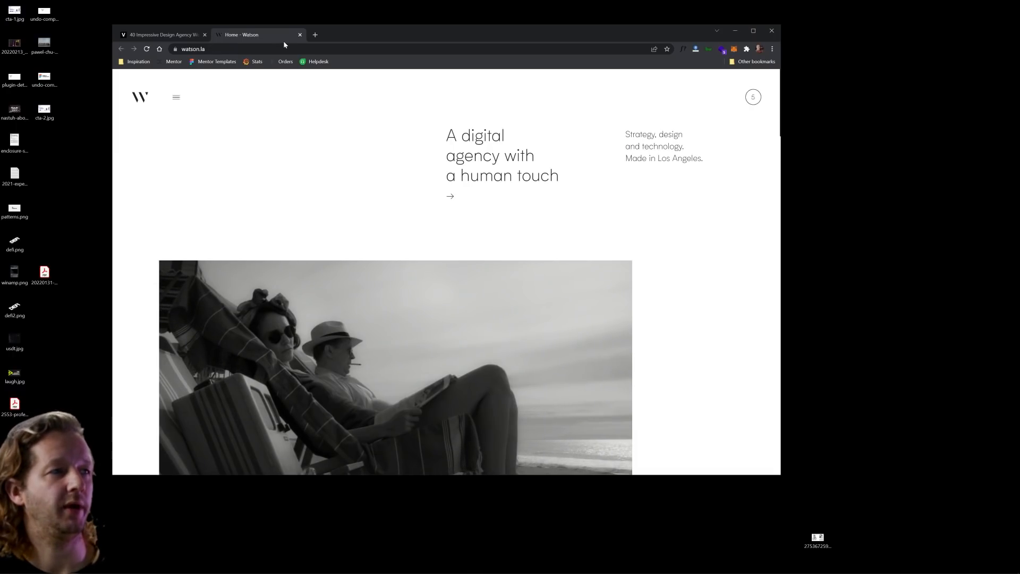
{"action": "scroll", "scroll_direction": "down", "scroll_amount": 3}
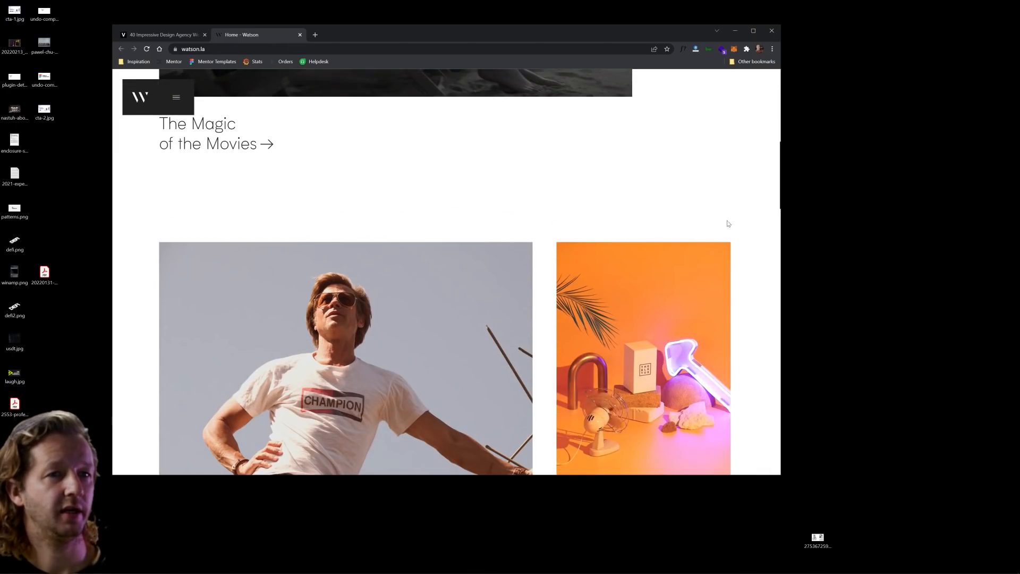
{"action": "scroll", "scroll_direction": "up", "scroll_amount": 3}
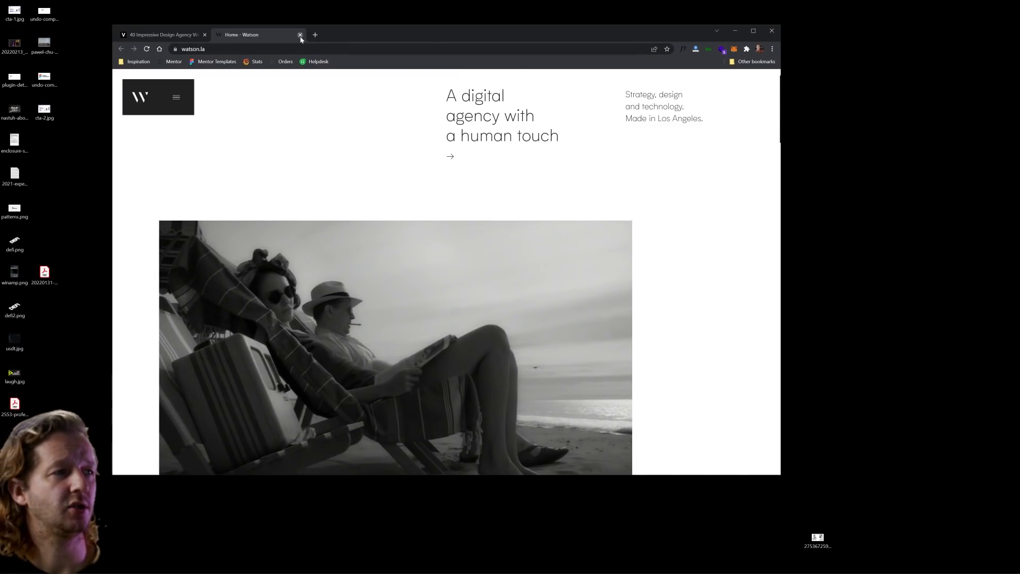
Step: Close the Watson tab and launch the Bigger Picture link from the article in a new tab
{"action": "left_click", "coordinate": [300, 34]}
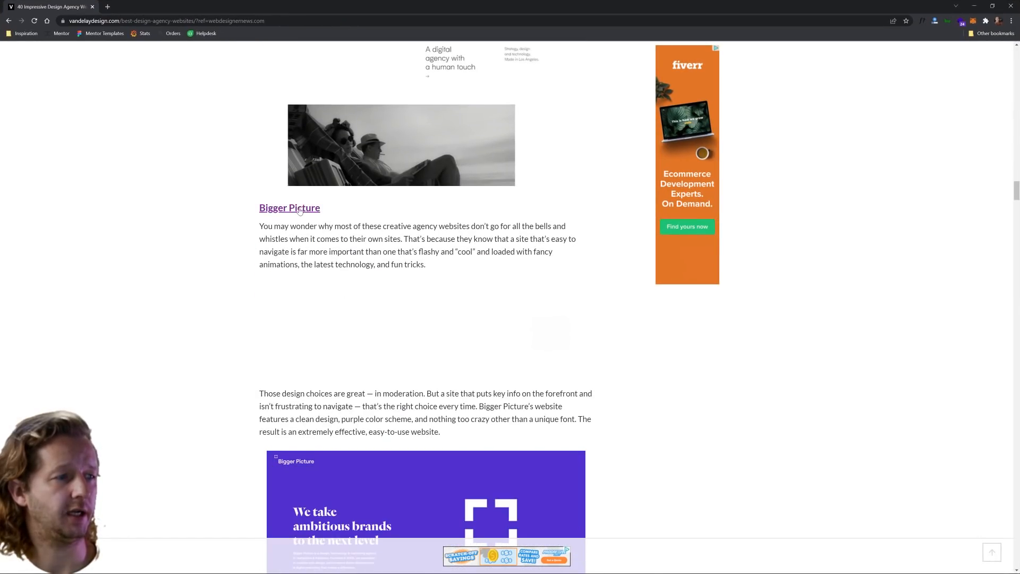
{"action": "right_click", "coordinate": [300, 208]}
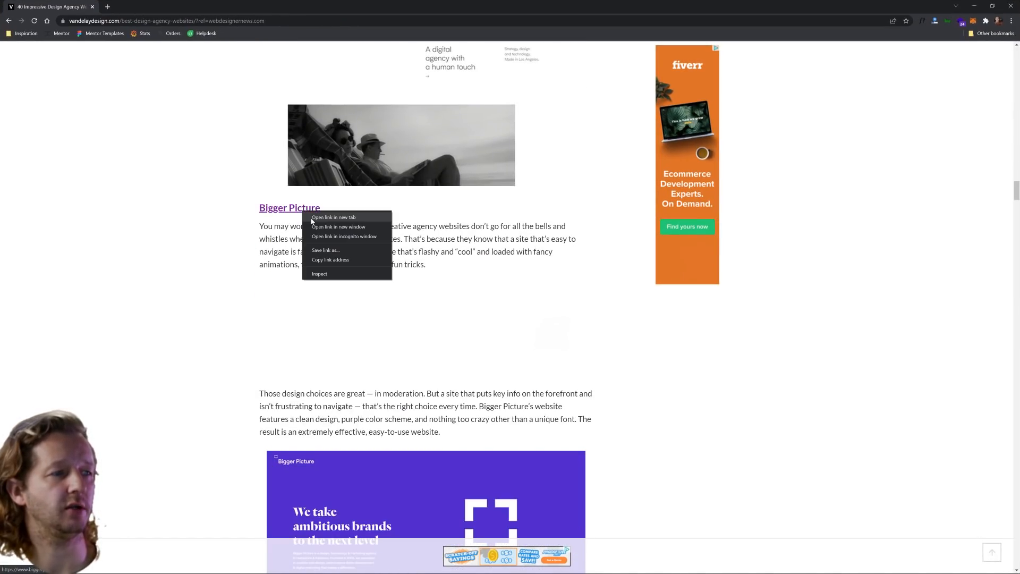
{"action": "left_click", "coordinate": [334, 217]}
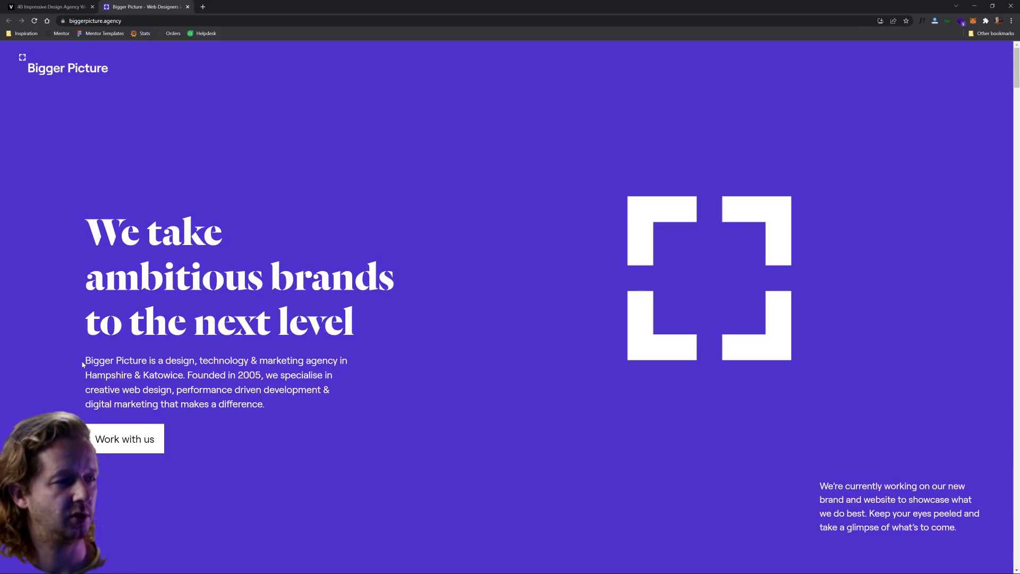
Step: Highlight the Bigger Picture hero text, then scroll to the 'Find. Engage. Act.' section and testimonials
{"action": "left_click_drag", "start_coordinate": [88, 260], "coordinate": [265, 403]}
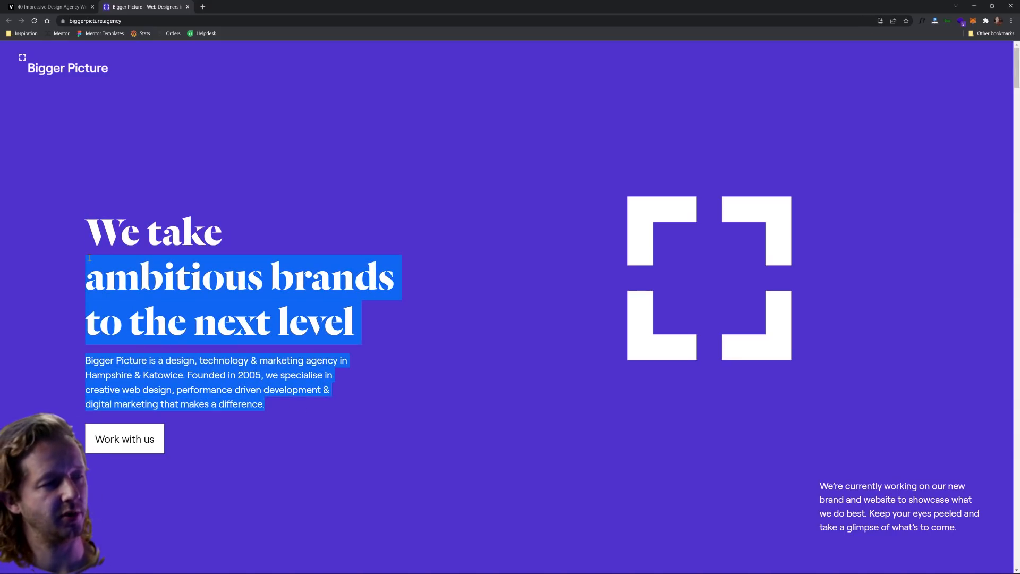
{"action": "scroll", "scroll_direction": "down", "scroll_amount": 3}
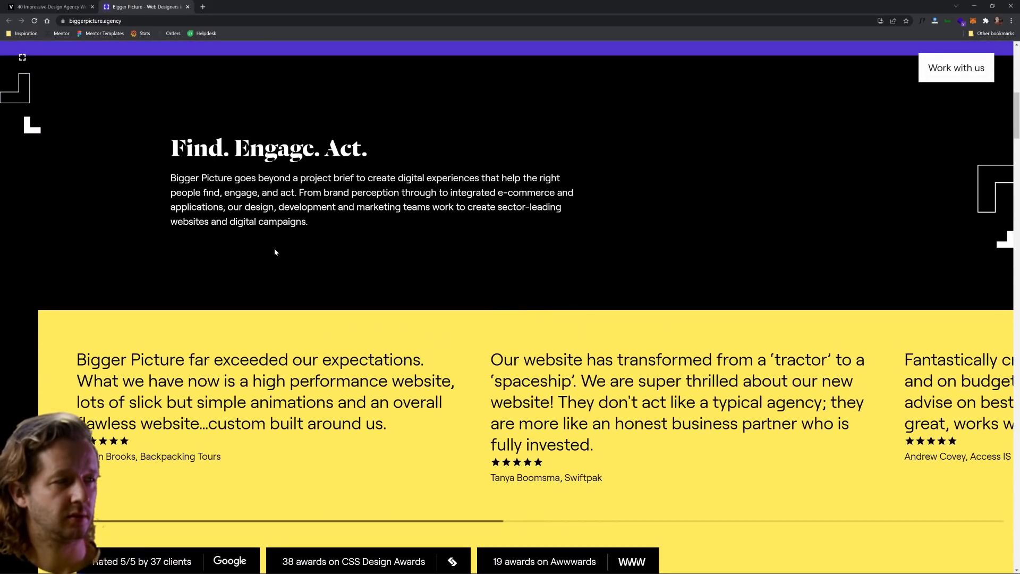
{"action": "mouse_move", "coordinate": [372, 235]}
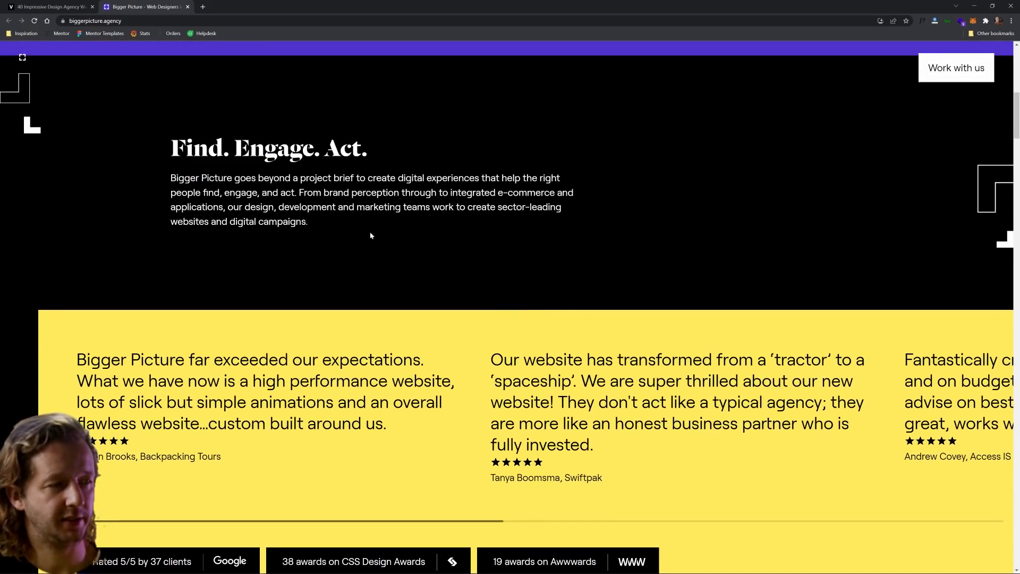
{"action": "scroll", "scroll_direction": "down", "scroll_amount": 3}
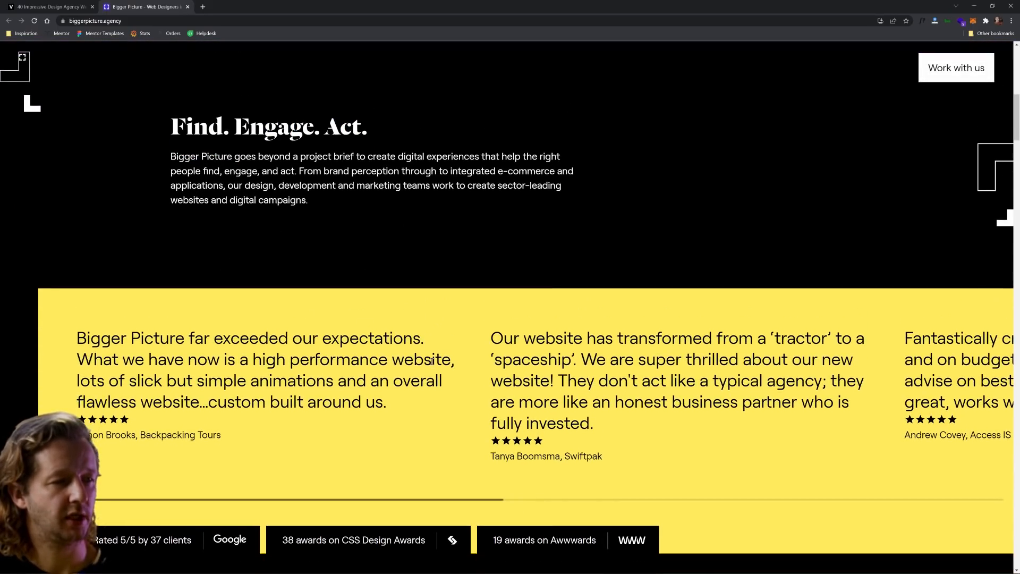
{"action": "scroll", "scroll_direction": "down", "scroll_amount": 3}
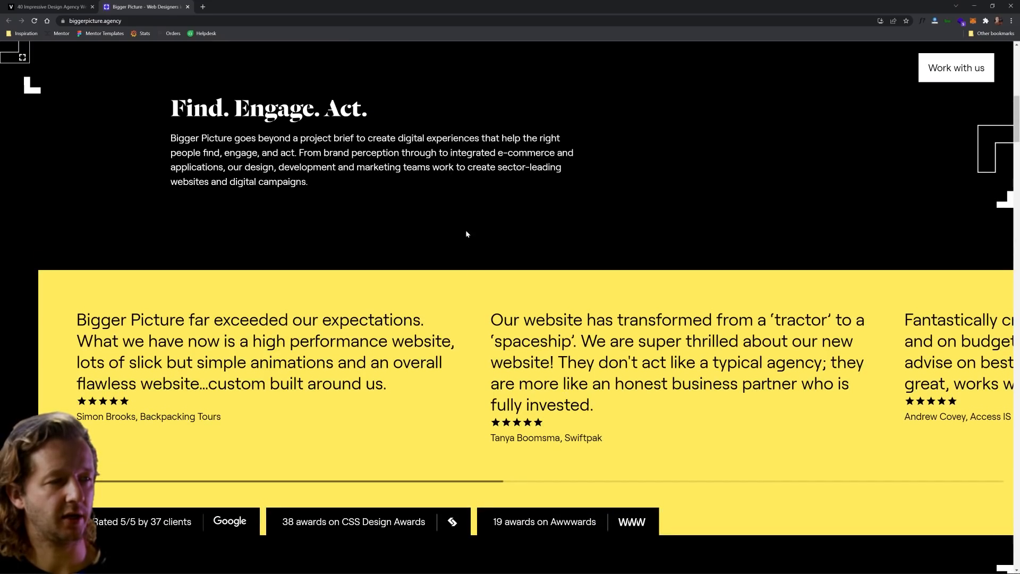
{"action": "mouse_move", "coordinate": [471, 297]}
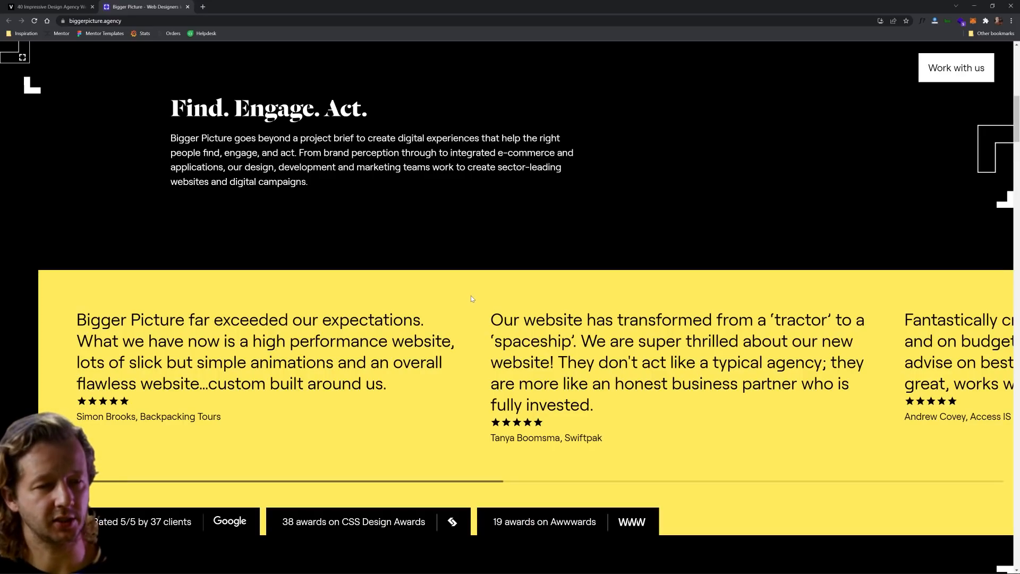
{"action": "mouse_move", "coordinate": [489, 296]}
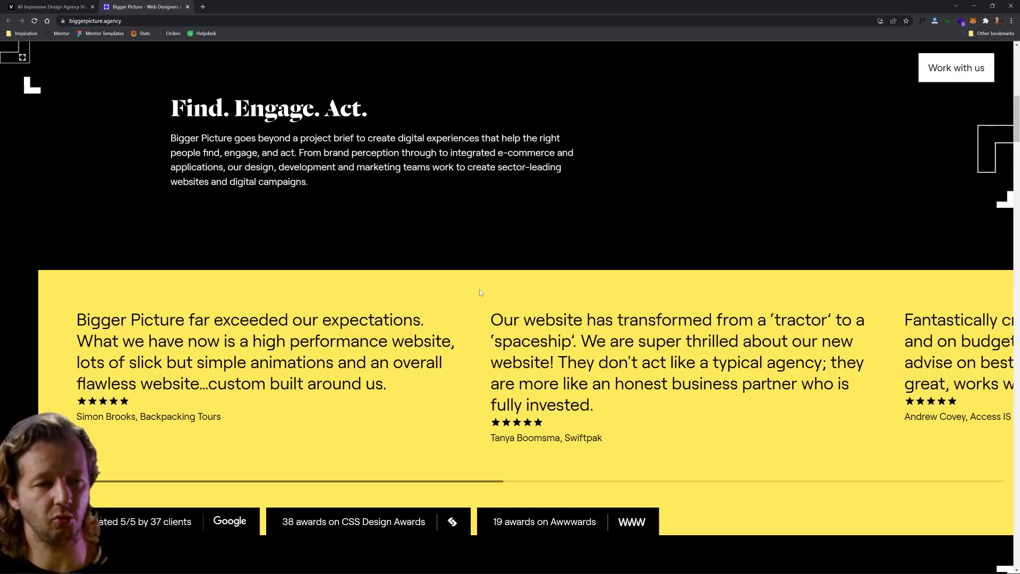
Step: Scroll through How we do it, Our expertise, Our work and Our Team down to Latest Insights
{"action": "scroll", "scroll_direction": "down", "scroll_amount": 3}
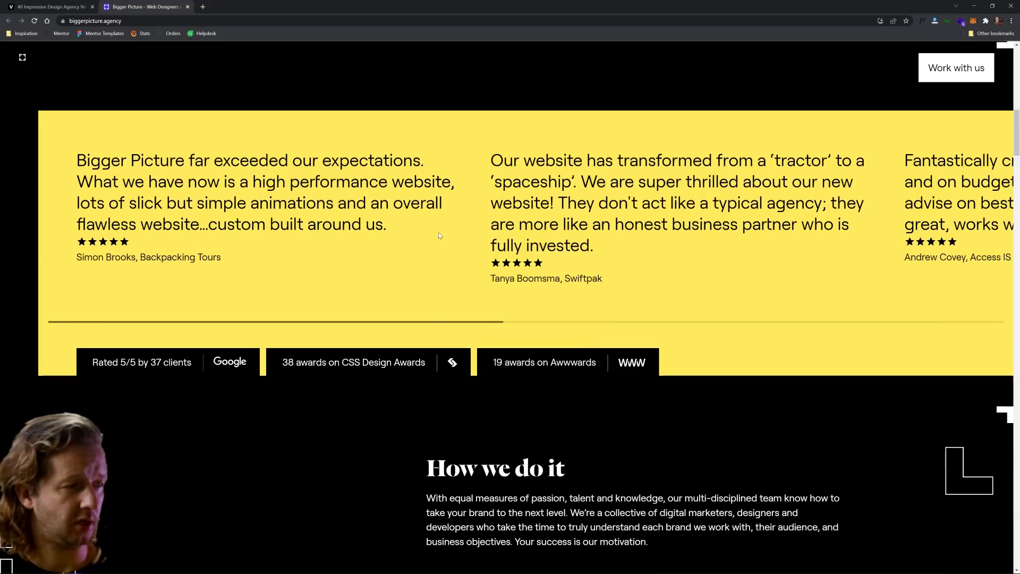
{"action": "scroll", "scroll_direction": "down", "scroll_amount": 3}
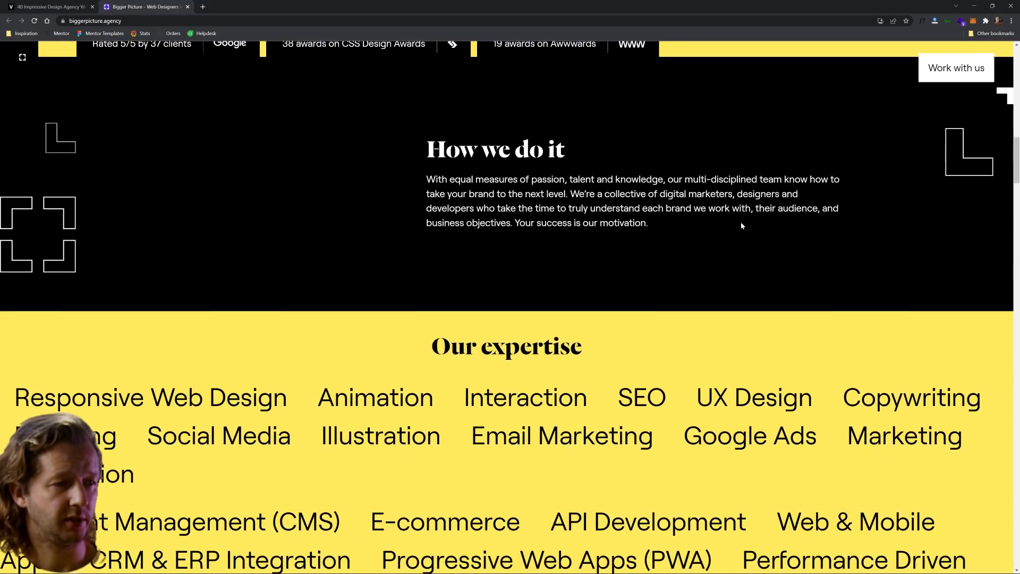
{"action": "scroll", "scroll_direction": "down", "scroll_amount": 3}
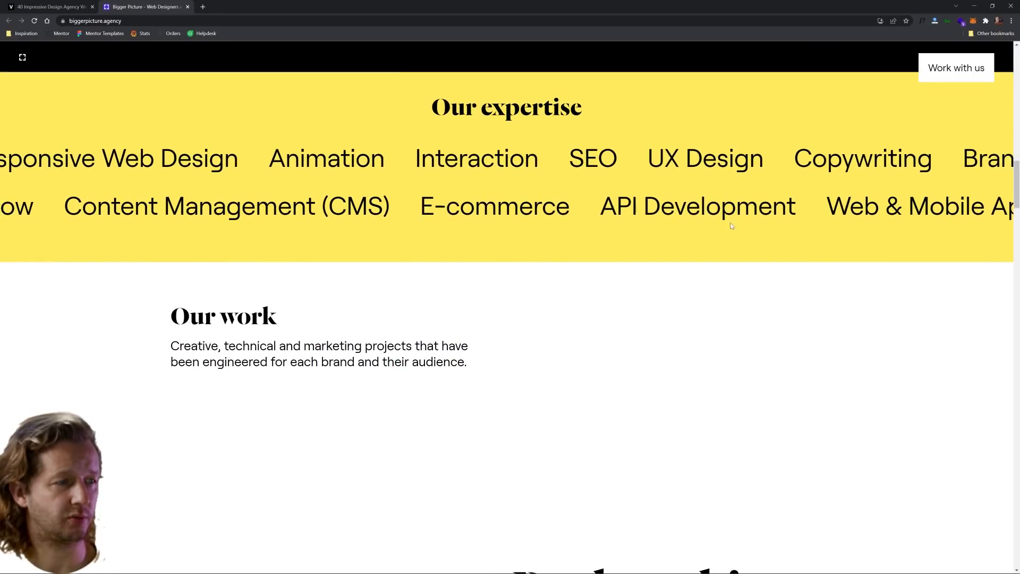
{"action": "scroll", "scroll_direction": "down", "scroll_amount": 3}
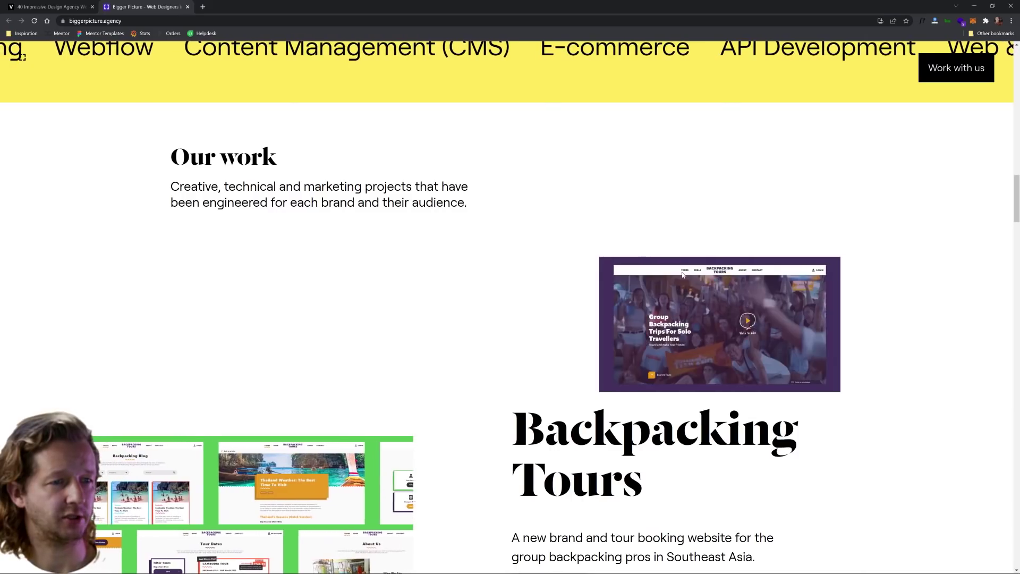
{"action": "scroll", "scroll_direction": "down", "scroll_amount": 3}
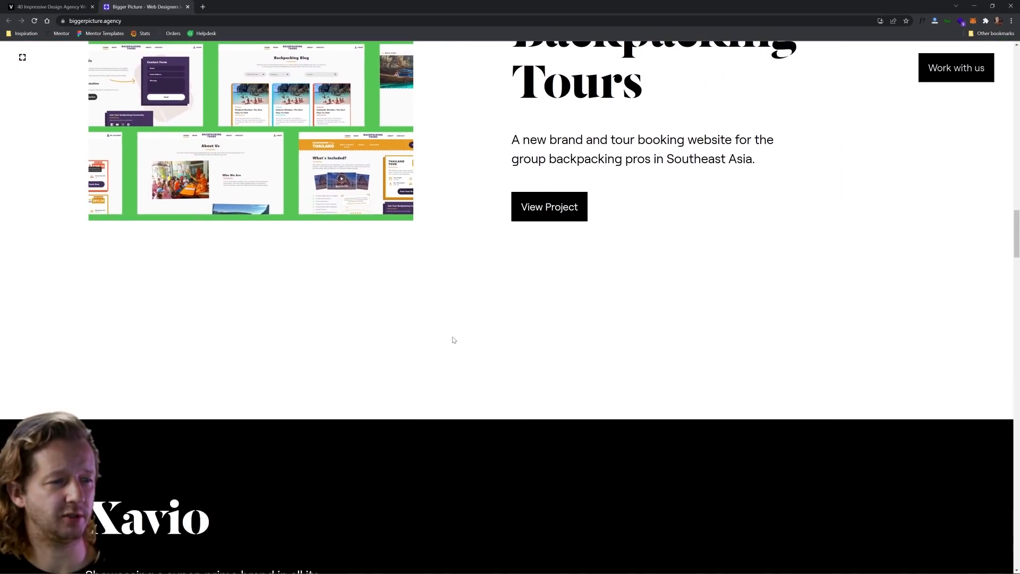
{"action": "scroll", "scroll_direction": "down", "scroll_amount": 3}
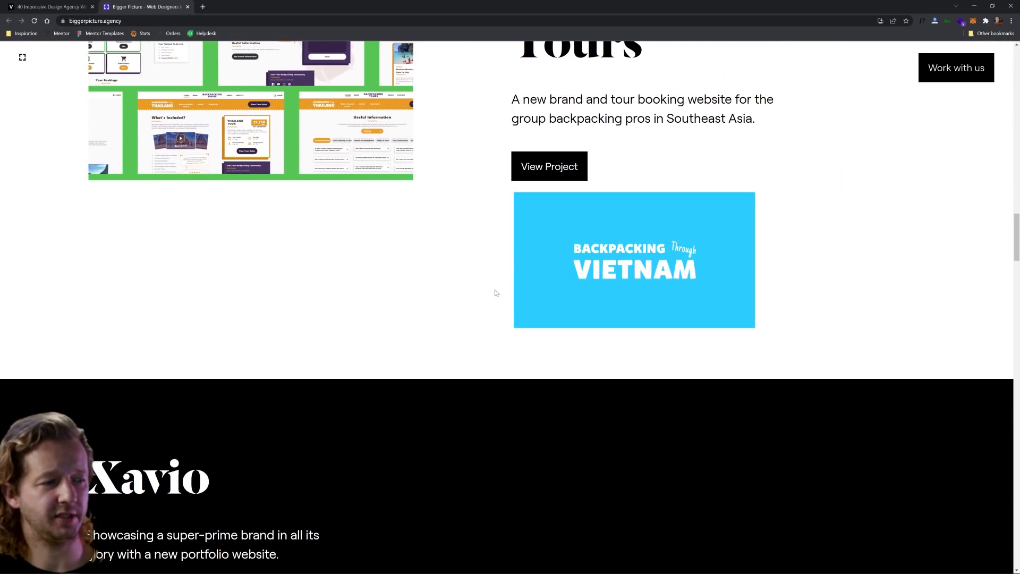
{"action": "scroll", "scroll_direction": "down", "scroll_amount": 3}
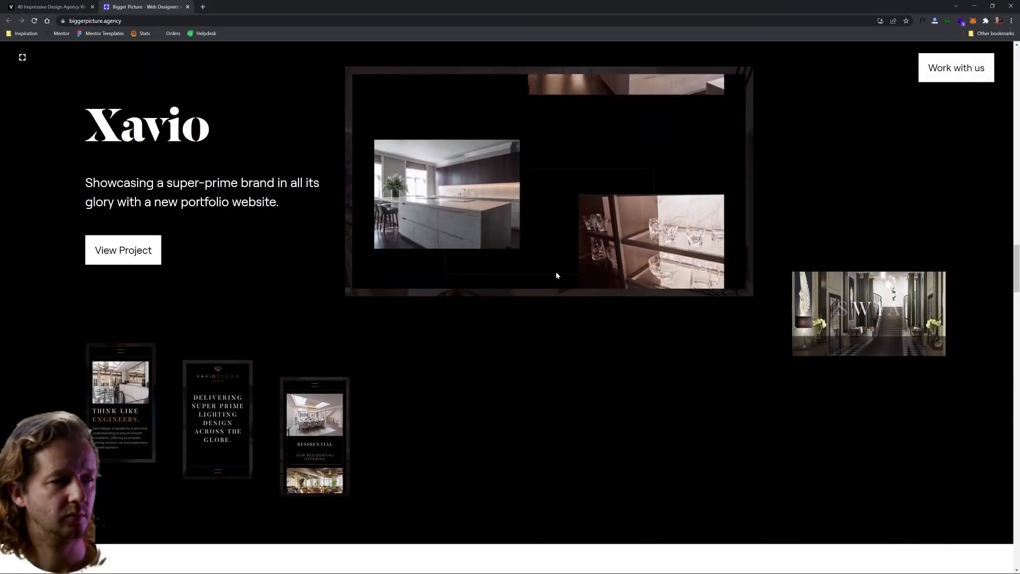
{"action": "scroll", "scroll_direction": "down", "scroll_amount": 3}
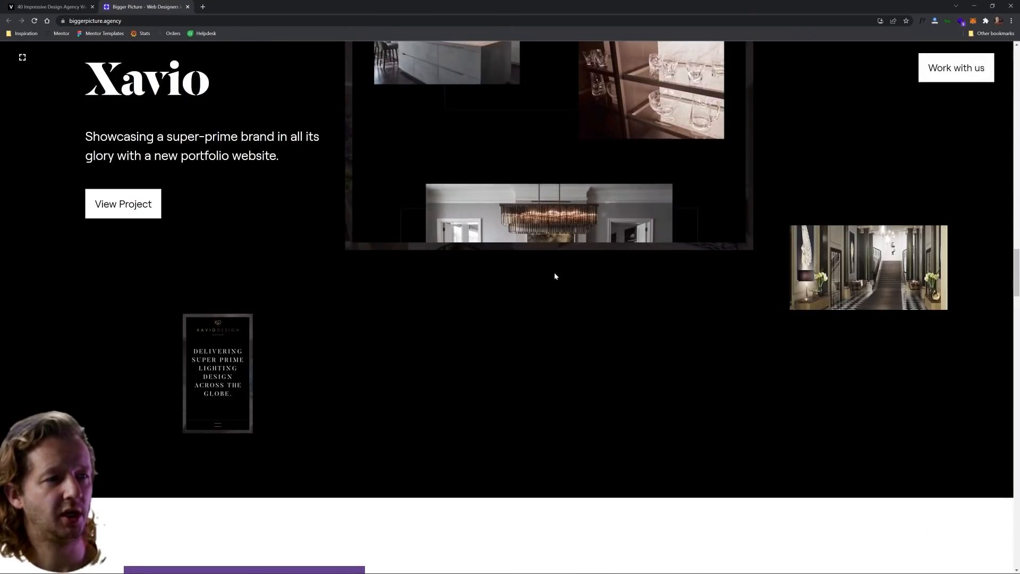
{"action": "scroll", "scroll_direction": "down", "scroll_amount": 3}
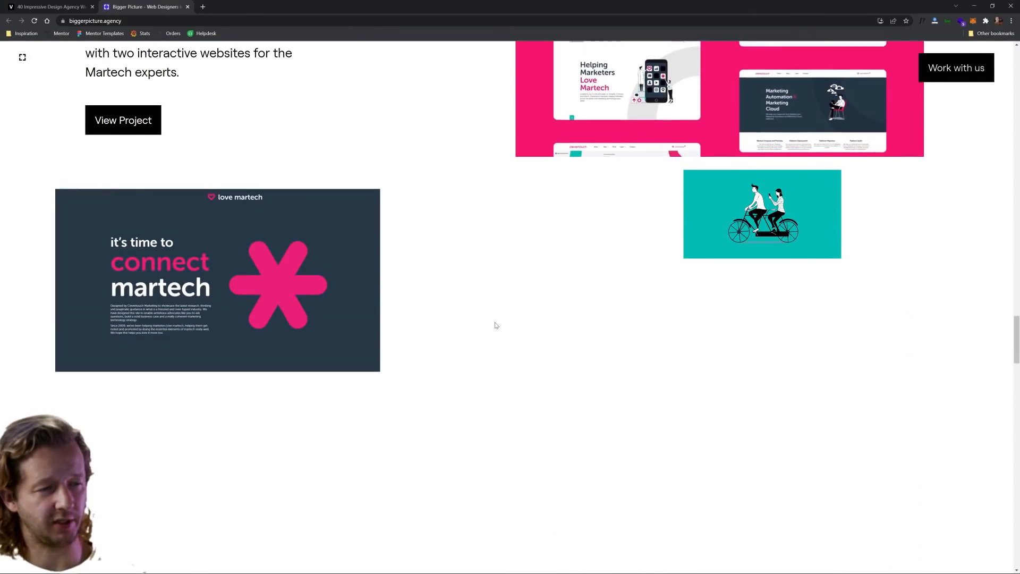
{"action": "scroll", "scroll_direction": "down", "scroll_amount": 3}
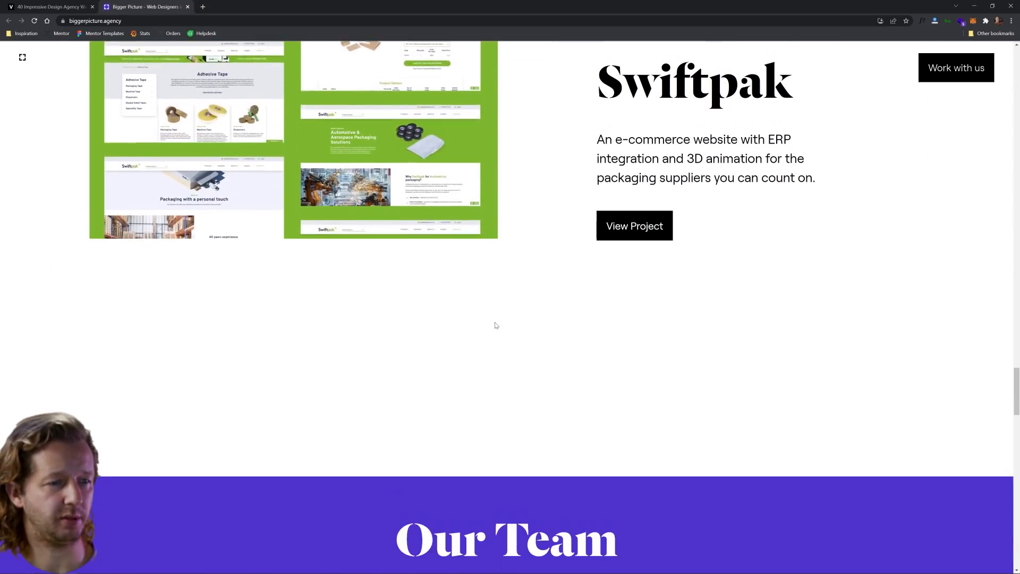
{"action": "scroll", "scroll_direction": "down", "scroll_amount": 3}
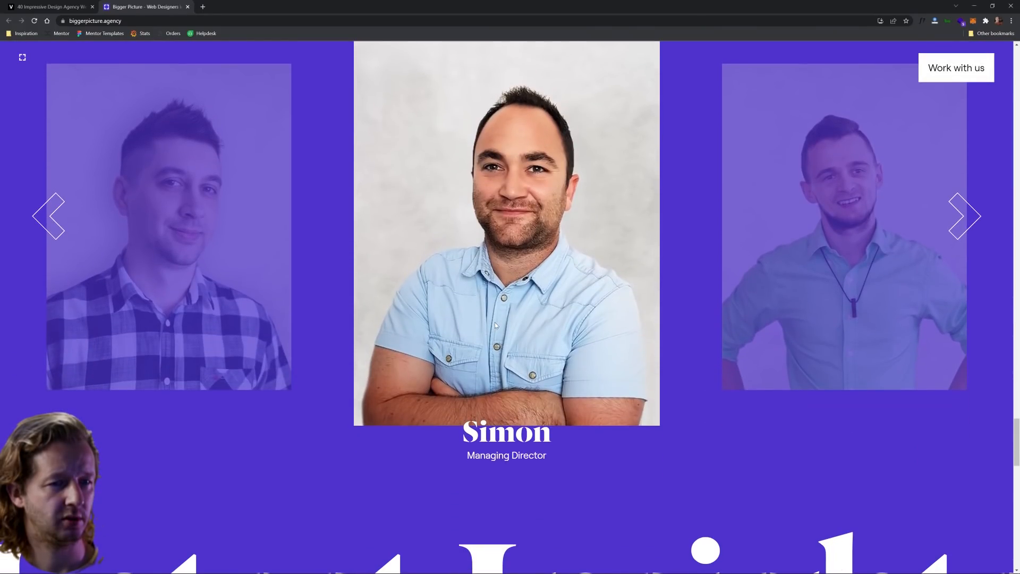
{"action": "scroll", "scroll_direction": "down", "scroll_amount": 3}
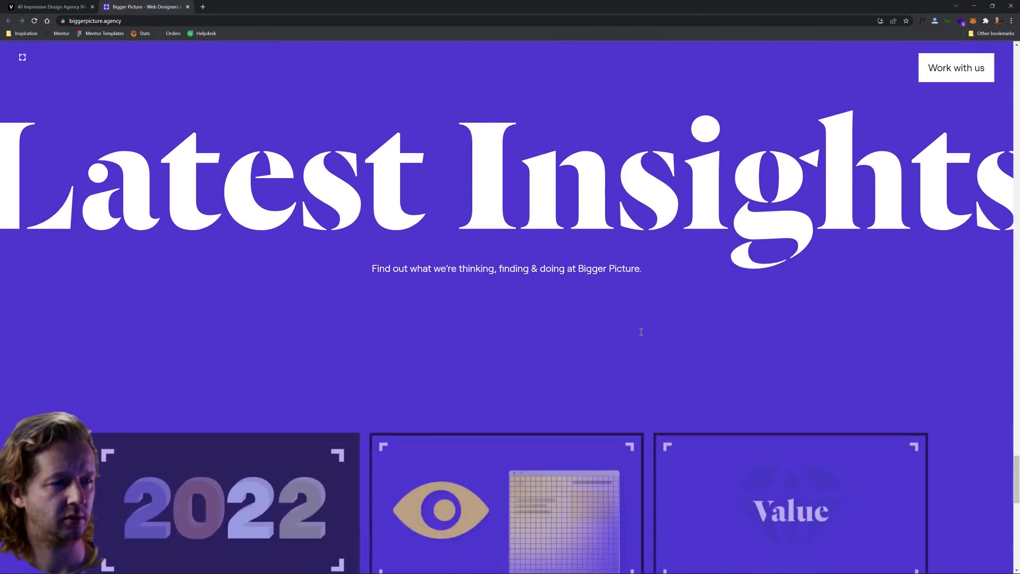
{"action": "scroll", "scroll_direction": "down", "scroll_amount": 3}
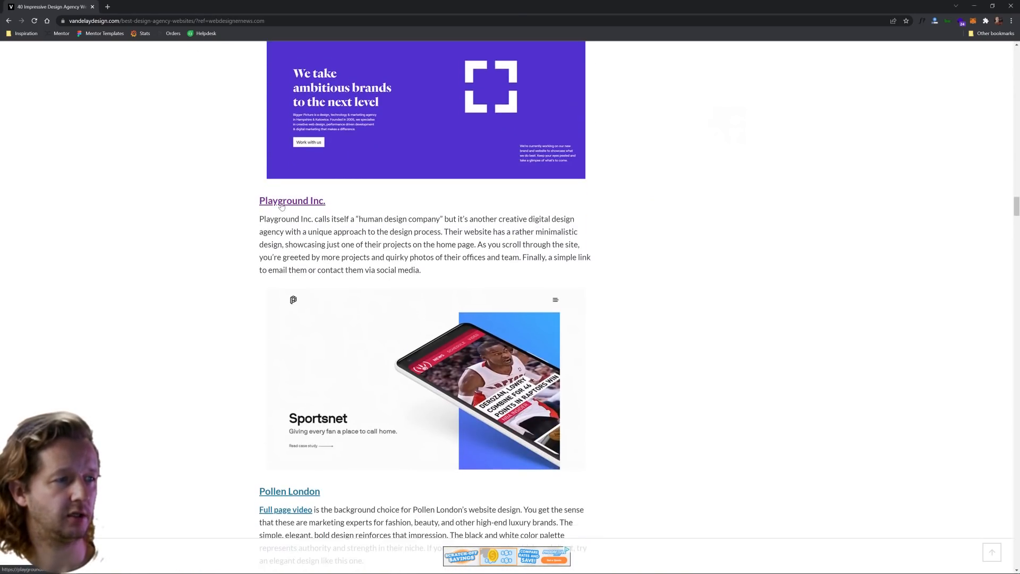
Step: Follow the article's Playground Inc. link to its homepage with the Sportsnet case study
{"action": "left_click", "coordinate": [292, 200]}
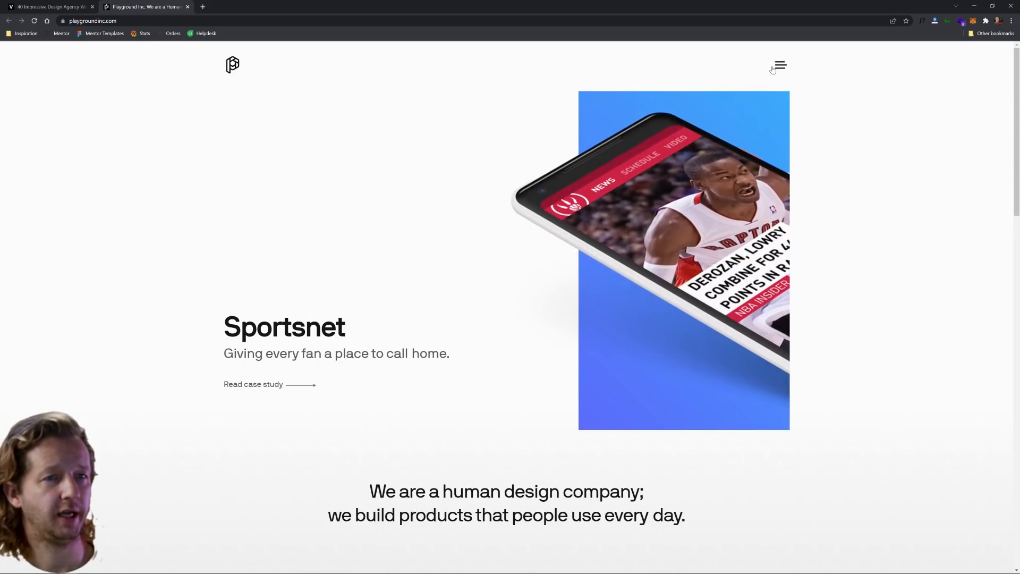
Step: Scroll the Playground Inc. homepage through Selected Work and the team photos to Power to our people
{"action": "left_click", "coordinate": [780, 65]}
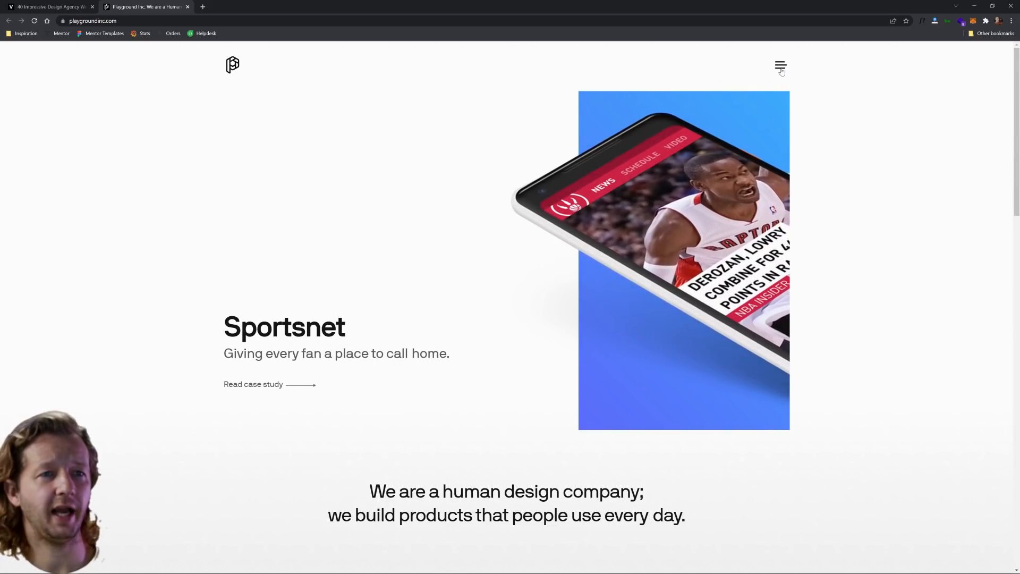
{"action": "left_click", "coordinate": [781, 66]}
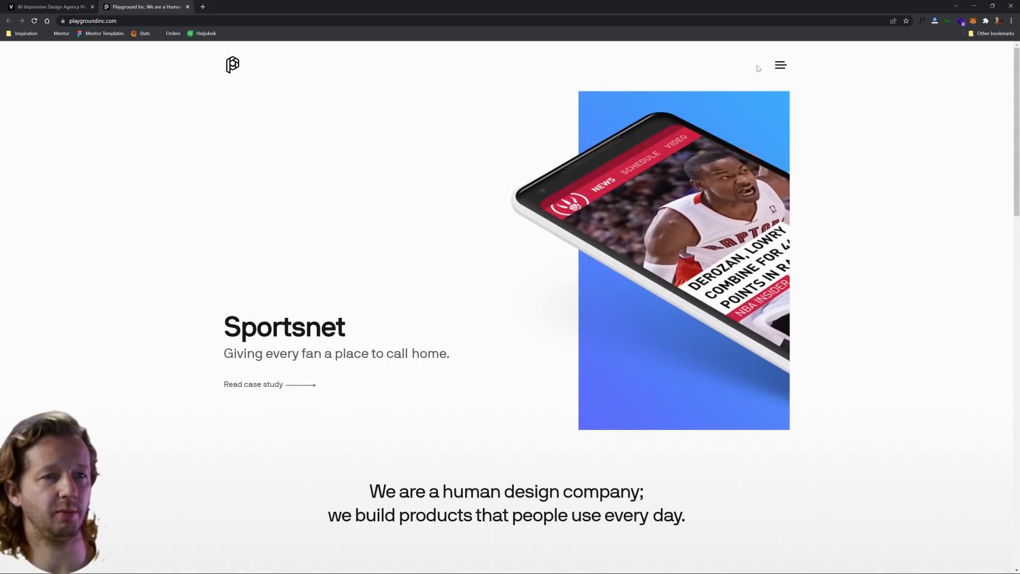
{"action": "left_click", "coordinate": [781, 65]}
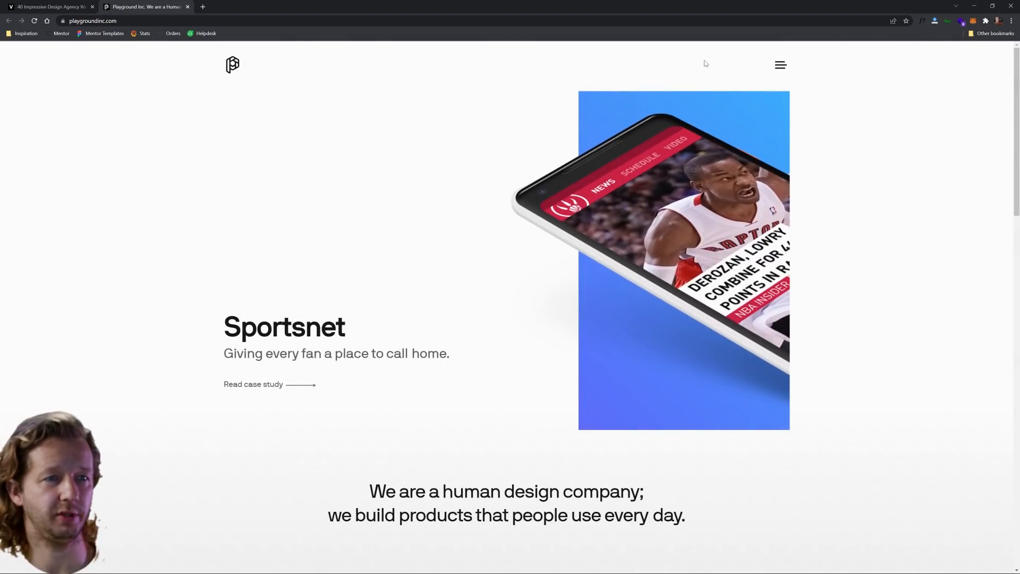
{"action": "scroll", "scroll_direction": "down", "scroll_amount": 3}
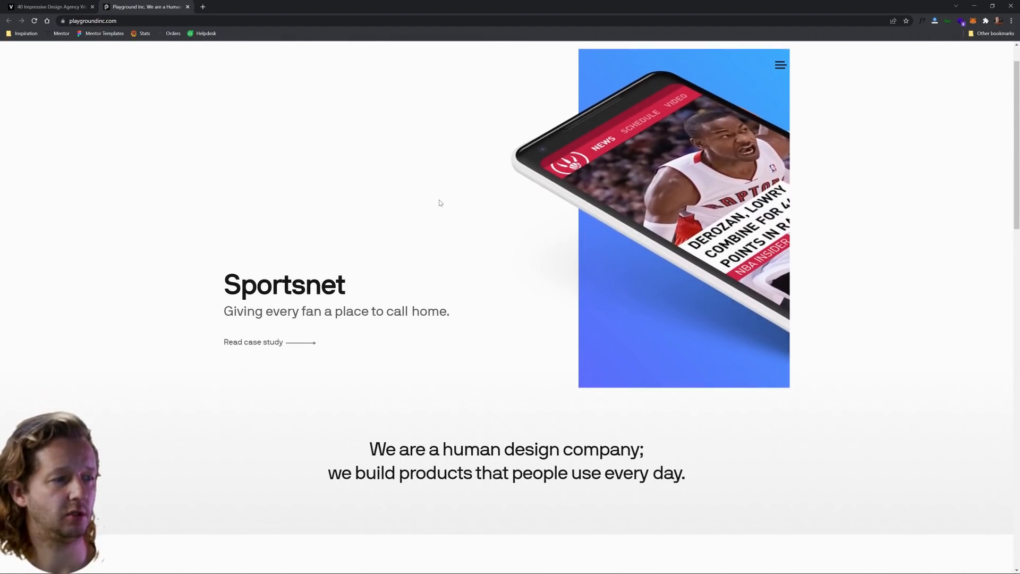
{"action": "scroll", "scroll_direction": "down", "scroll_amount": 3}
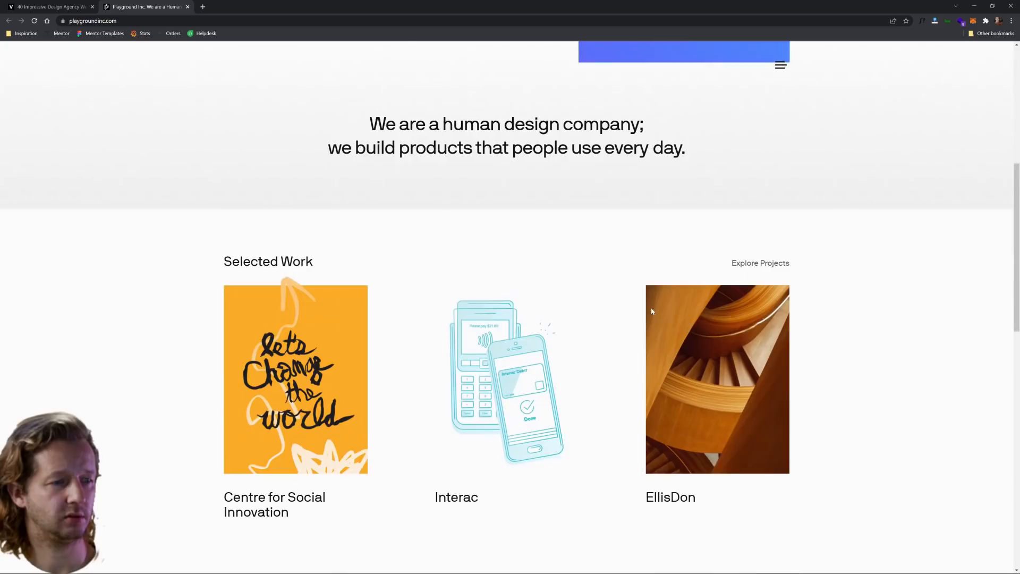
{"action": "scroll", "scroll_direction": "down", "scroll_amount": 3}
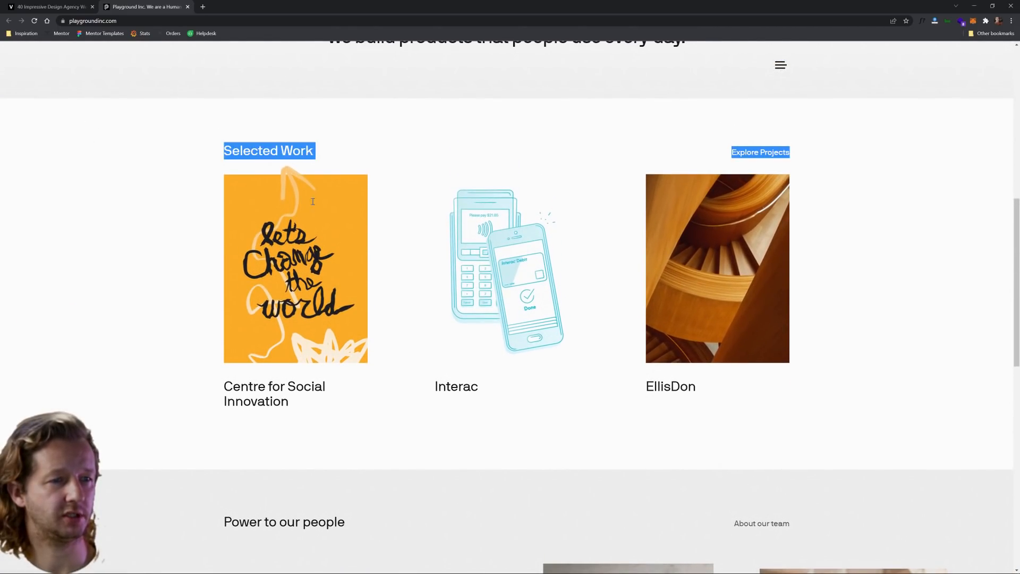
{"action": "mouse_move", "coordinate": [694, 266]}
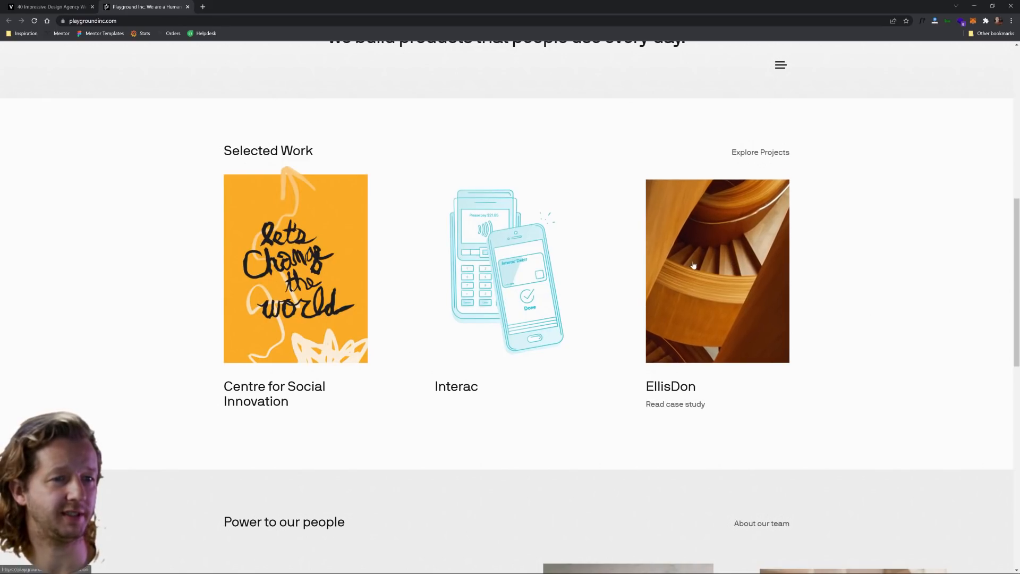
{"action": "mouse_move", "coordinate": [810, 332]}
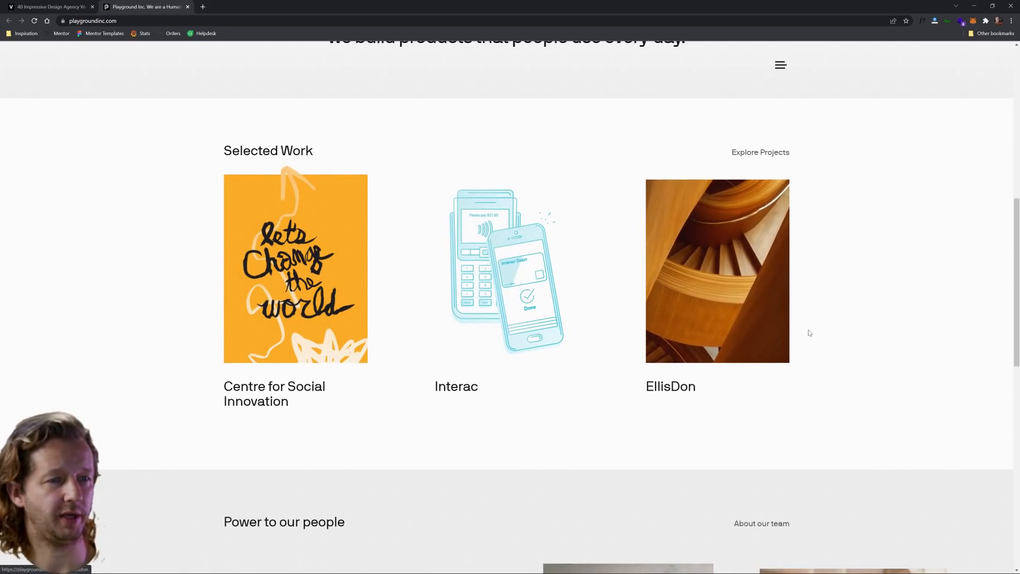
{"action": "scroll", "scroll_direction": "down", "scroll_amount": 3}
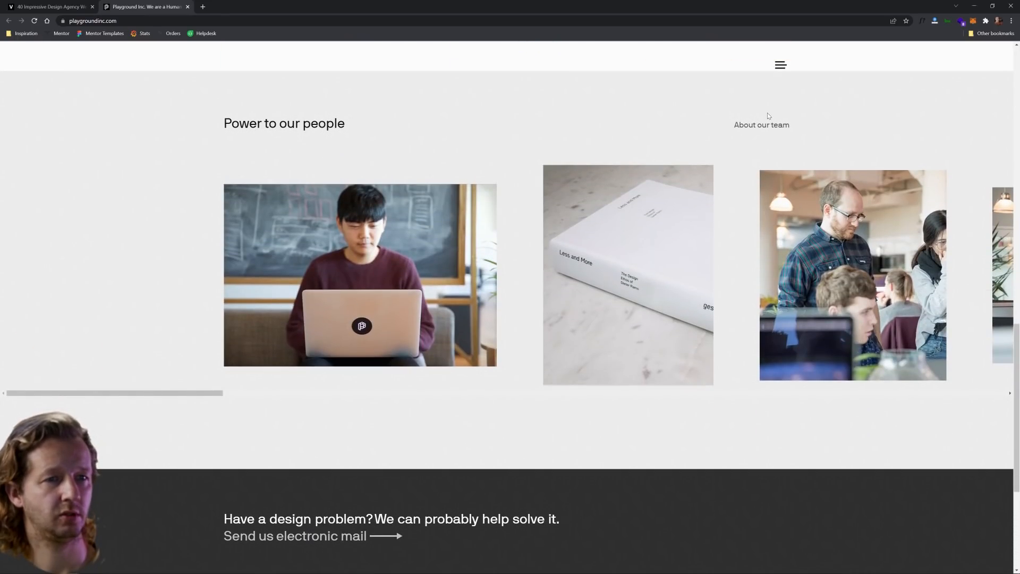
{"action": "scroll", "scroll_direction": "down", "scroll_amount": 3}
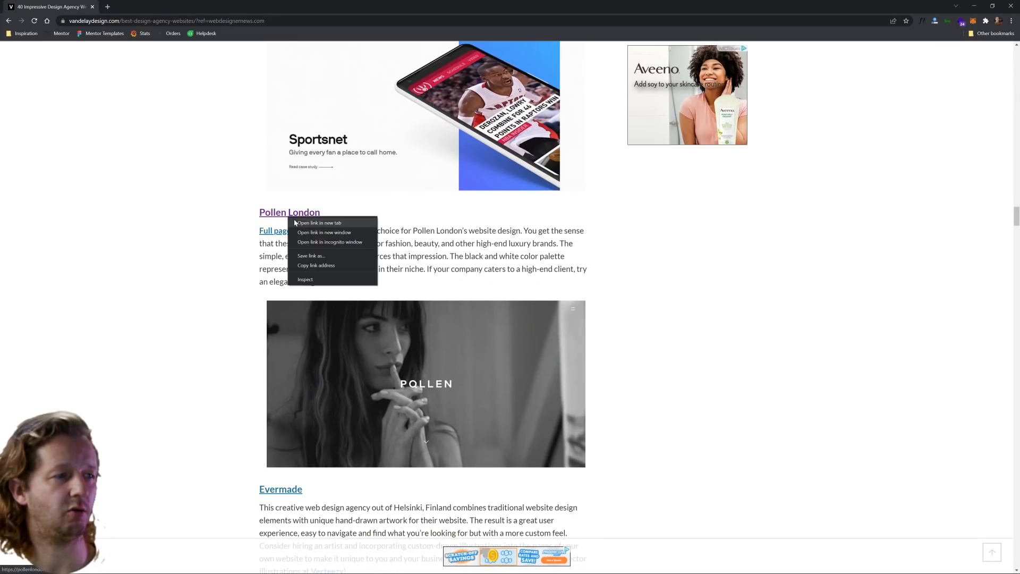
Step: Open the Pollen London link in a new tab and switch to it
{"action": "left_click", "coordinate": [319, 224]}
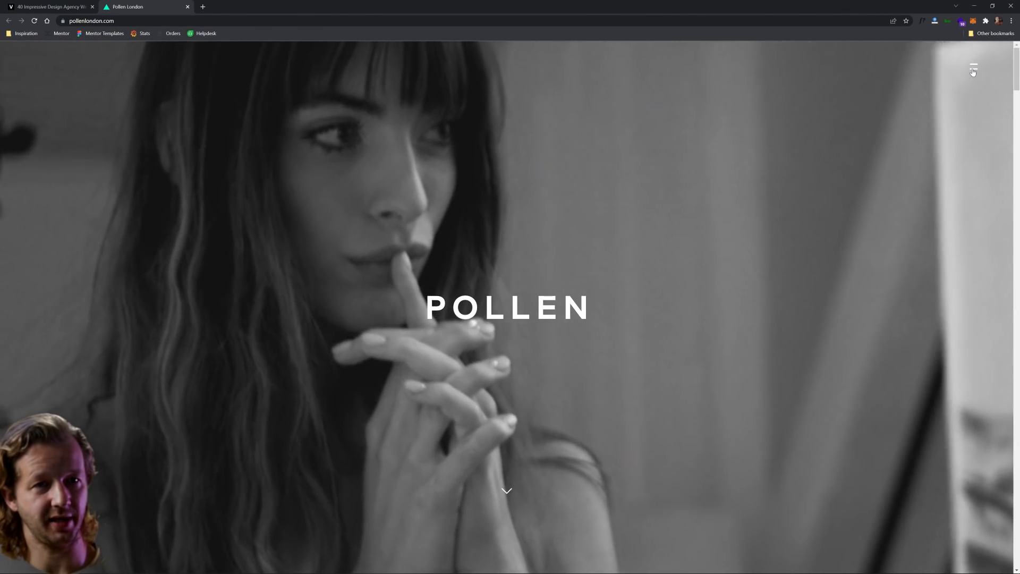
Step: Scroll the Pollen London homepage through its portfolio projects down to the contact footer
{"action": "left_click", "coordinate": [974, 66]}
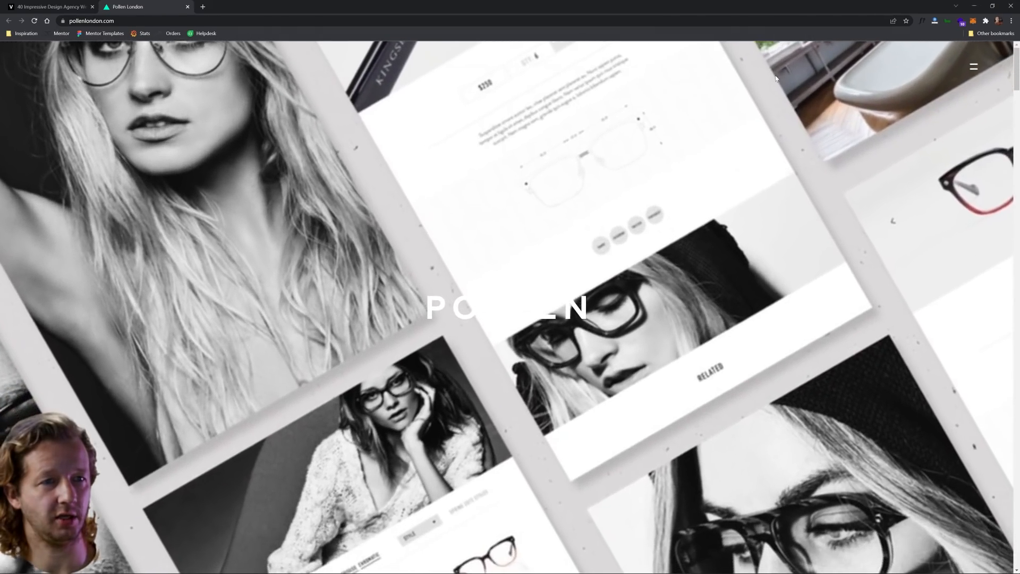
{"action": "scroll", "scroll_direction": "down", "scroll_amount": 3}
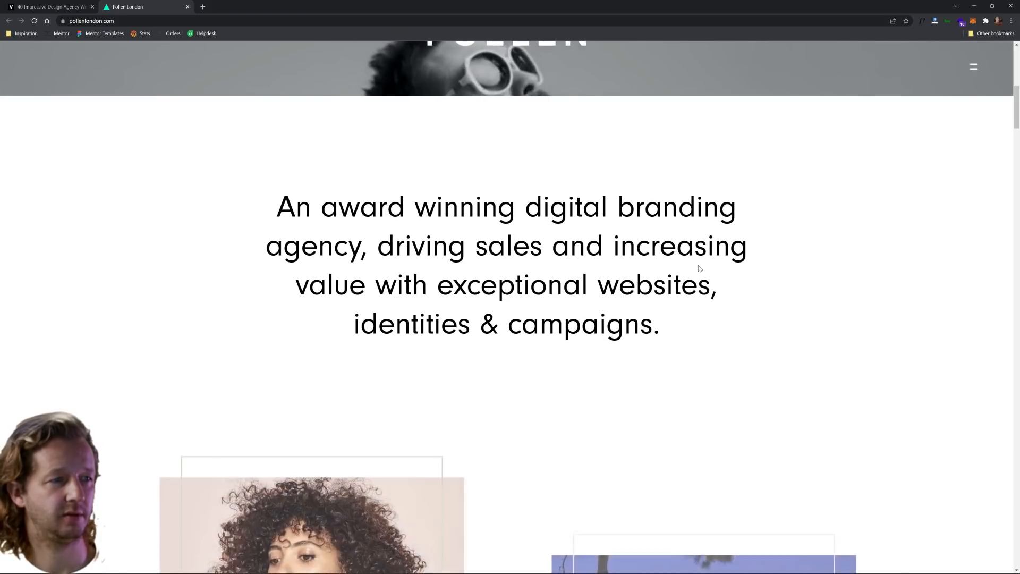
{"action": "scroll", "scroll_direction": "down", "scroll_amount": 3}
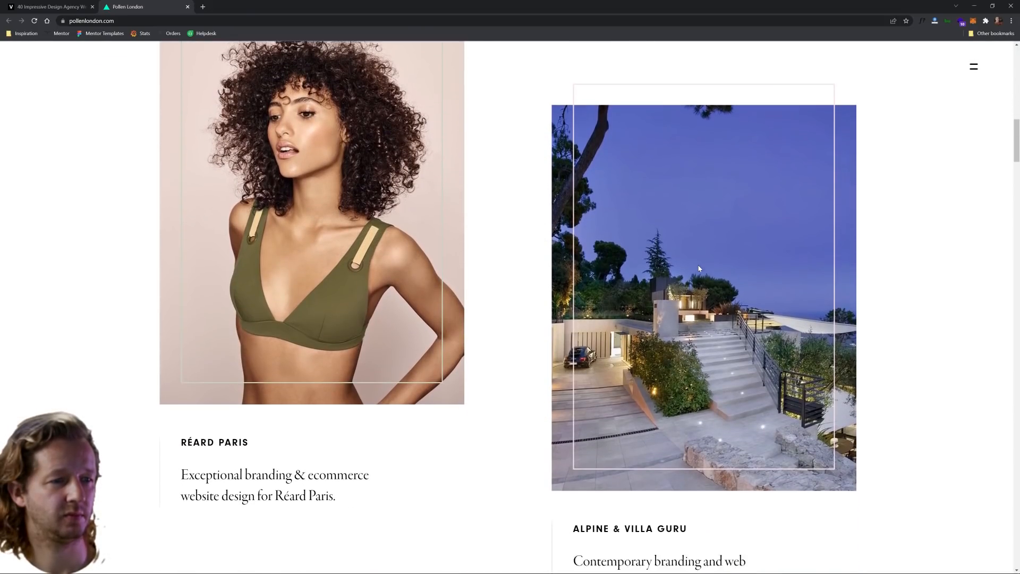
{"action": "scroll", "scroll_direction": "down", "scroll_amount": 3}
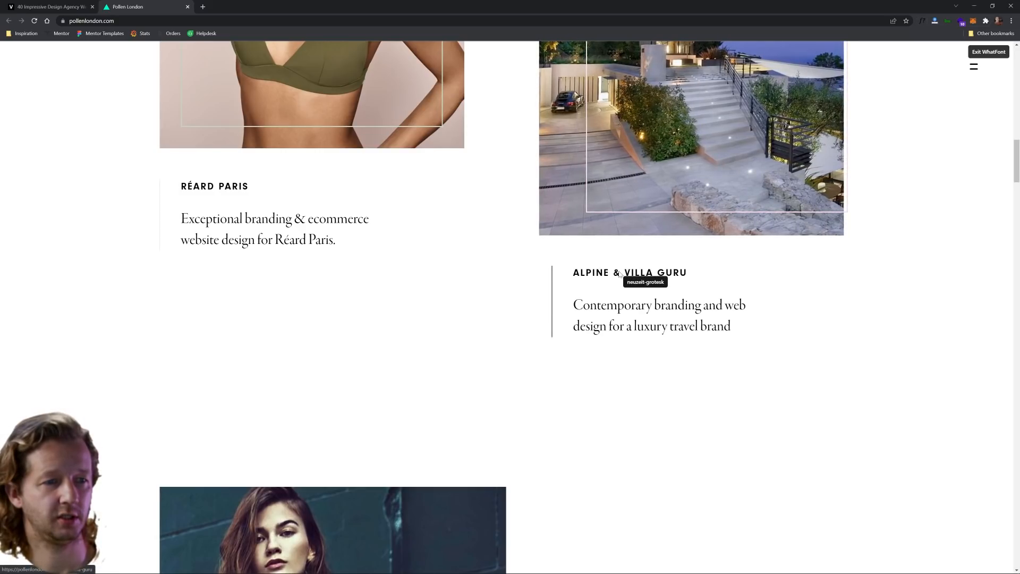
{"action": "mouse_move", "coordinate": [633, 321]}
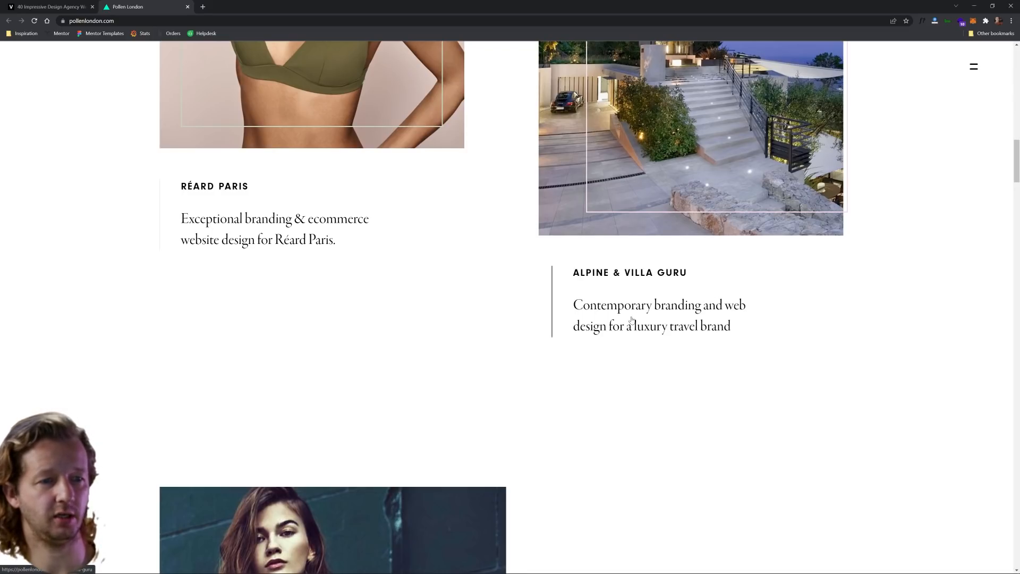
{"action": "scroll", "scroll_direction": "down", "scroll_amount": 3}
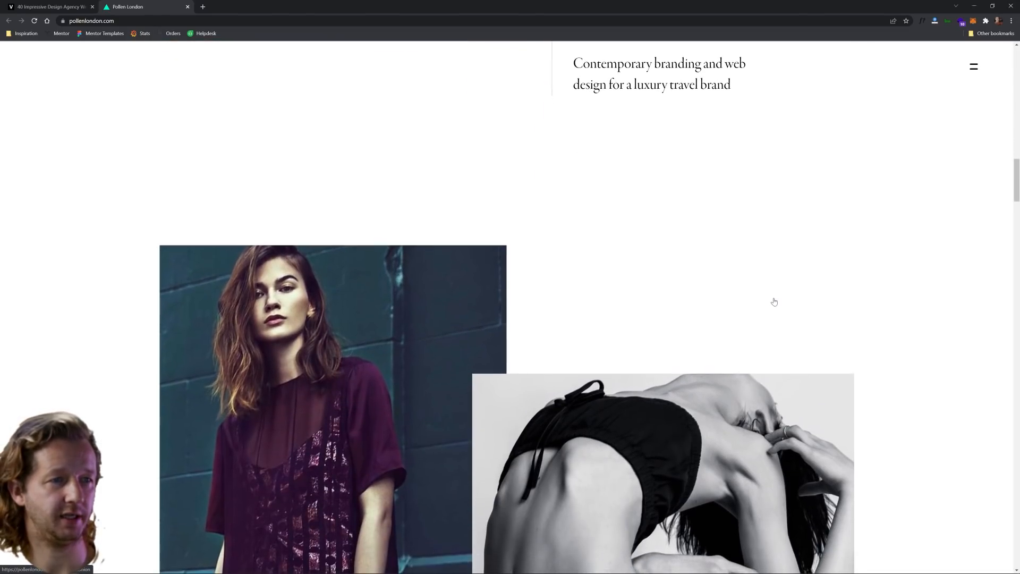
{"action": "scroll", "scroll_direction": "down", "scroll_amount": 3}
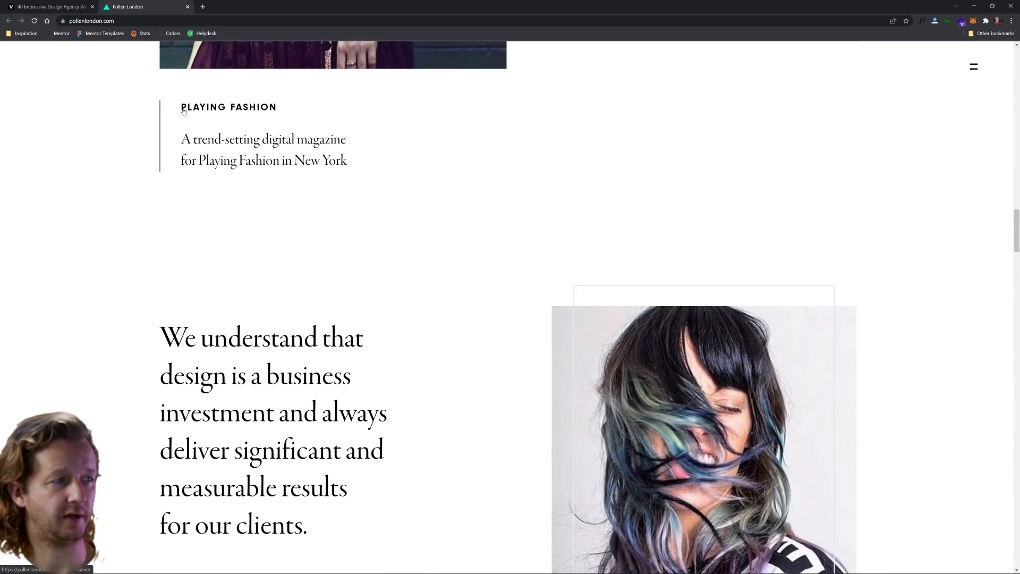
{"action": "scroll", "scroll_direction": "down", "scroll_amount": 3}
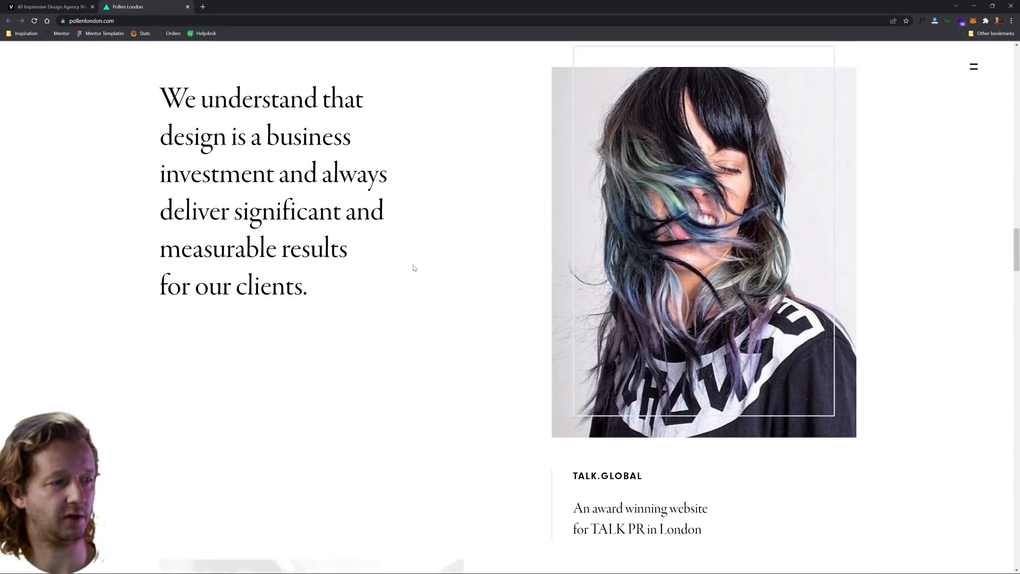
{"action": "scroll", "scroll_direction": "down", "scroll_amount": 3}
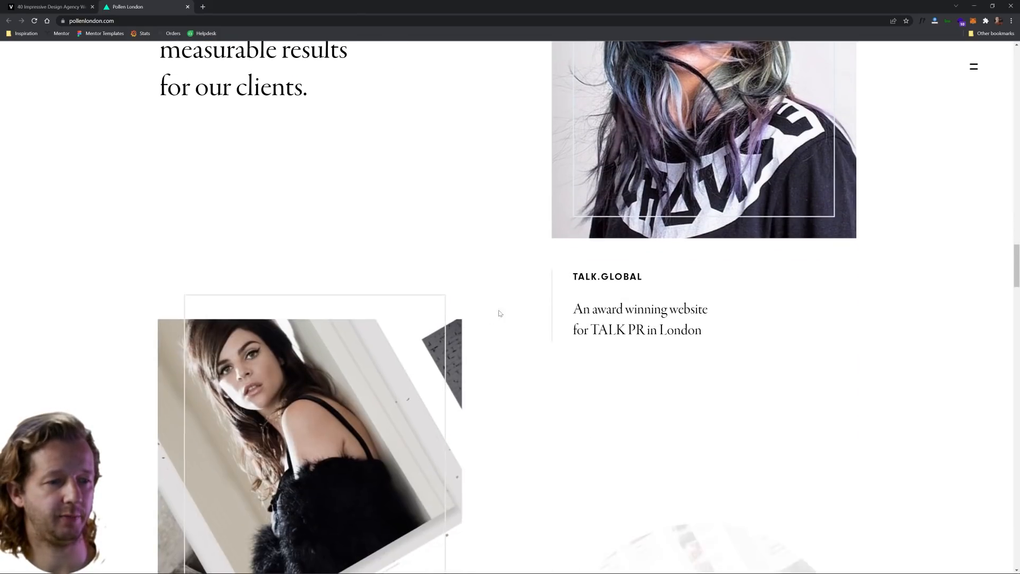
{"action": "scroll", "scroll_direction": "down", "scroll_amount": 3}
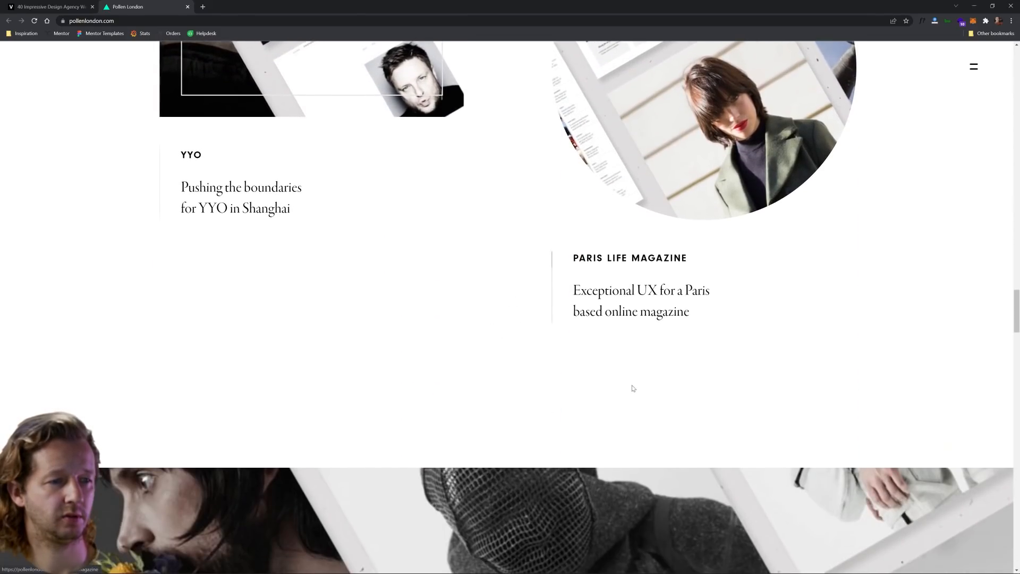
{"action": "scroll", "scroll_direction": "down", "scroll_amount": 3}
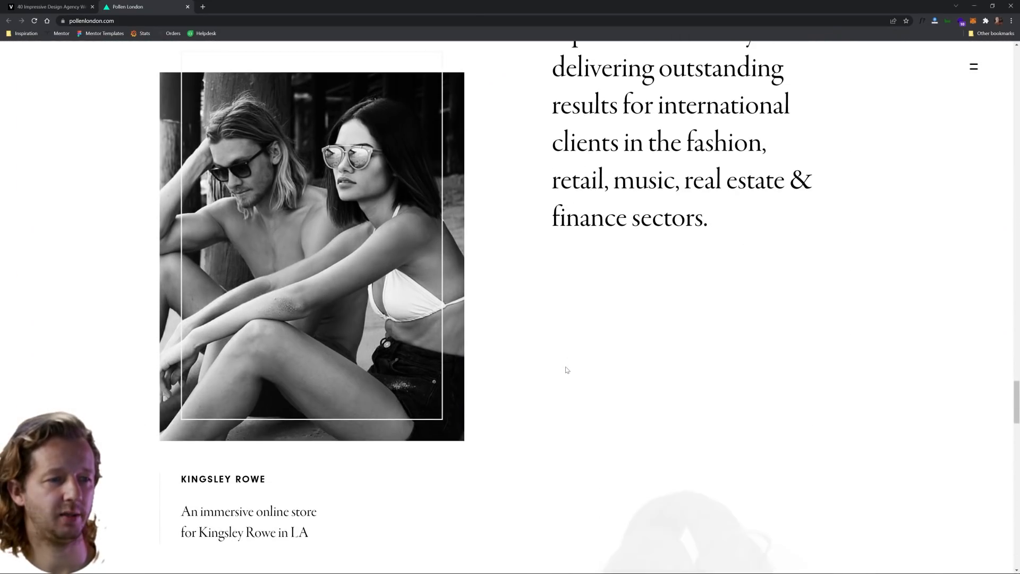
{"action": "scroll", "scroll_direction": "down", "scroll_amount": 3}
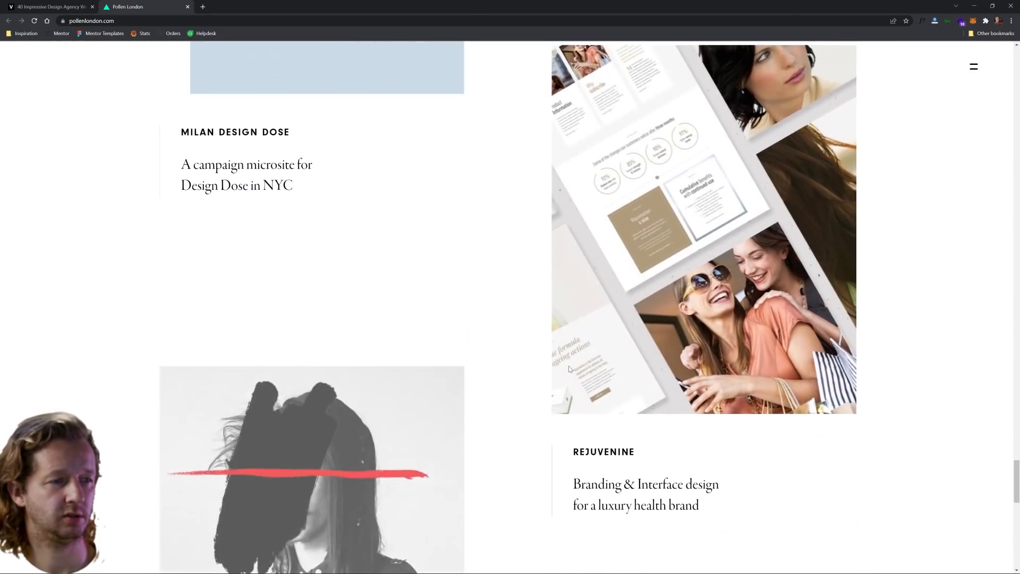
{"action": "scroll", "scroll_direction": "down", "scroll_amount": 3}
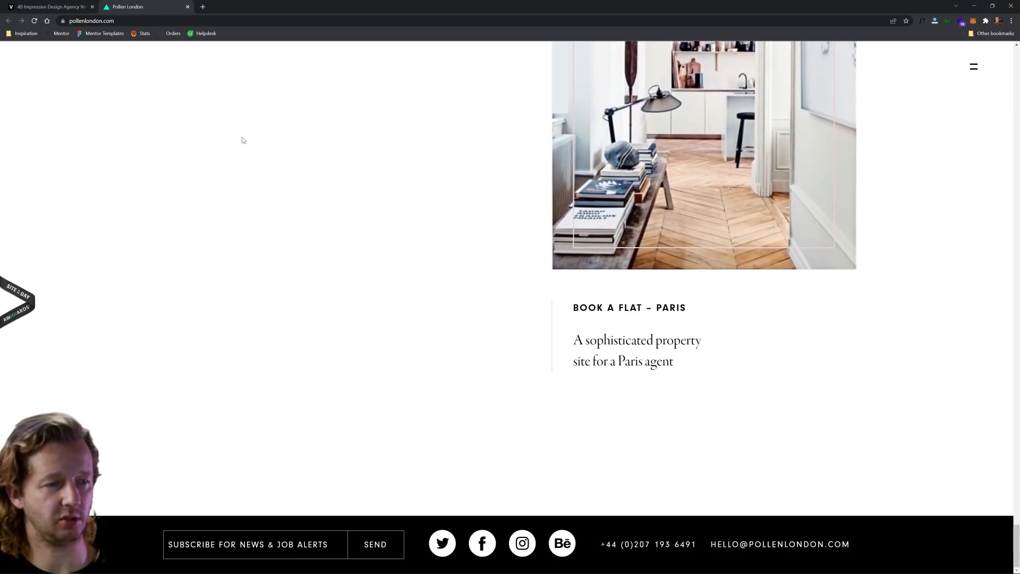
Step: Close the Pollen London tab to return to the Vandelay article
{"action": "left_click", "coordinate": [51, 7]}
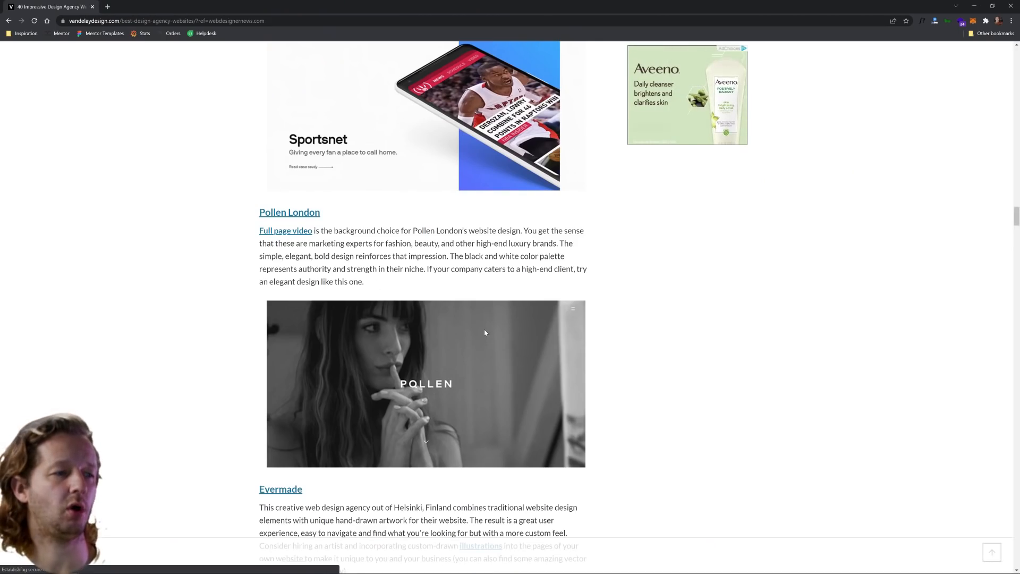
Step: Scroll to the article's Evermade entry and open evermade.fi in a new tab
{"action": "scroll", "scroll_direction": "down", "scroll_amount": 3}
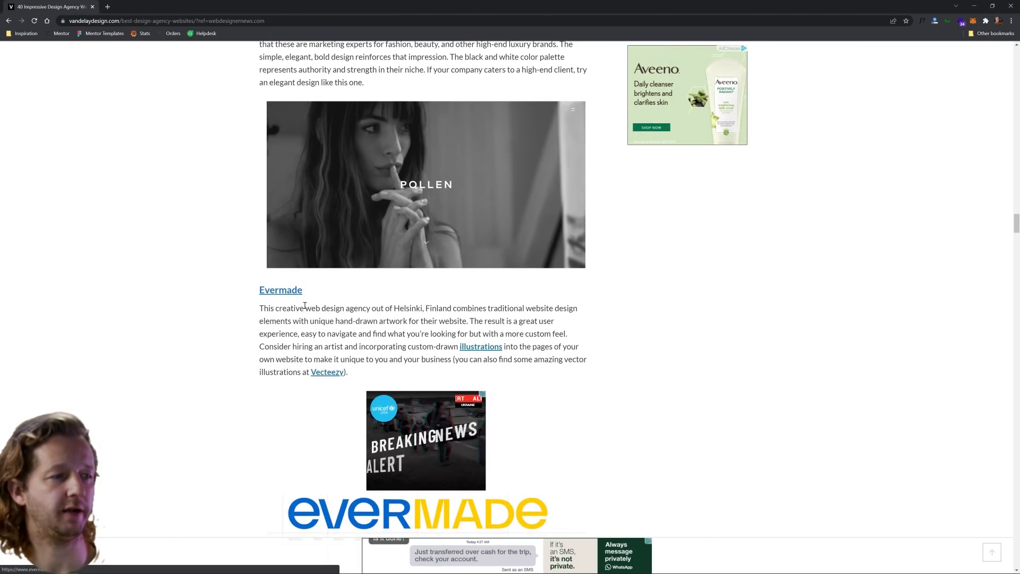
{"action": "left_click", "coordinate": [280, 290]}
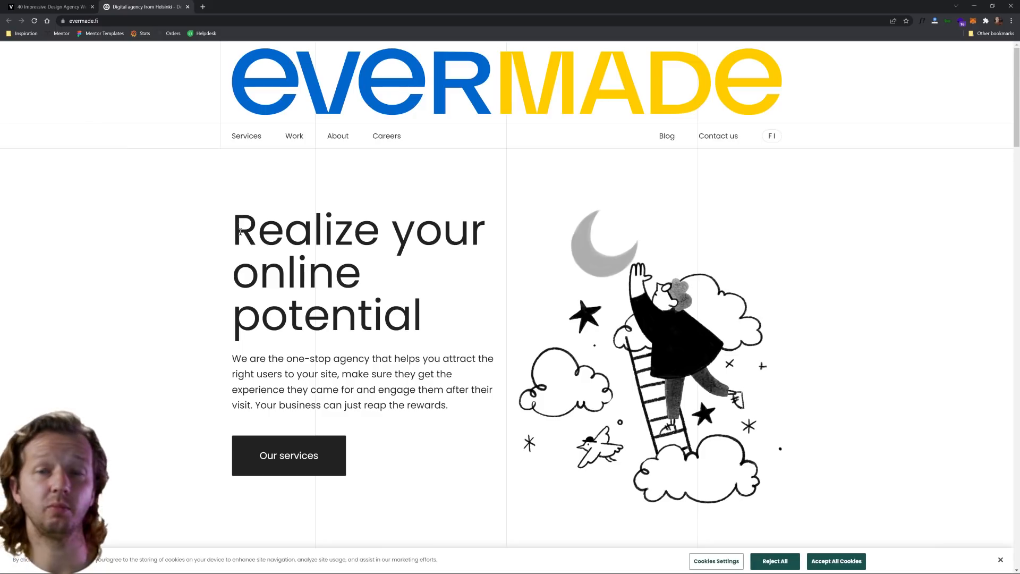
{"action": "mouse_move", "coordinate": [276, 342]}
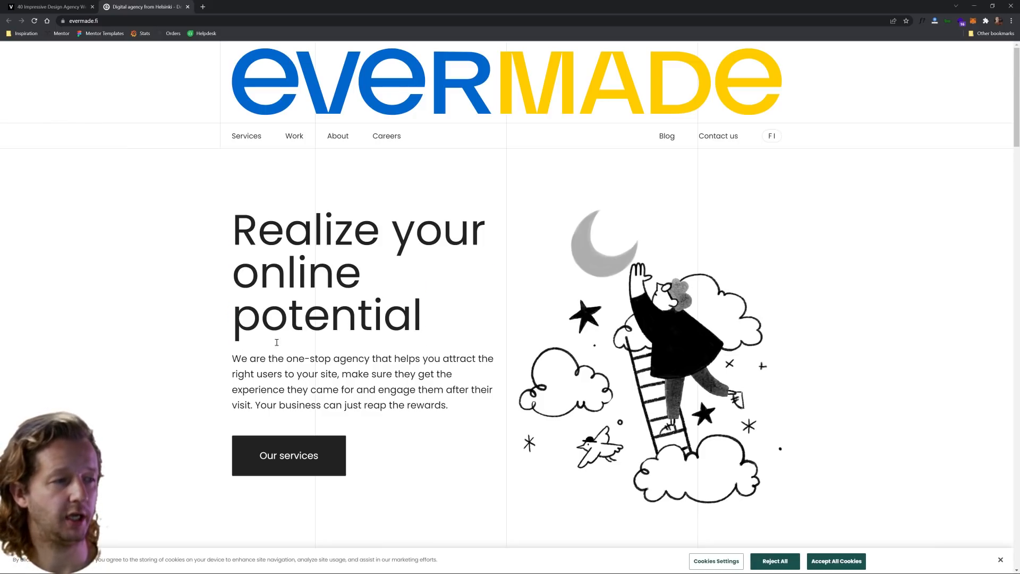
{"action": "mouse_move", "coordinate": [400, 271]}
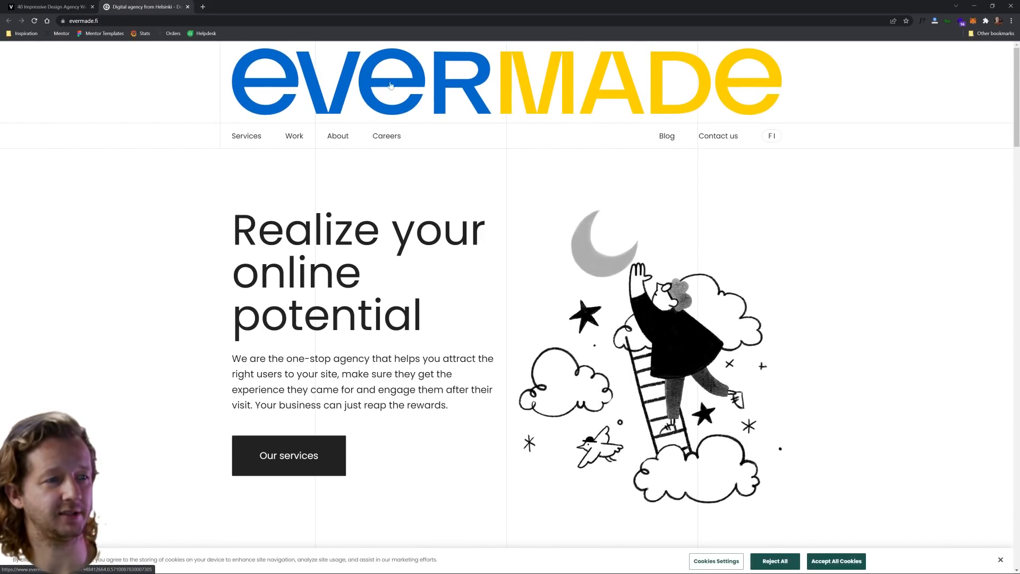
Step: Scroll Evermade's homepage past the trusted-by logos, services and team to the Let's talk Helsinki footer, then back up
{"action": "scroll", "scroll_direction": "down", "scroll_amount": 3}
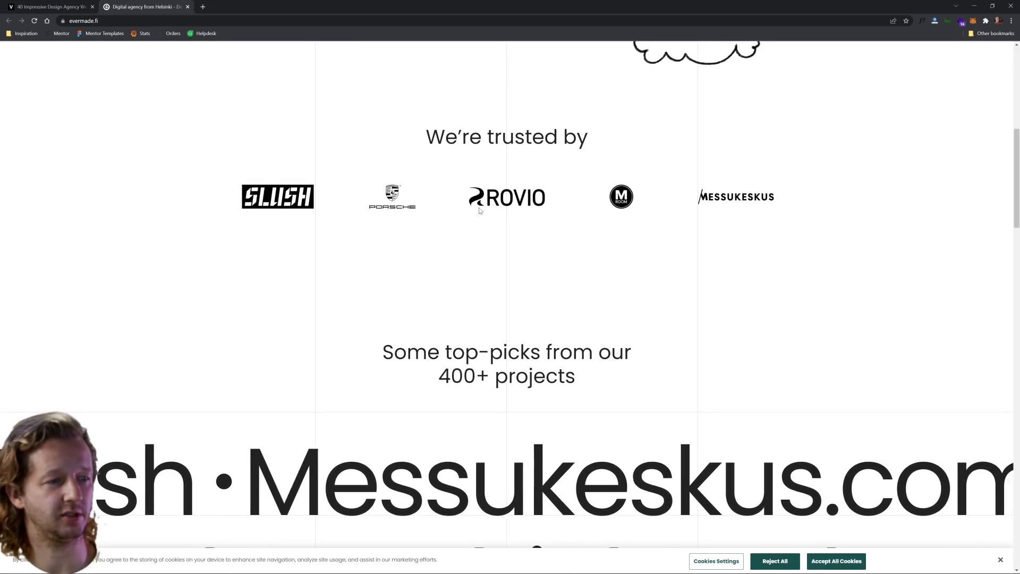
{"action": "scroll", "scroll_direction": "down", "scroll_amount": 3}
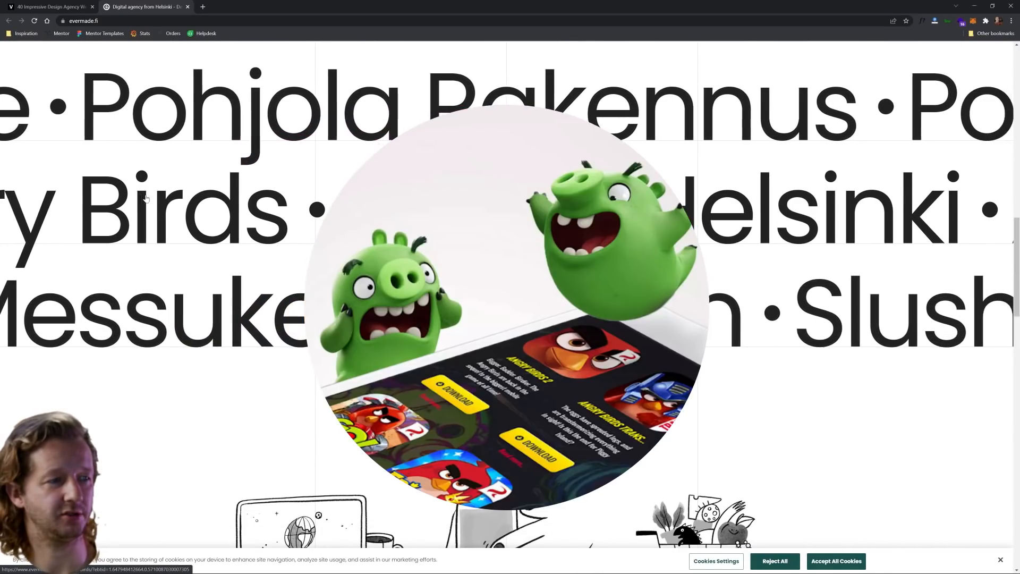
{"action": "scroll", "scroll_direction": "down", "scroll_amount": 3}
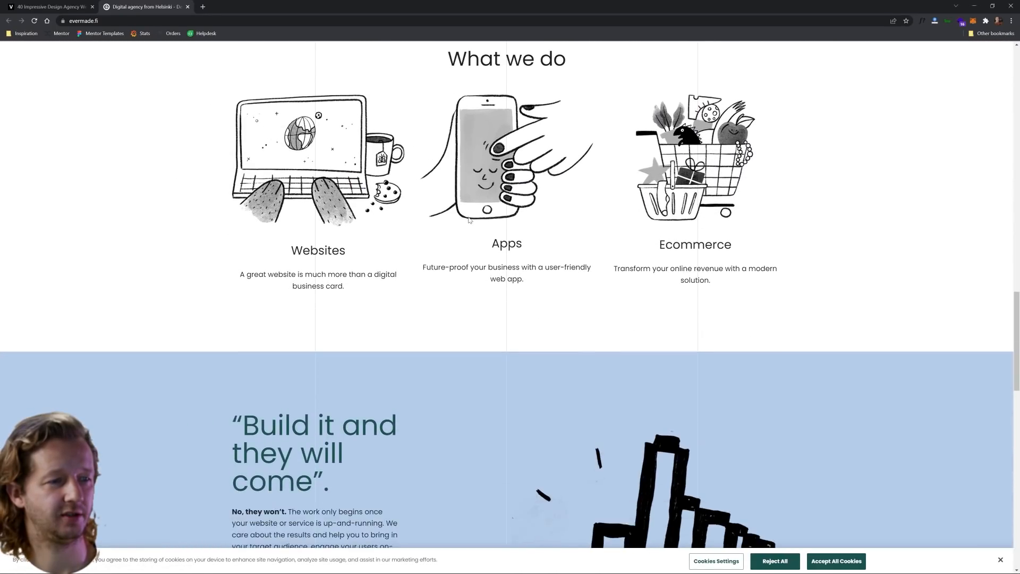
{"action": "scroll", "scroll_direction": "down", "scroll_amount": 3}
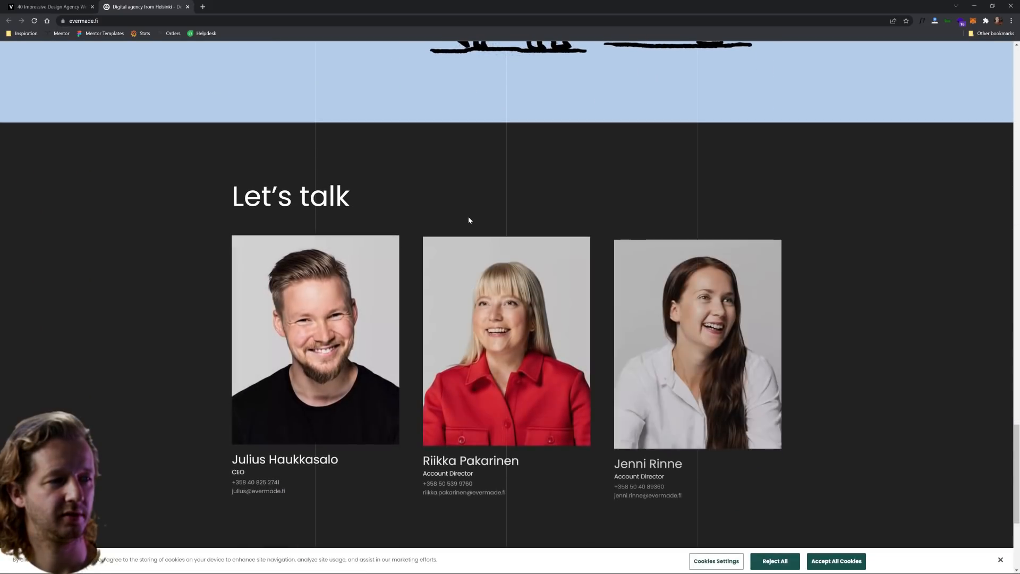
{"action": "scroll", "scroll_direction": "down", "scroll_amount": 3}
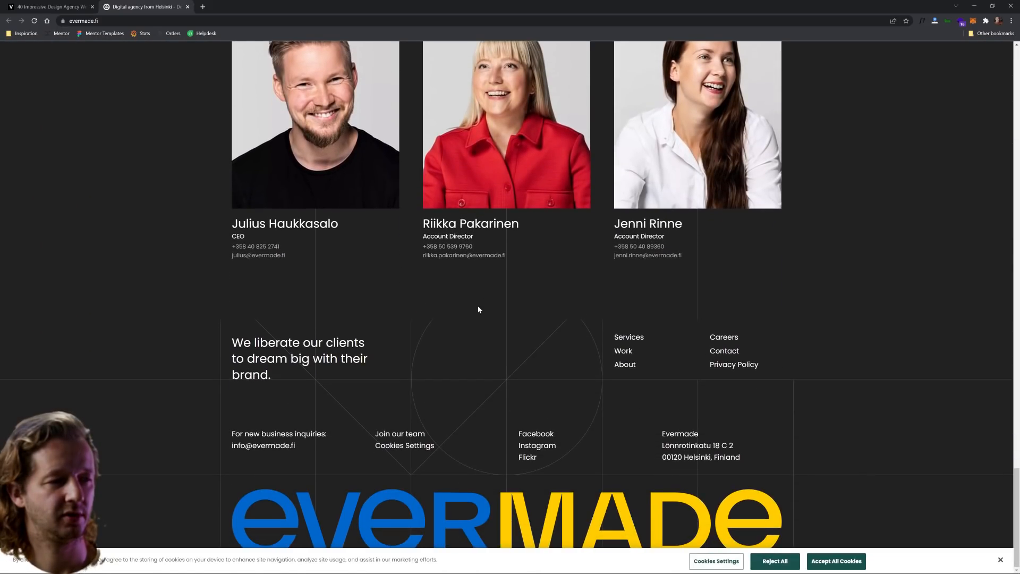
{"action": "scroll", "scroll_direction": "up", "scroll_amount": 3}
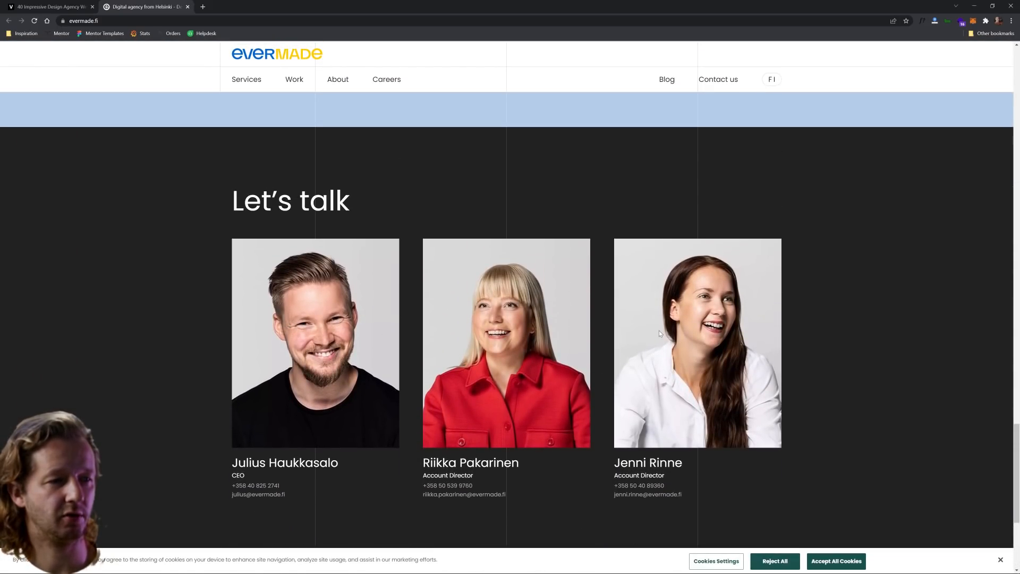
{"action": "scroll", "scroll_direction": "down", "scroll_amount": 3}
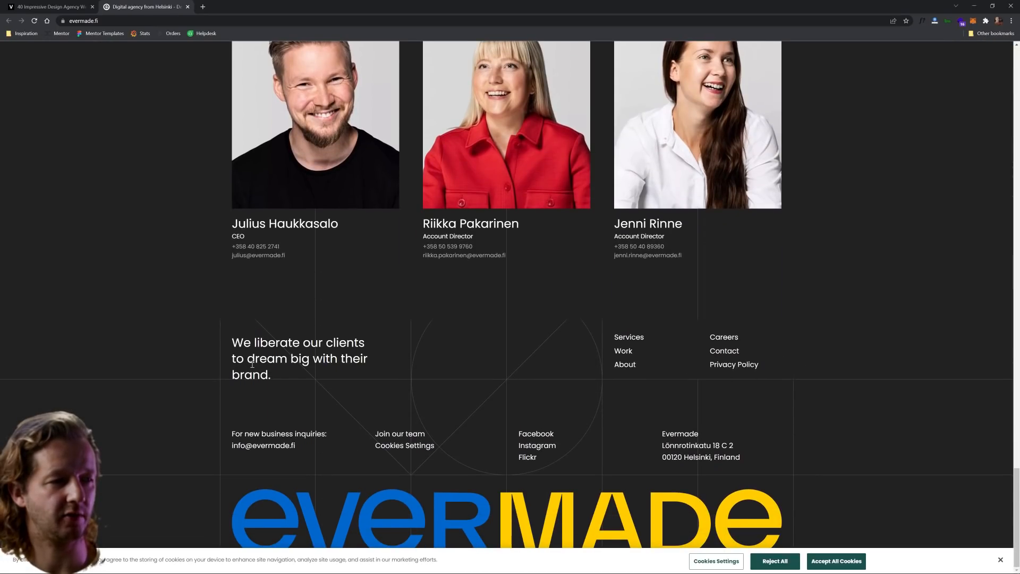
{"action": "mouse_move", "coordinate": [661, 496]}
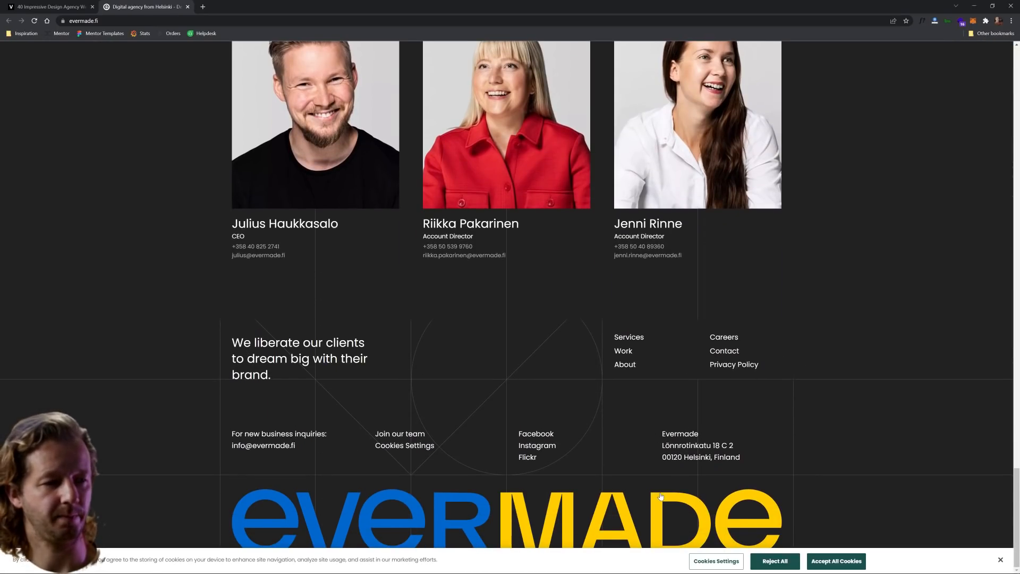
{"action": "scroll", "scroll_direction": "up", "scroll_amount": 3}
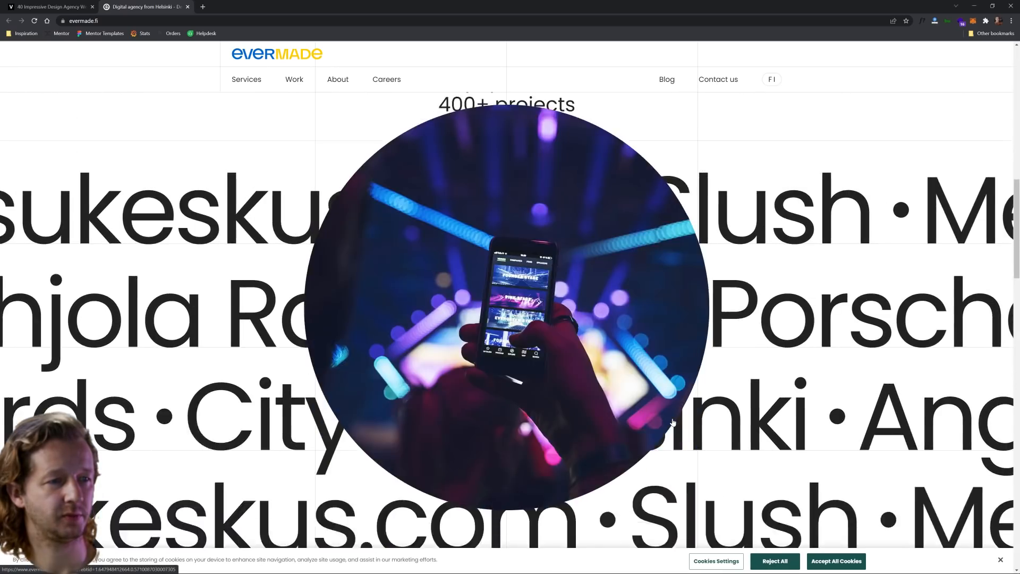
Step: Watch Evermade's top-picks project carousel cycle, then scroll to the What we do section with websites, apps and ecommerce
{"action": "scroll", "scroll_direction": "down", "scroll_amount": 3}
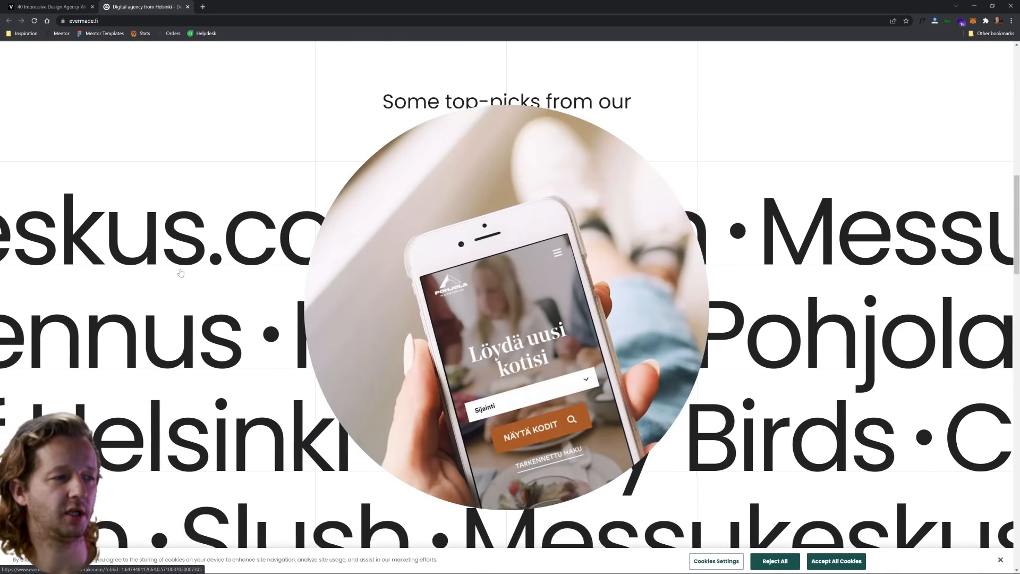
{"action": "scroll", "scroll_direction": "down", "scroll_amount": 3}
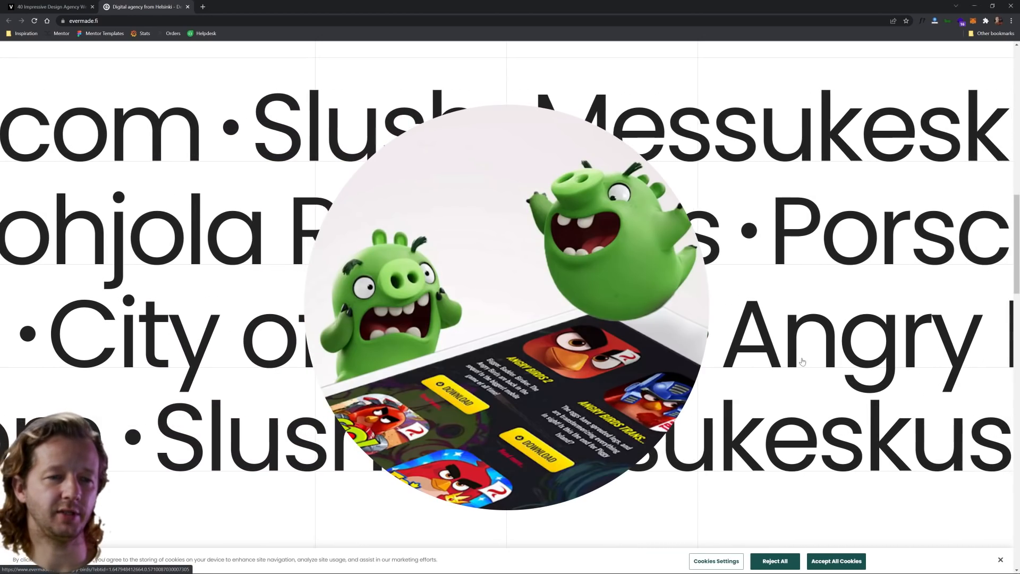
{"action": "scroll", "scroll_direction": "down", "scroll_amount": 3}
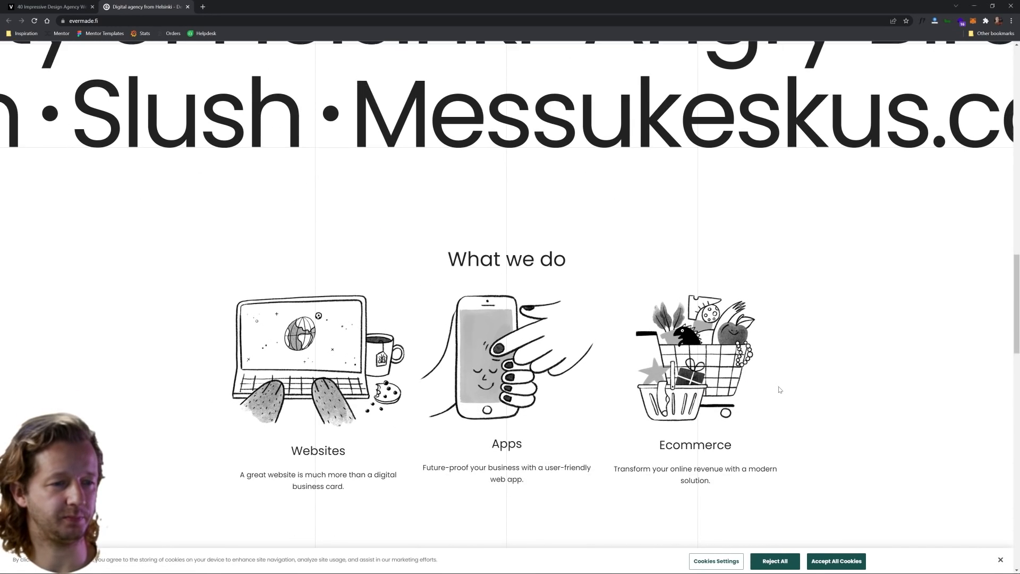